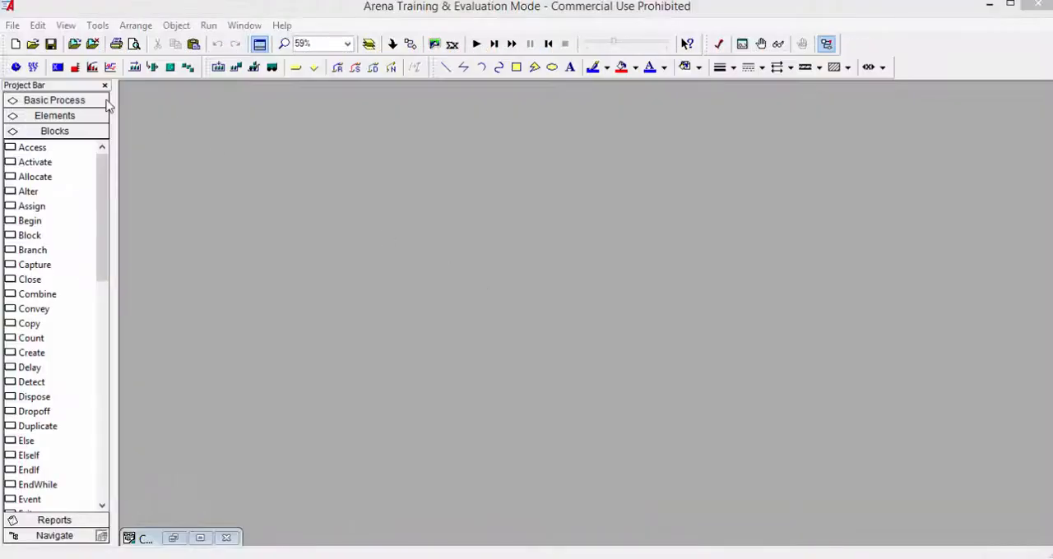
Step: Create a new blank model, Model2, and maximize its window
left_click(14, 43)
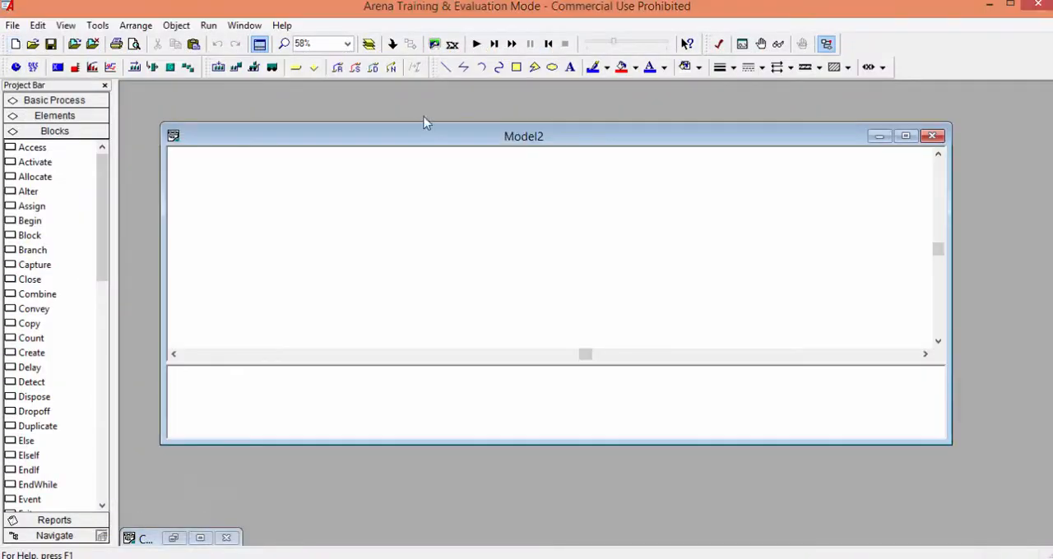
left_click(905, 136)
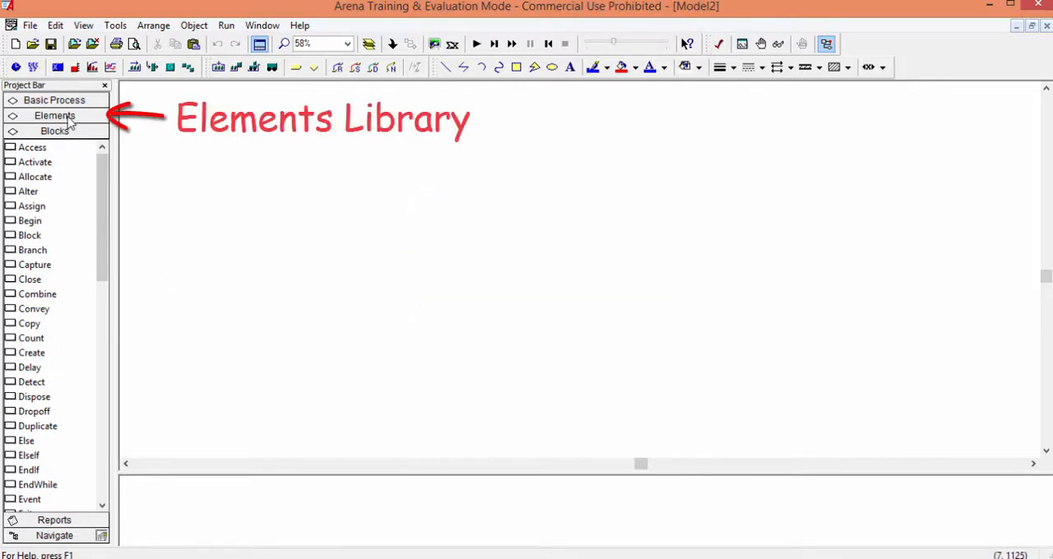
Step: Place a Resources element defining resource number 1, Inspection Machine
left_click(54, 115)
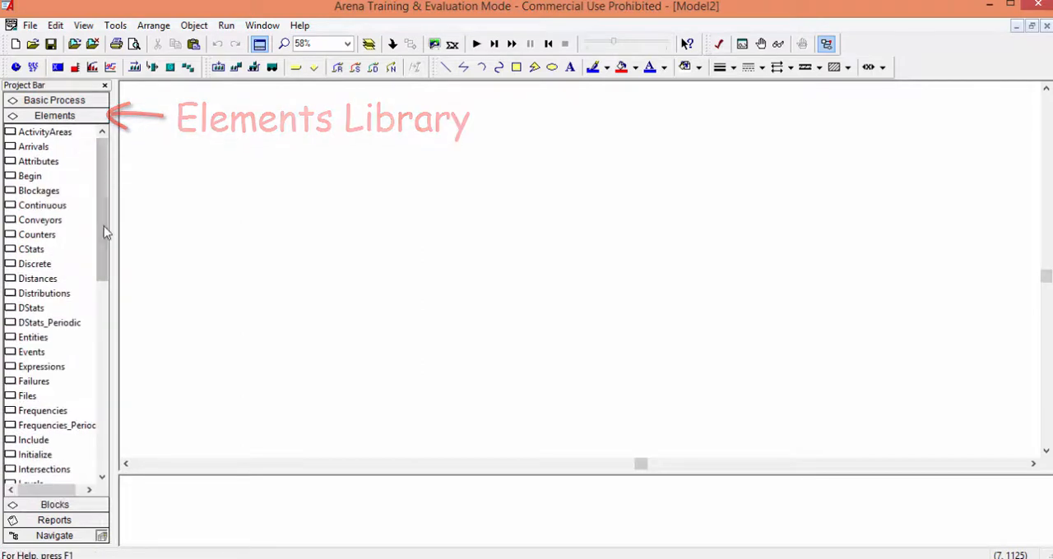
scroll("down", 3)
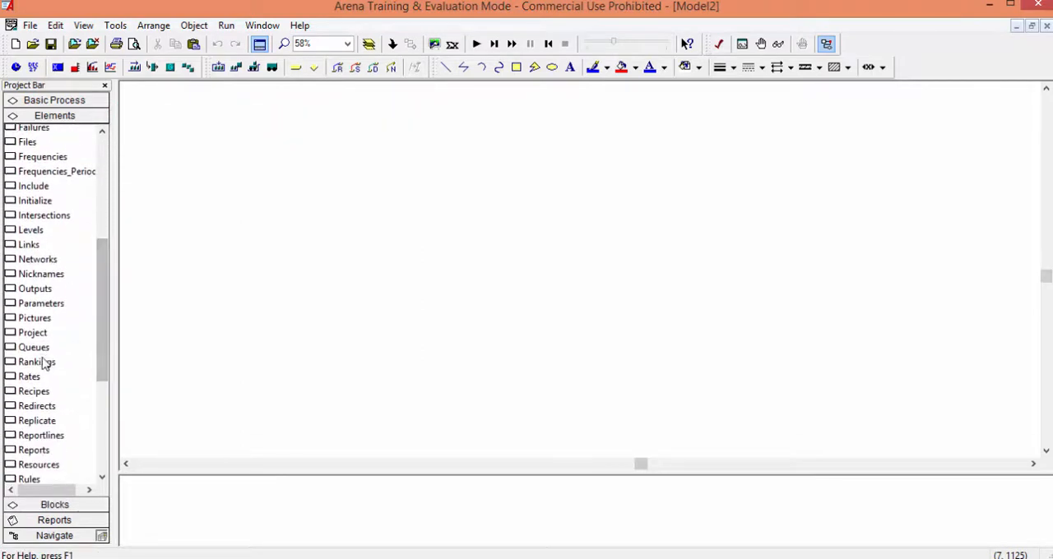
left_click(38, 464)
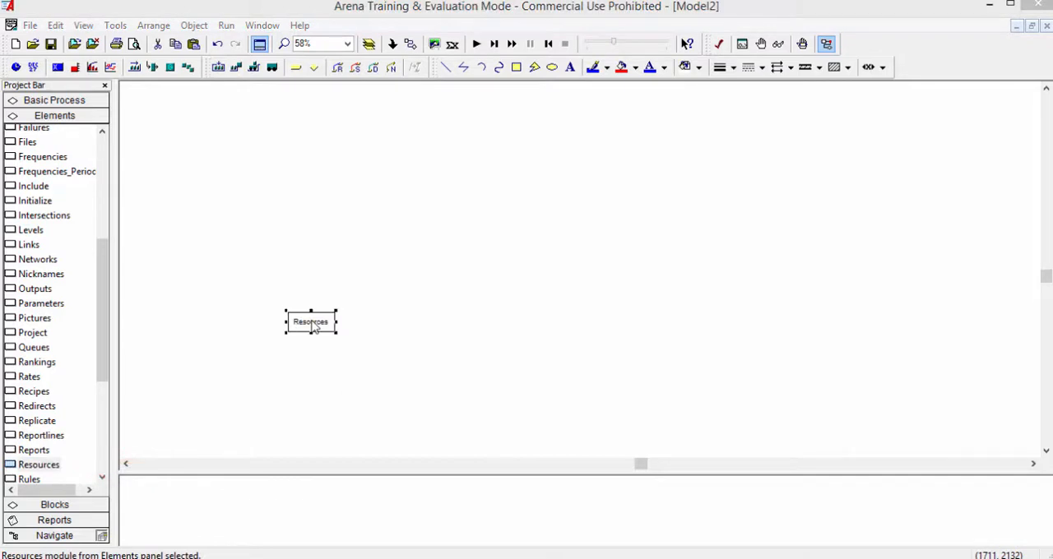
double_click(310, 321)
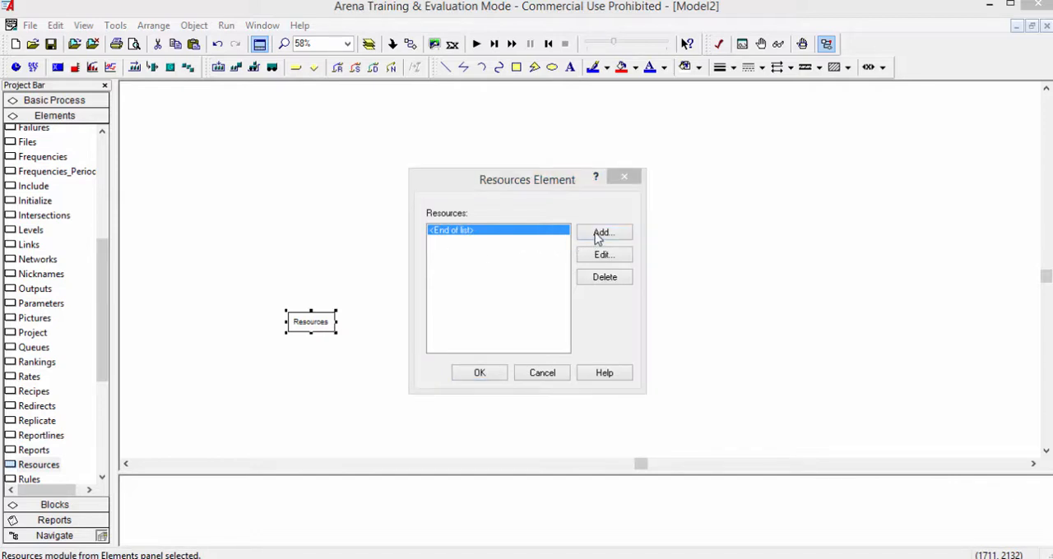
left_click(603, 232)
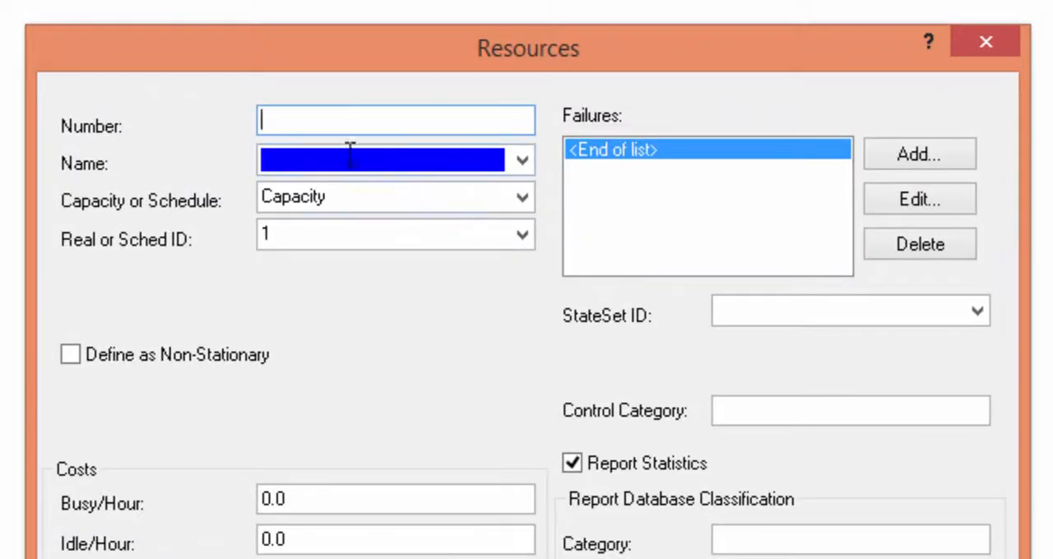
type("1")
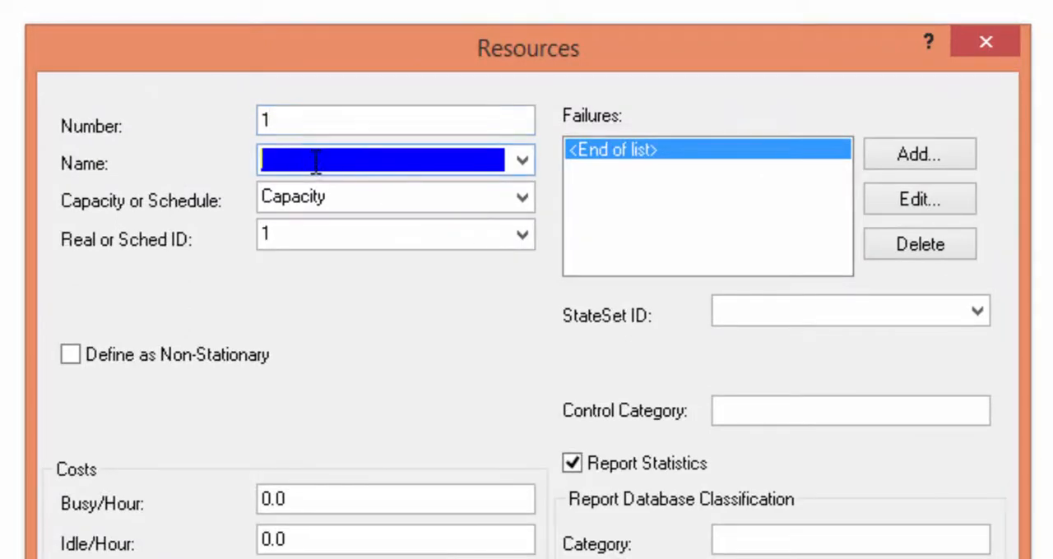
type("Inspec")
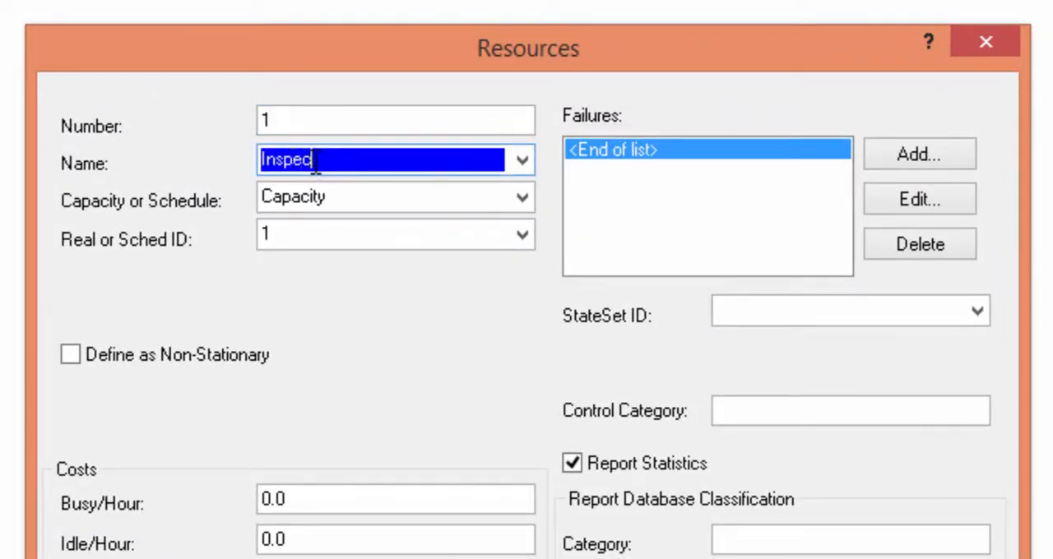
type("tion")
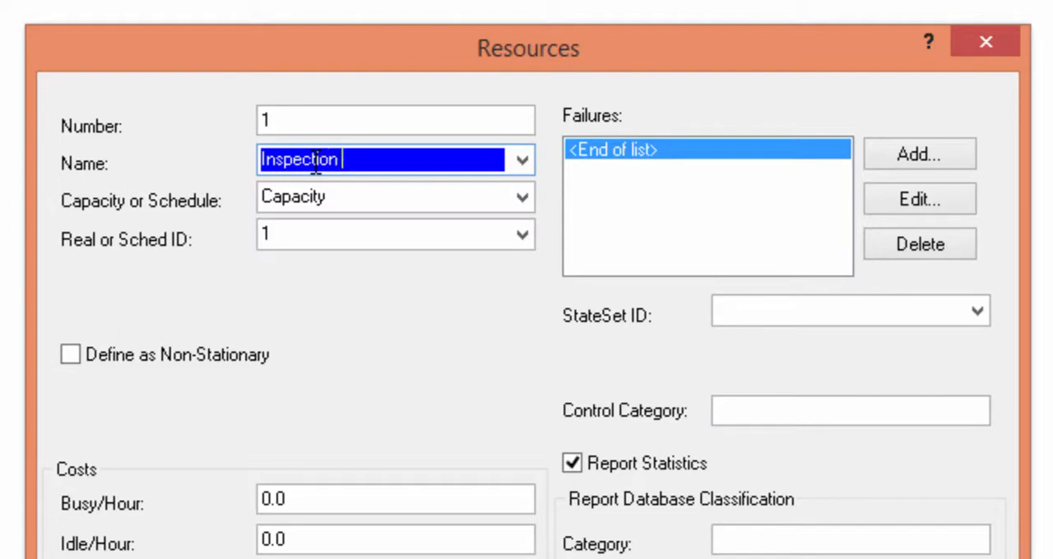
type("Machine")
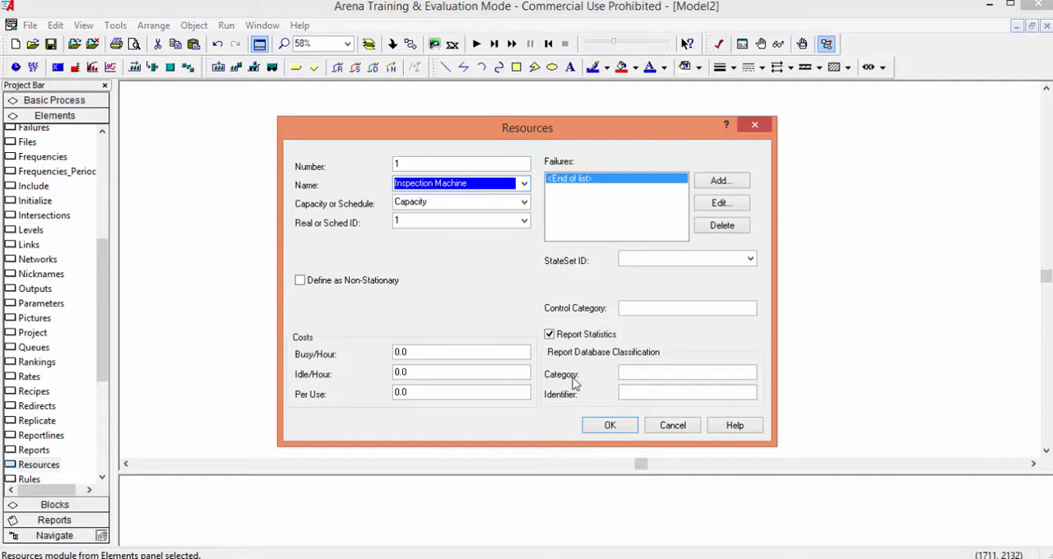
left_click(609, 425)
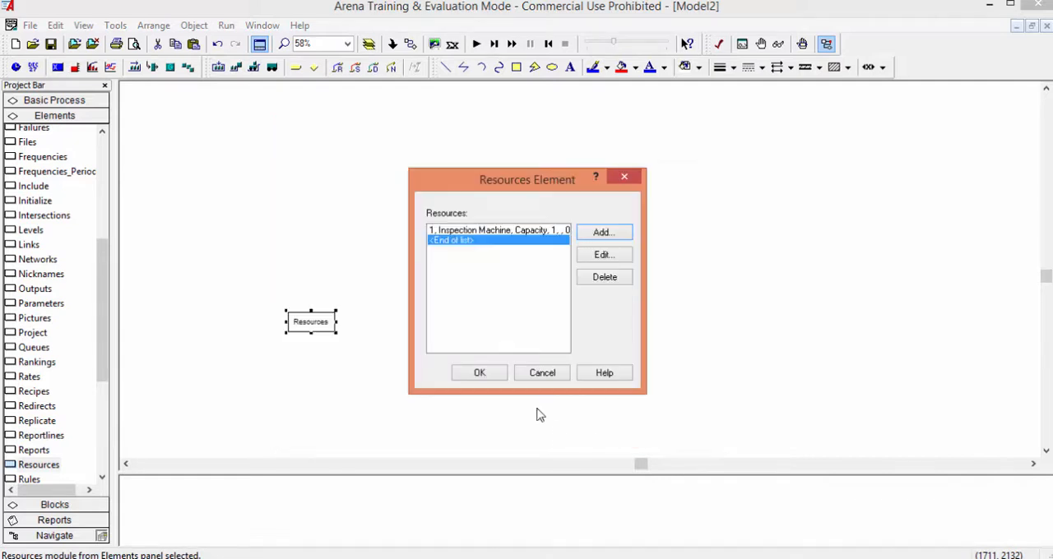
Step: Define queue number 1, Inspection Queue, first-in-first-out, in a Queues element
left_click(478, 372)
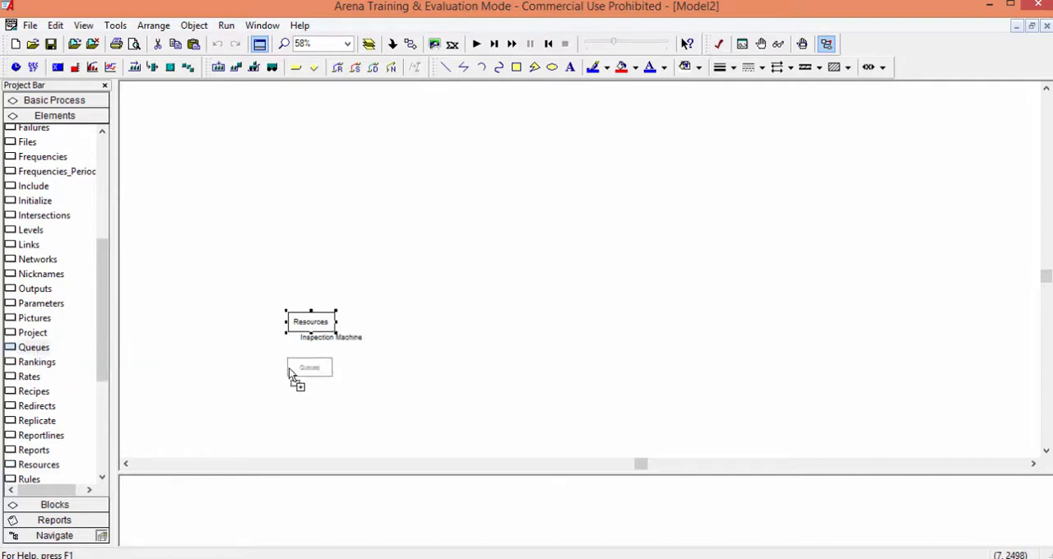
double_click(310, 366)
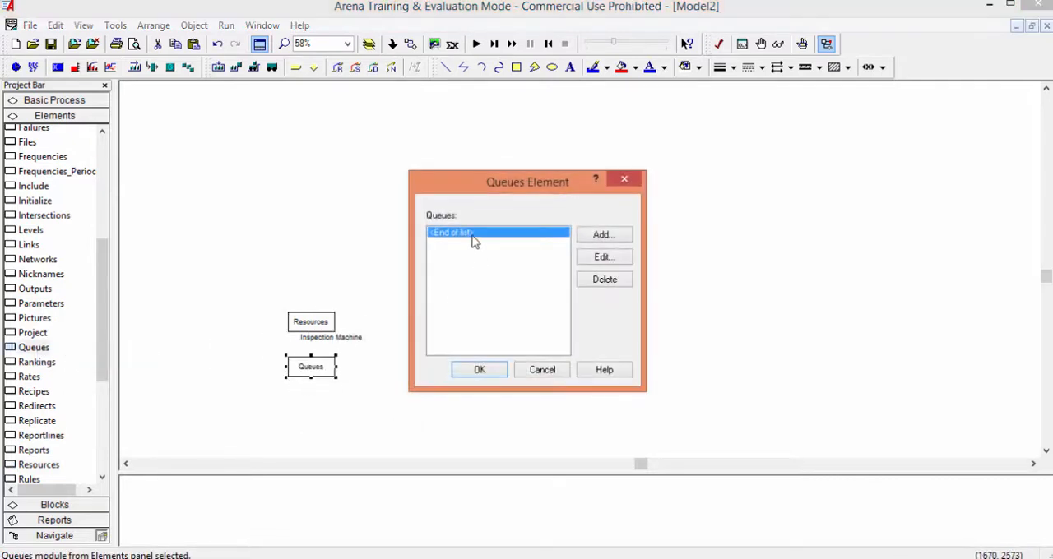
left_click(603, 234)
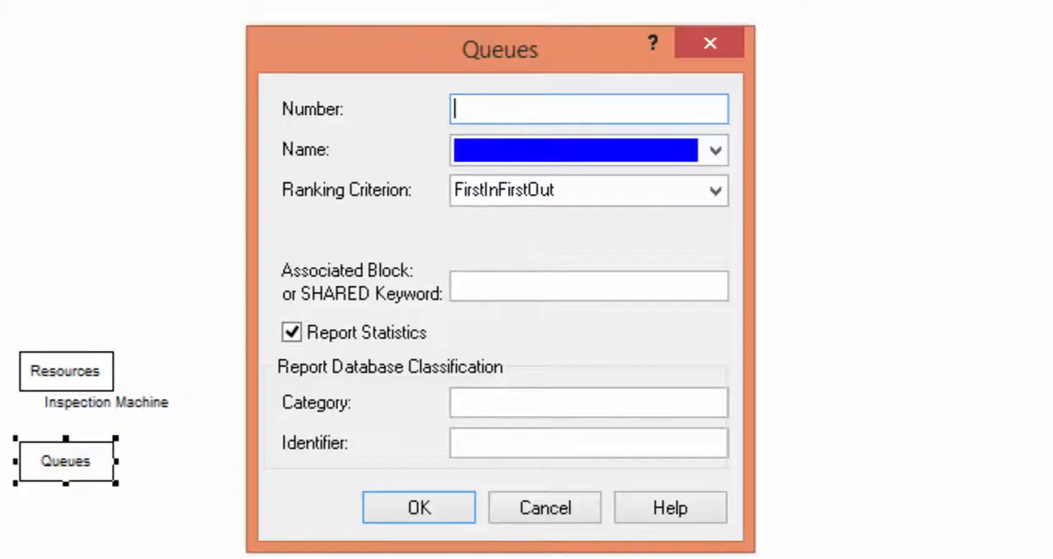
type("1")
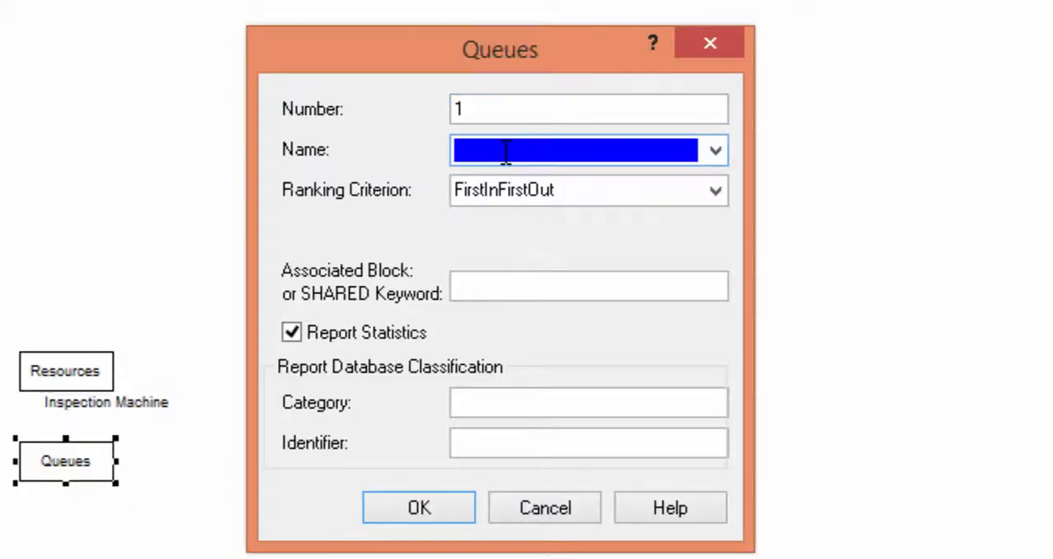
type("Insp")
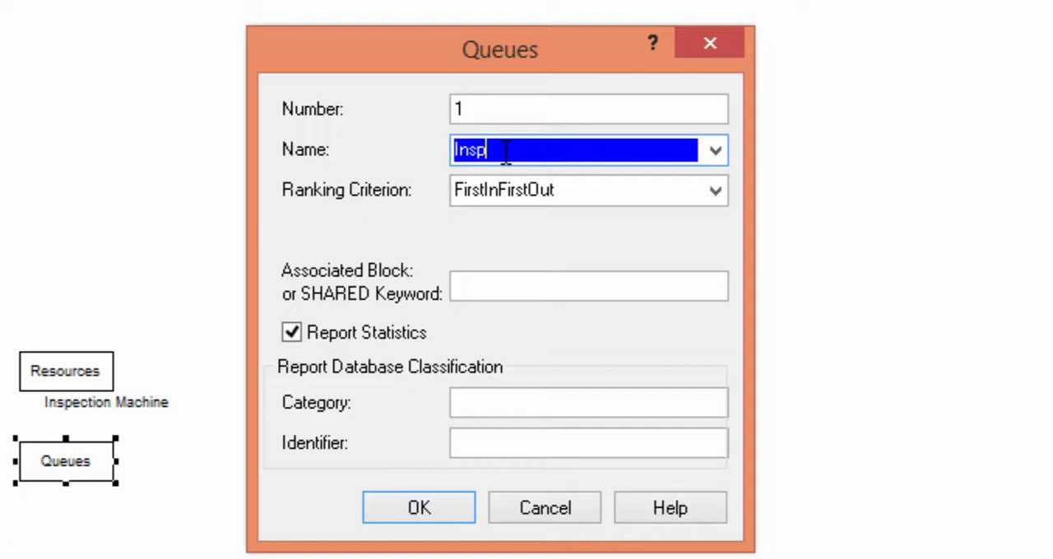
type("ection Queue")
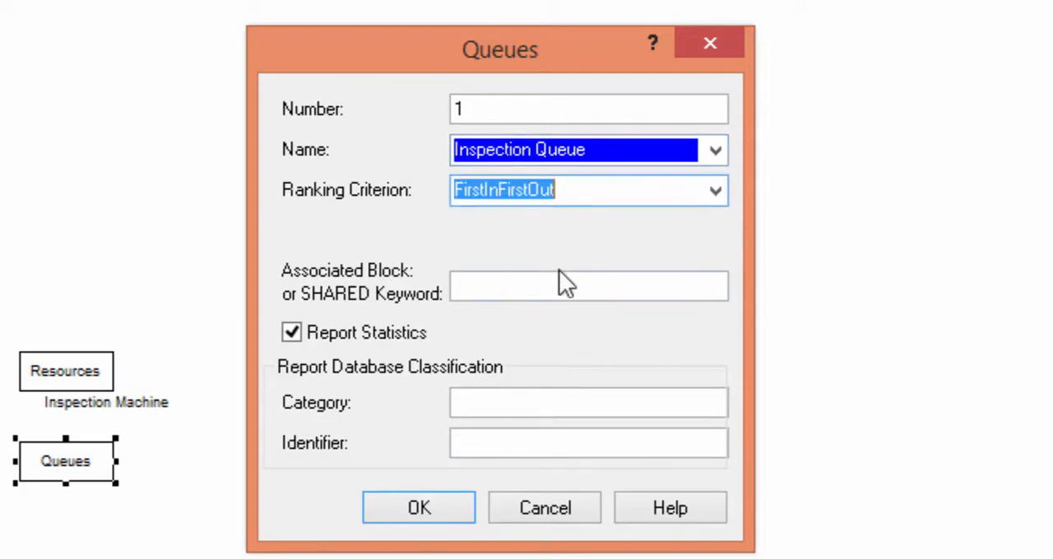
left_click(418, 507)
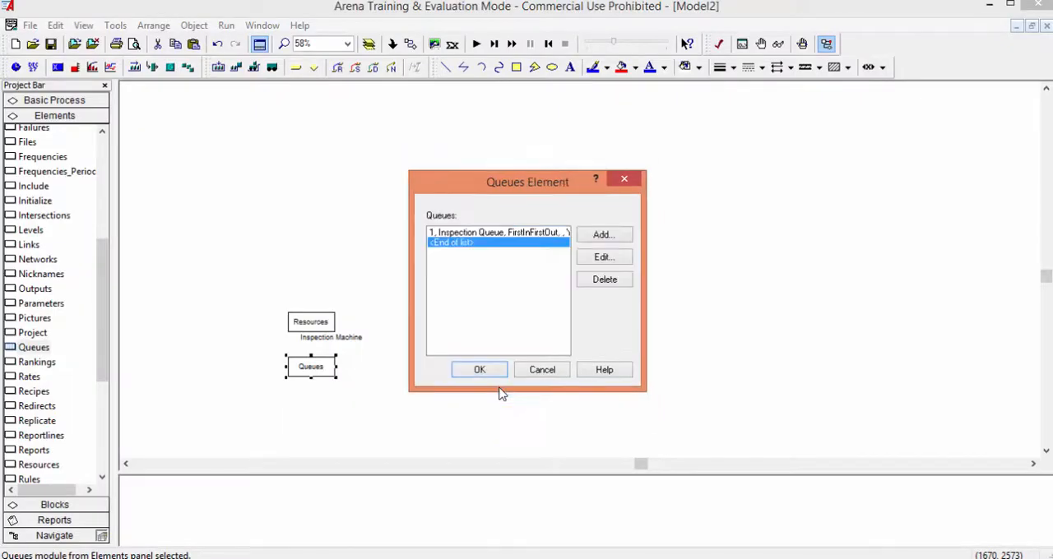
left_click(480, 369)
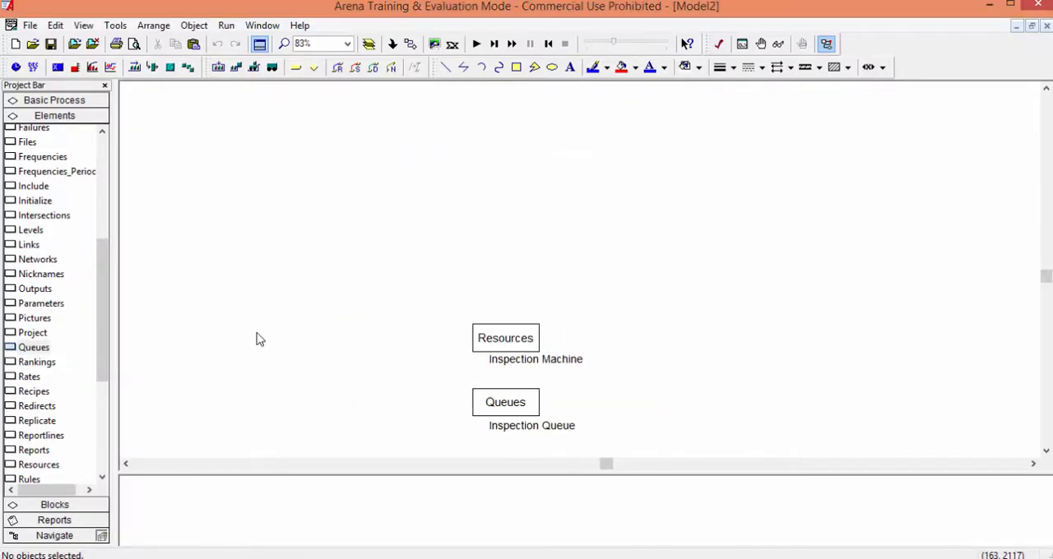
mouse_move(185, 298)
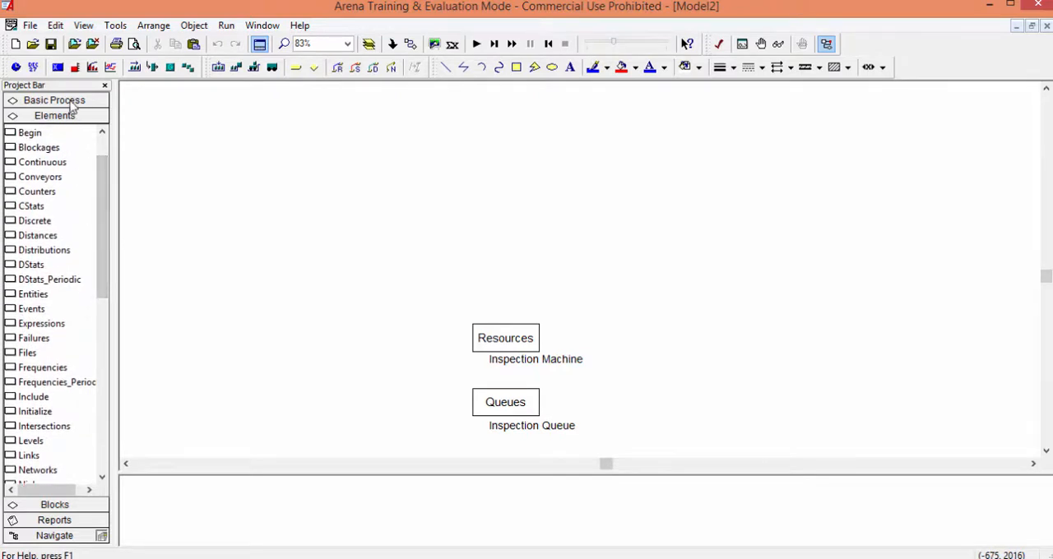
Step: Show the Blocks library and select the Create block
left_click(54, 99)
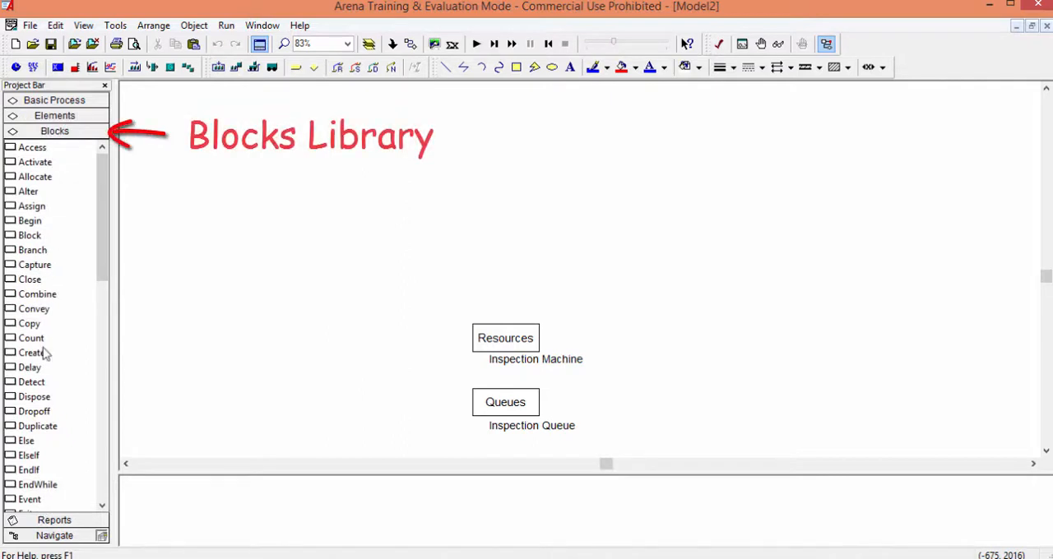
left_click(29, 352)
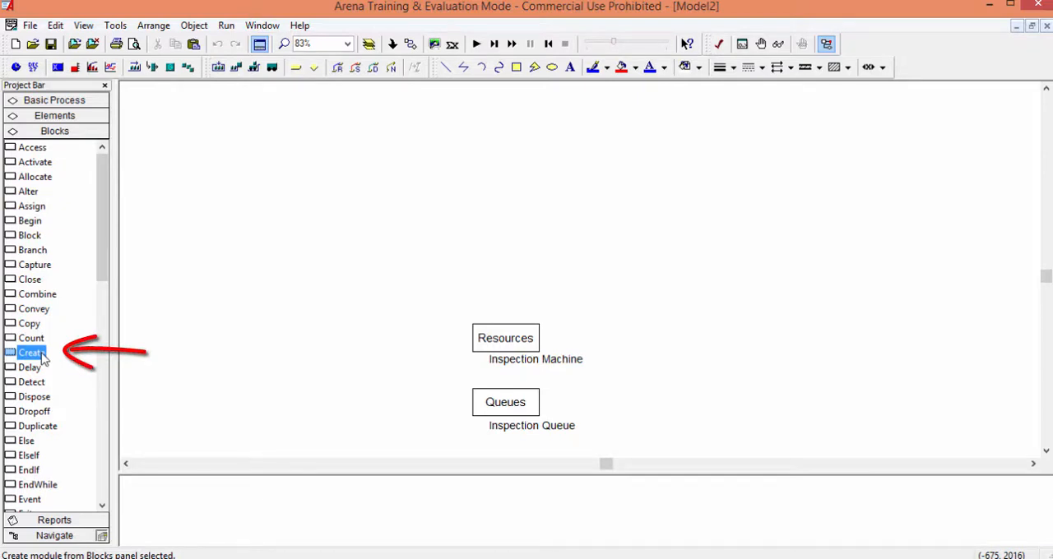
Step: Place a Create block with first creation 0 and interval 3
left_click_drag(31, 353, 241, 154)
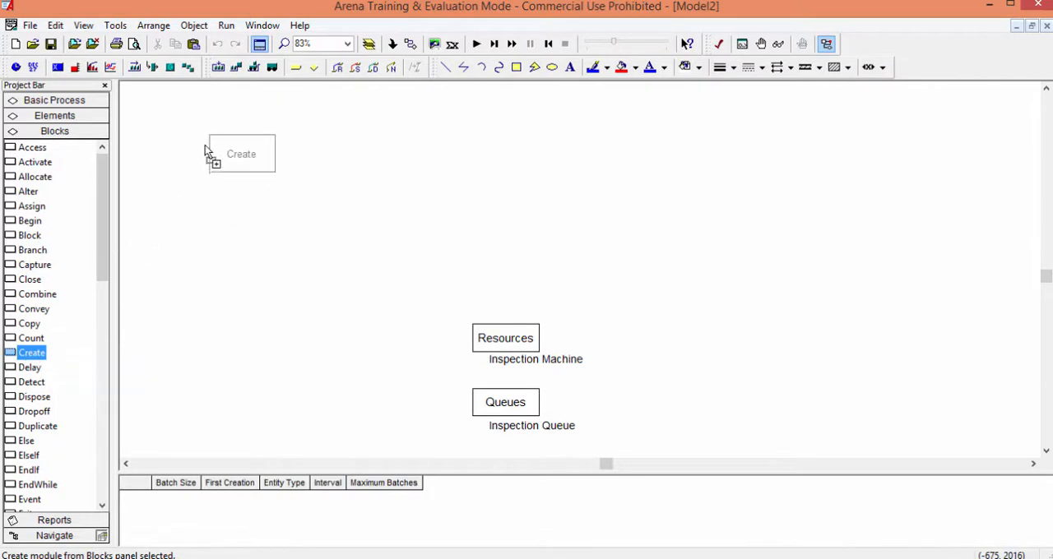
left_click(241, 154)
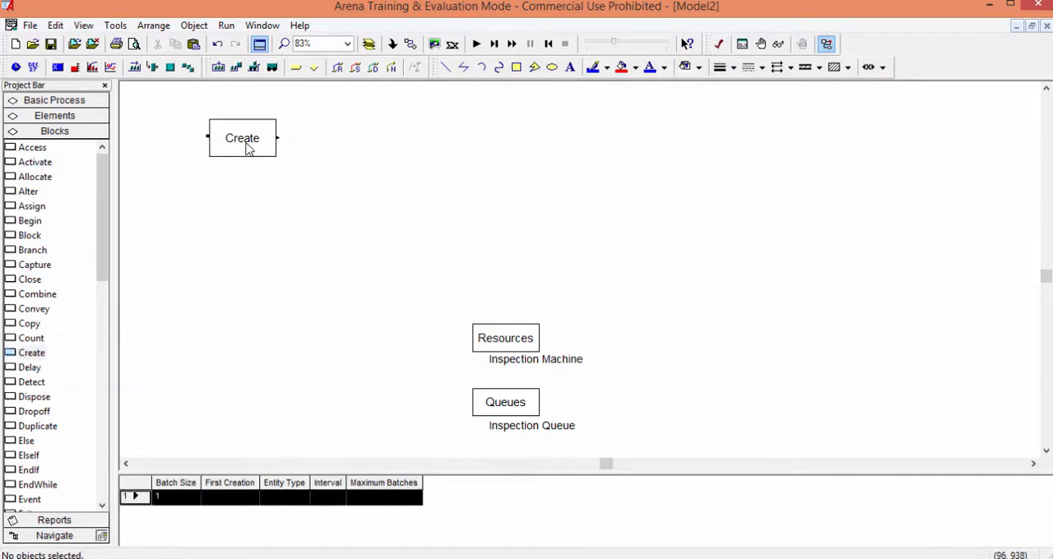
double_click(242, 137)
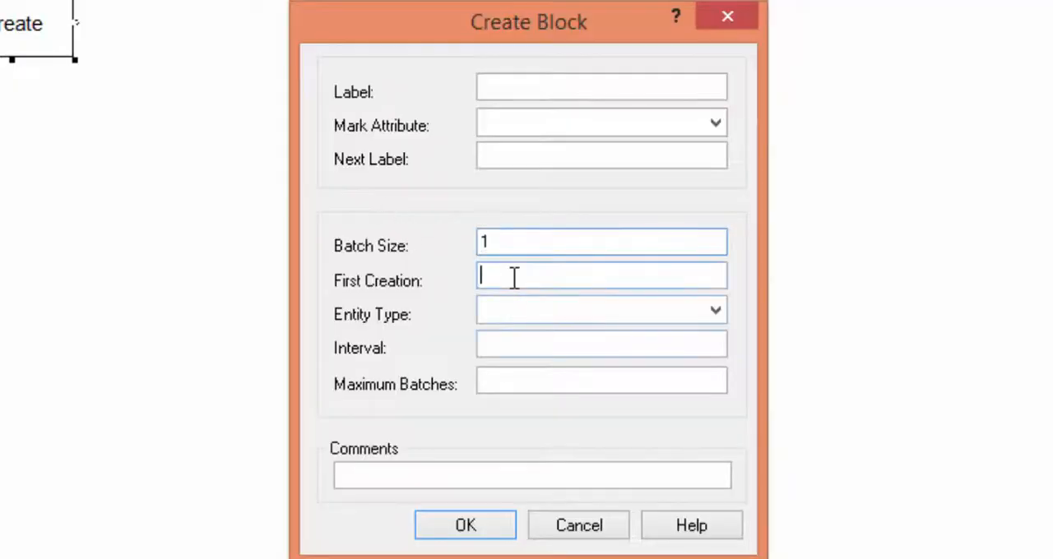
type("0")
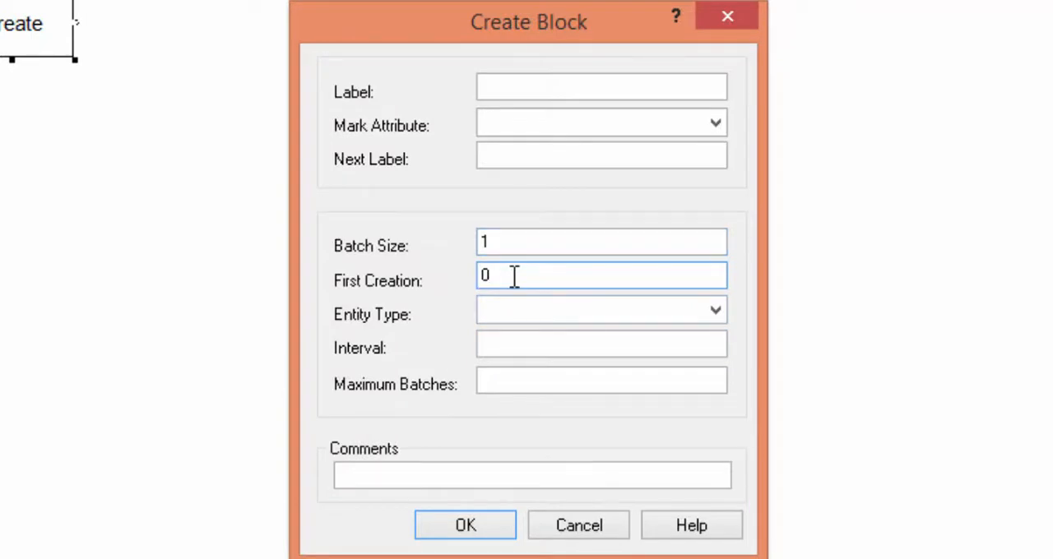
left_click(600, 344)
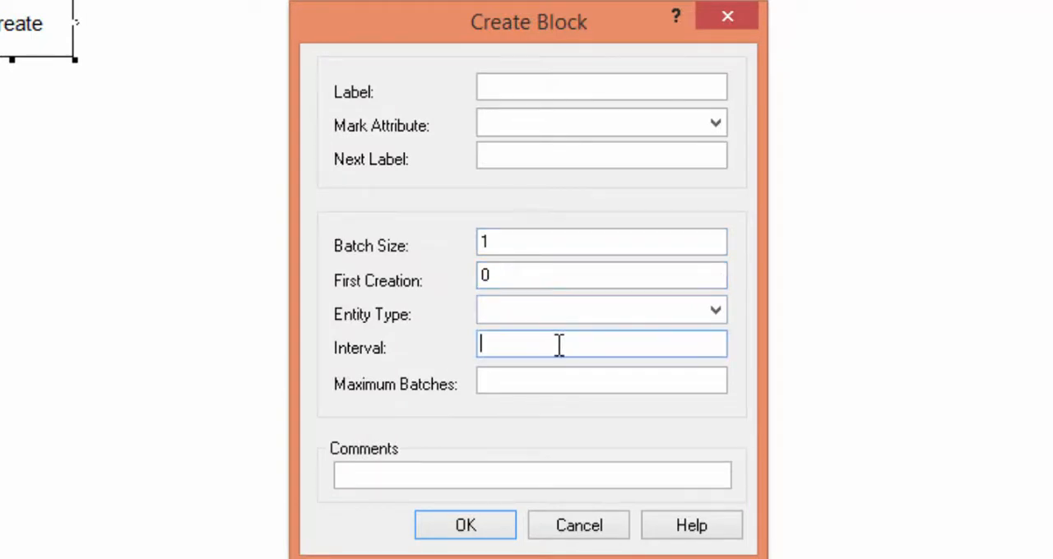
type("3")
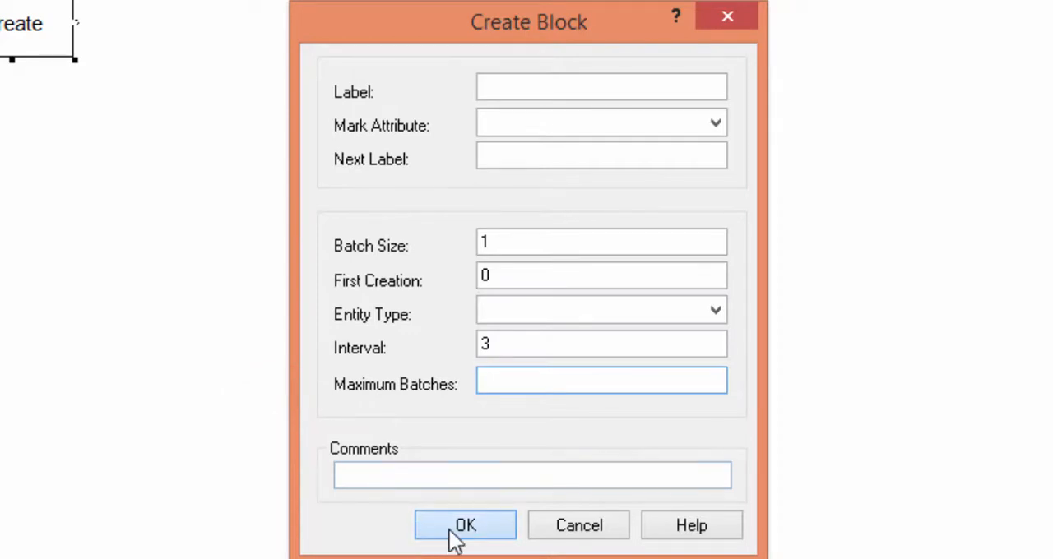
left_click(464, 525)
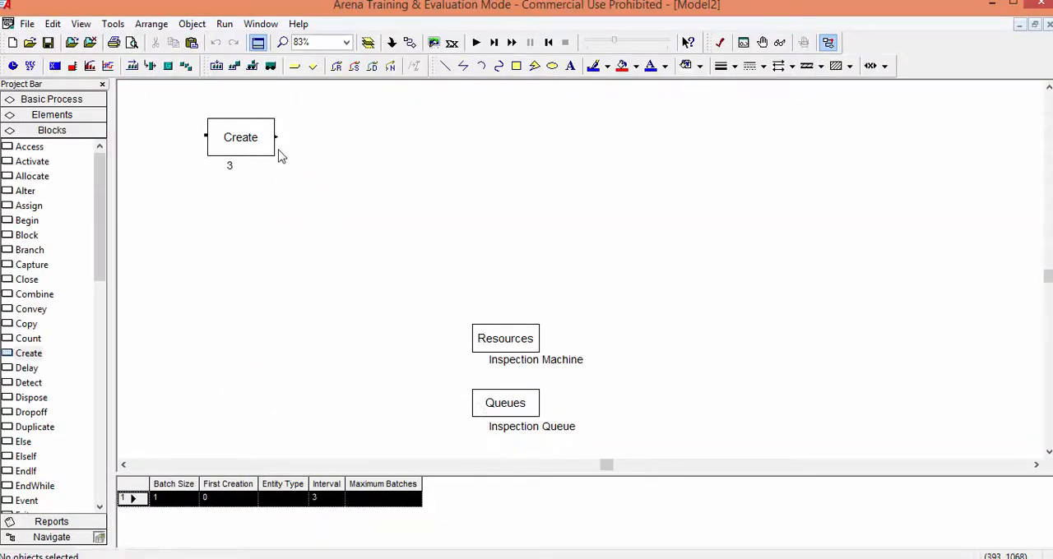
Step: Add the comment 'We create parts' to the Create block
double_click(241, 138)
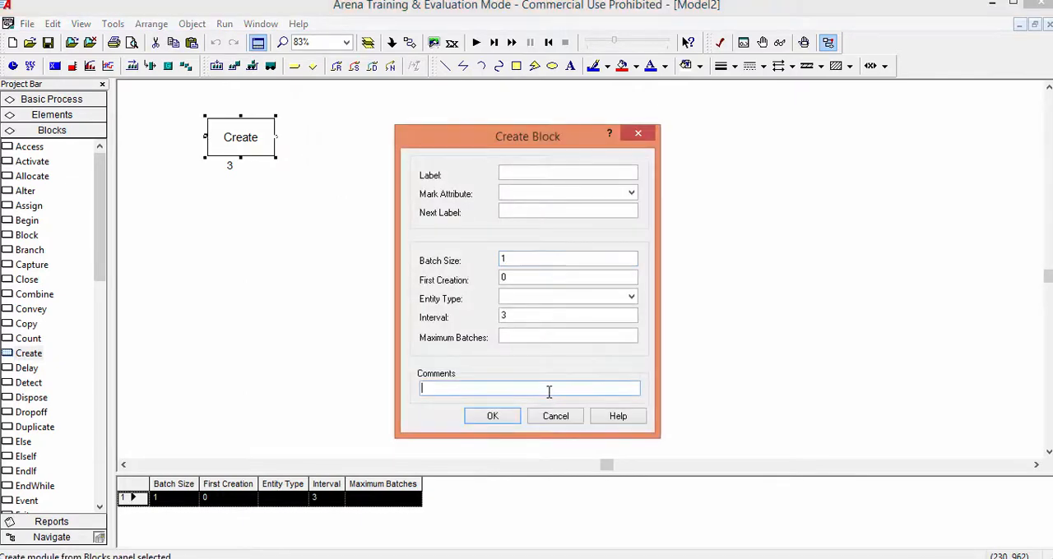
type("We create p")
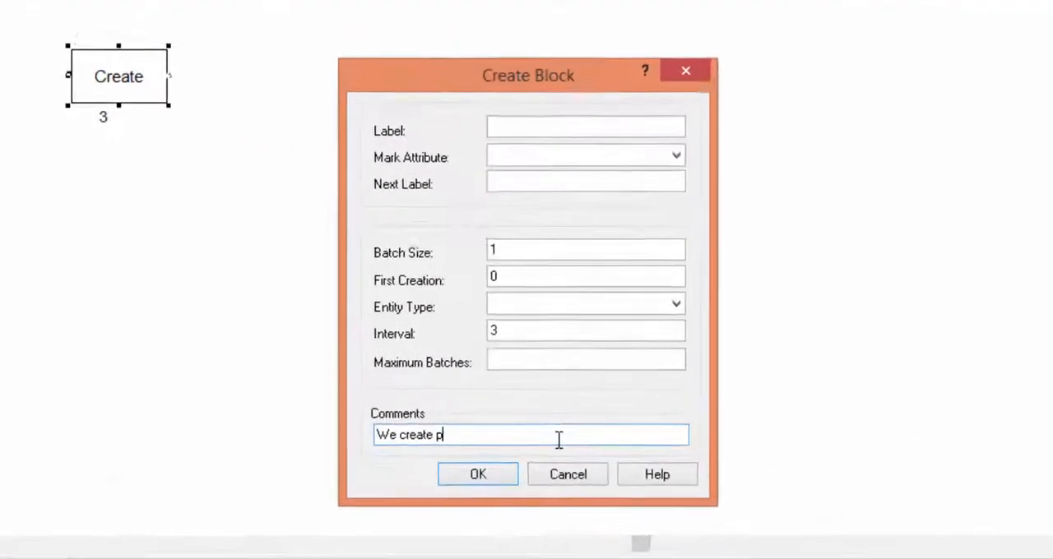
type("arts")
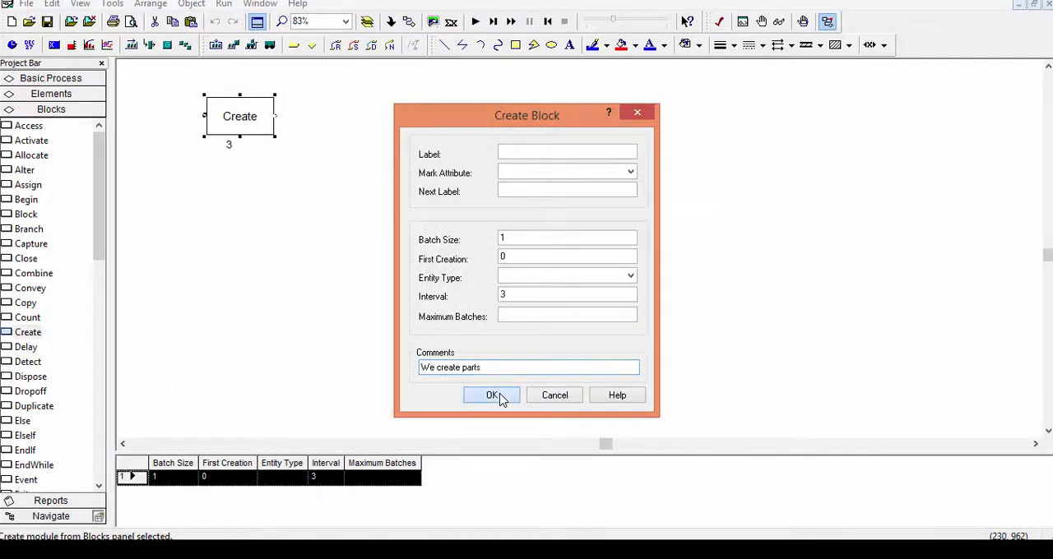
left_click(492, 395)
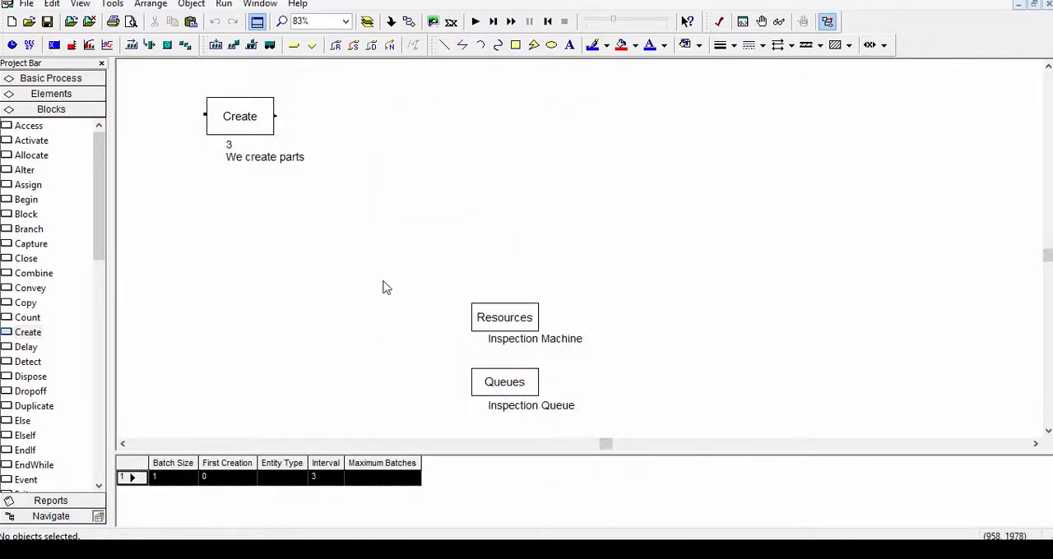
mouse_move(51, 429)
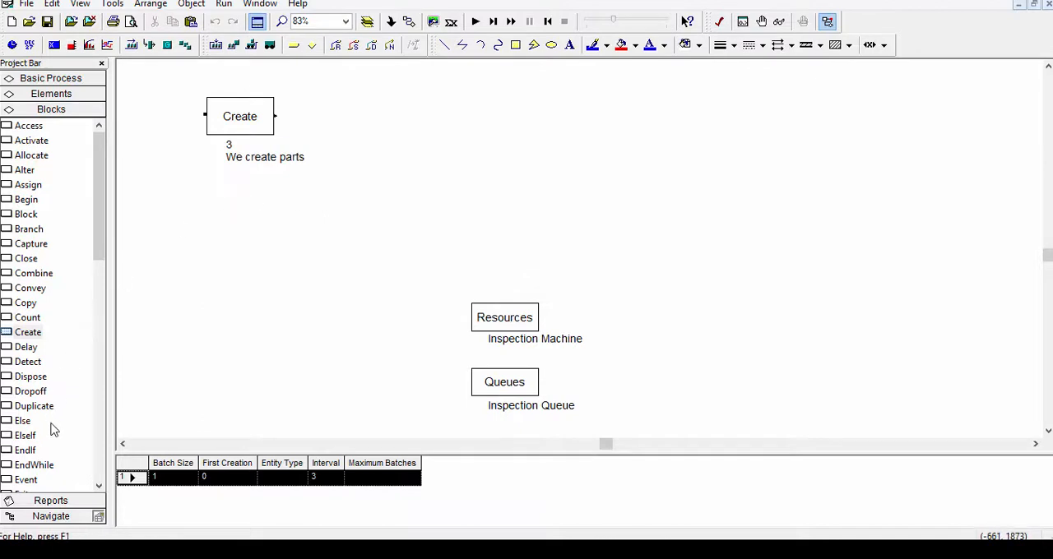
Step: Add Queue and Seize blocks after Create, with the Queue using Inspection Queue
scroll("down", 3)
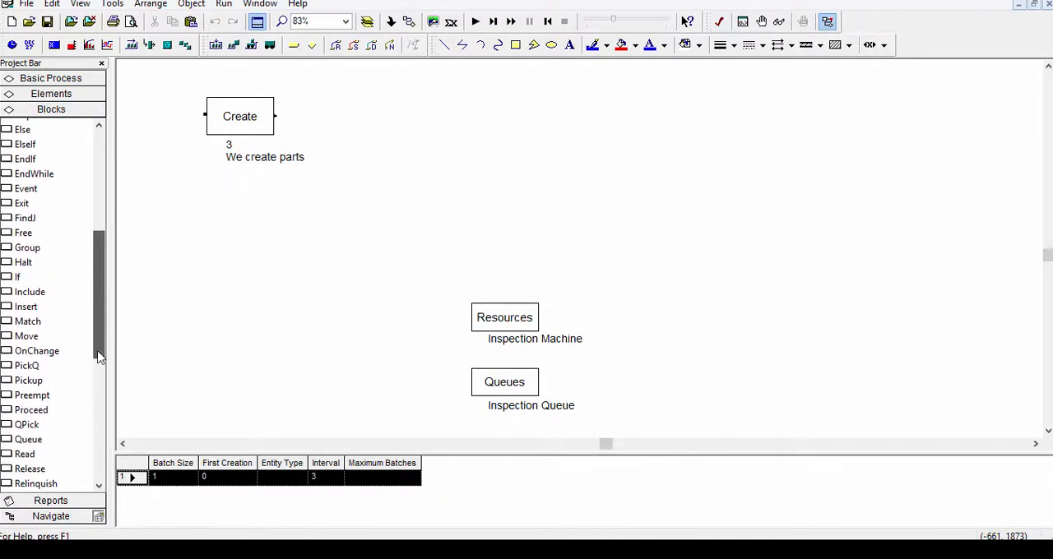
left_click(240, 116)
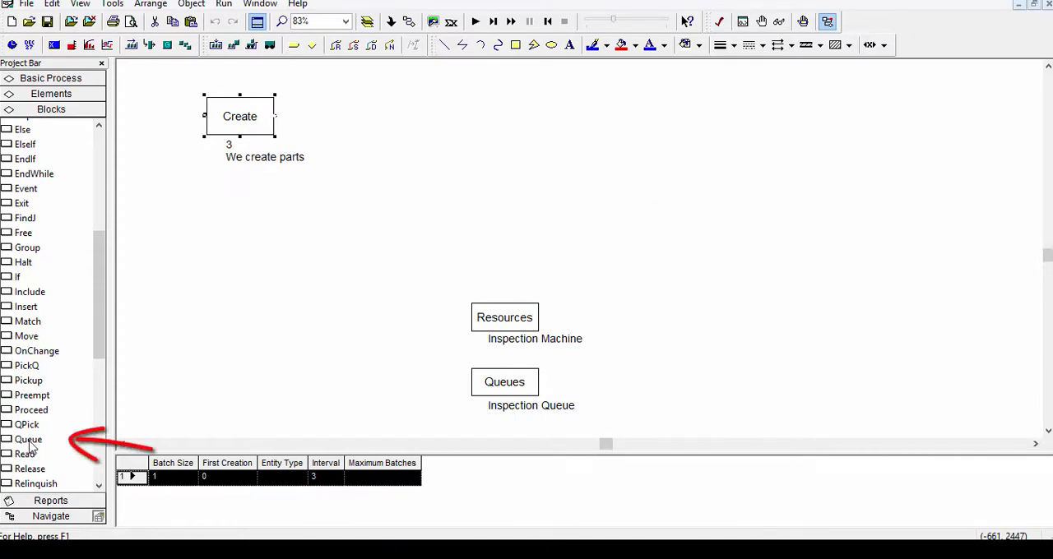
left_click(28, 440)
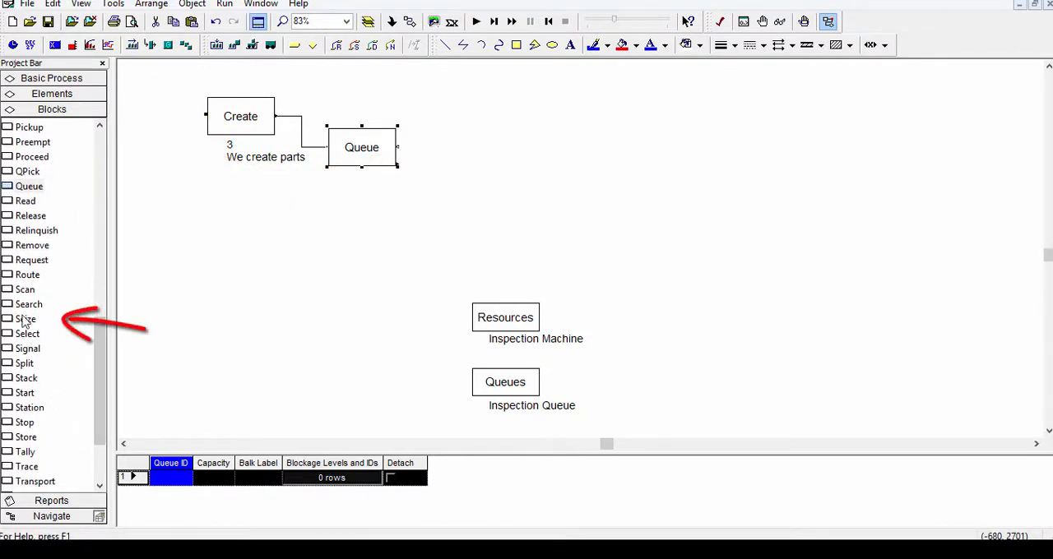
left_click(25, 319)
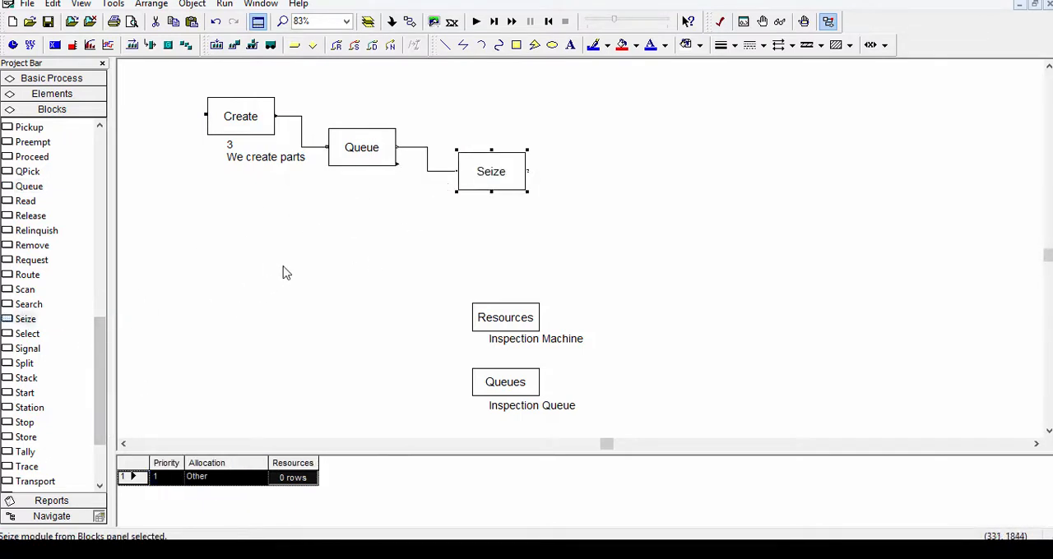
left_click(361, 147)
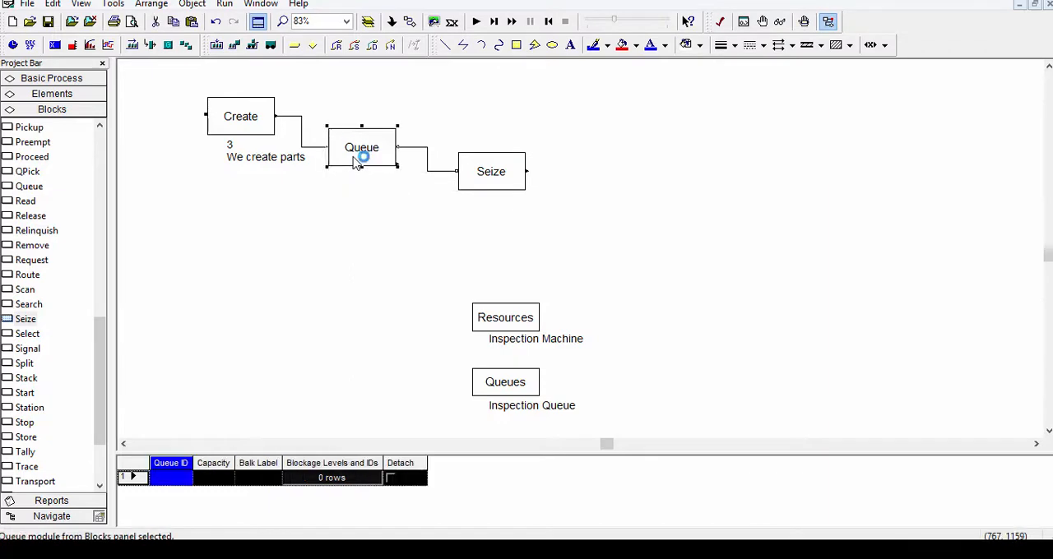
double_click(362, 147)
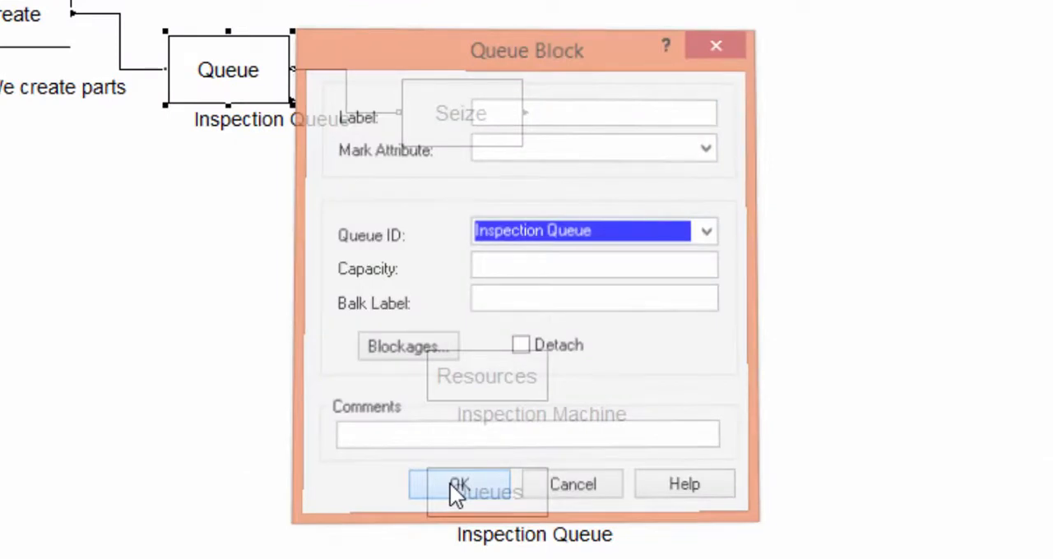
left_click(458, 484)
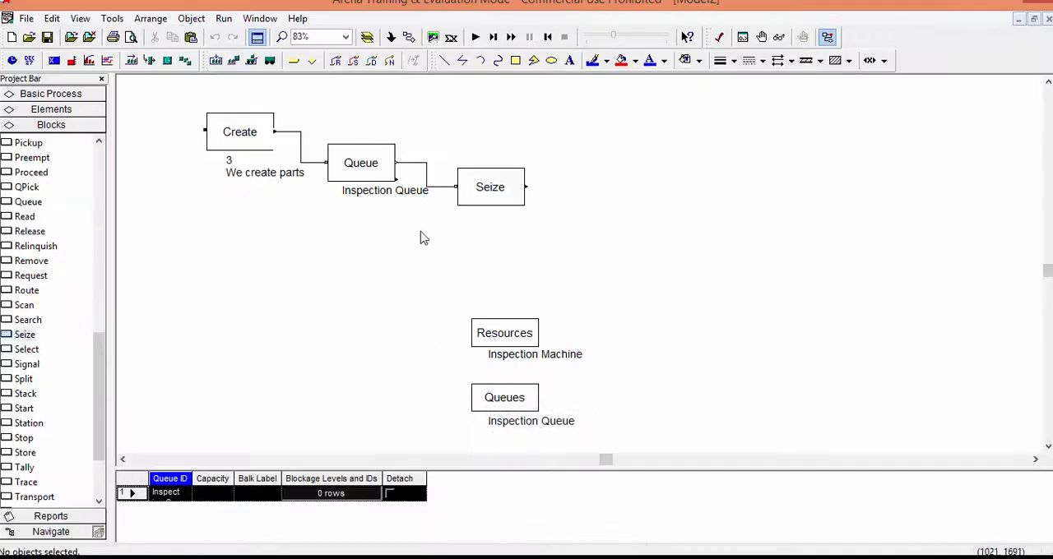
Step: Make the Seize block take one Inspection Machine
double_click(490, 187)
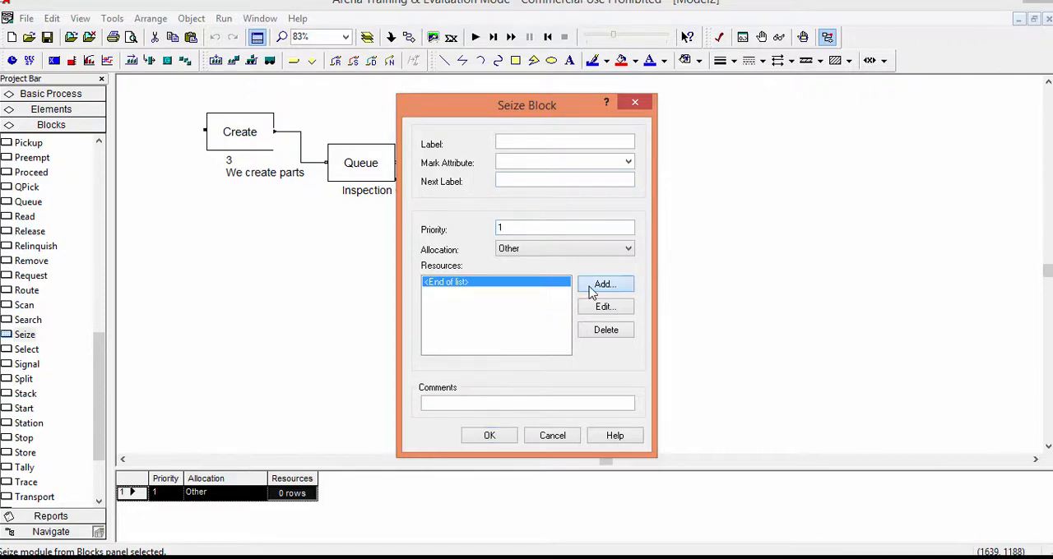
left_click(605, 284)
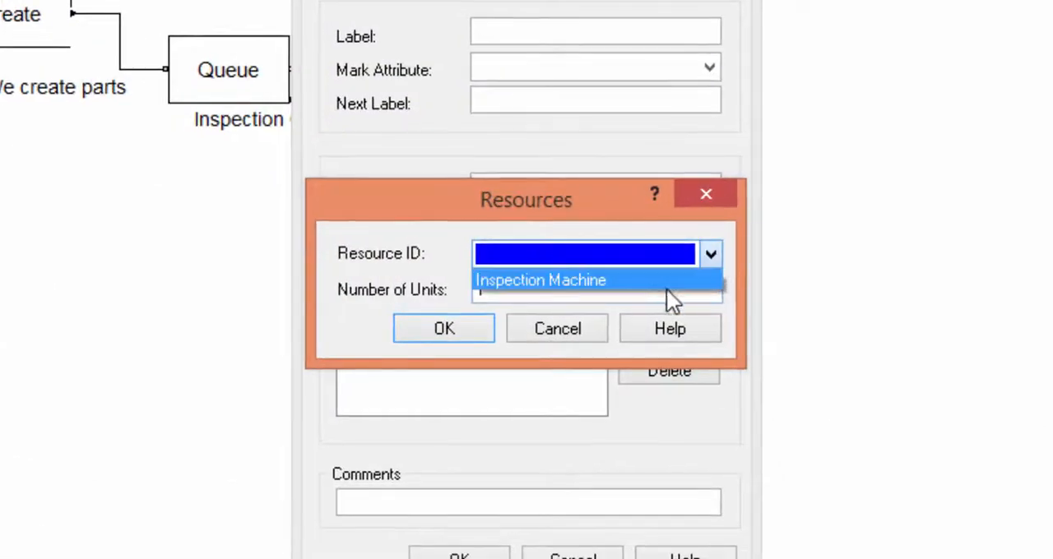
left_click(541, 279)
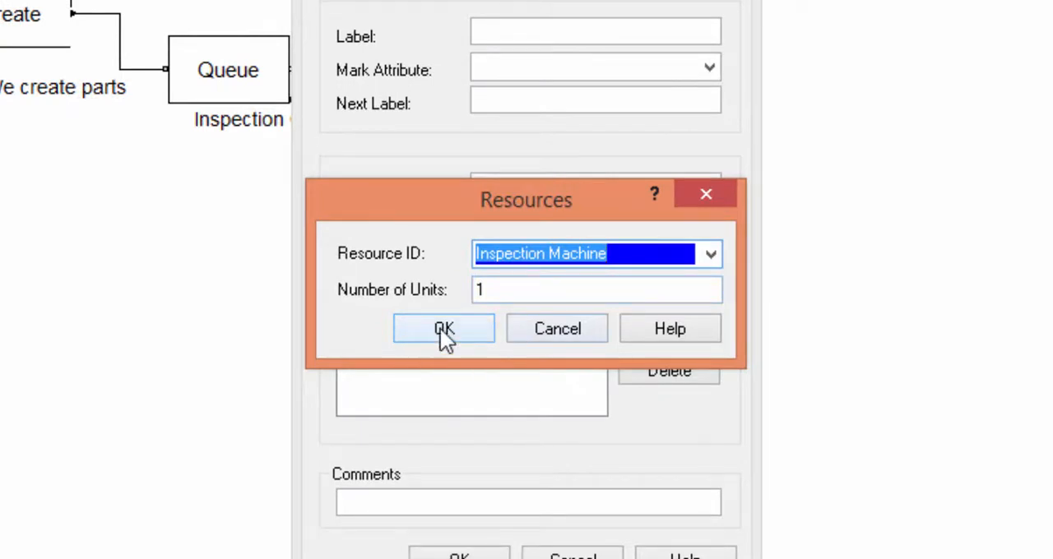
left_click(442, 328)
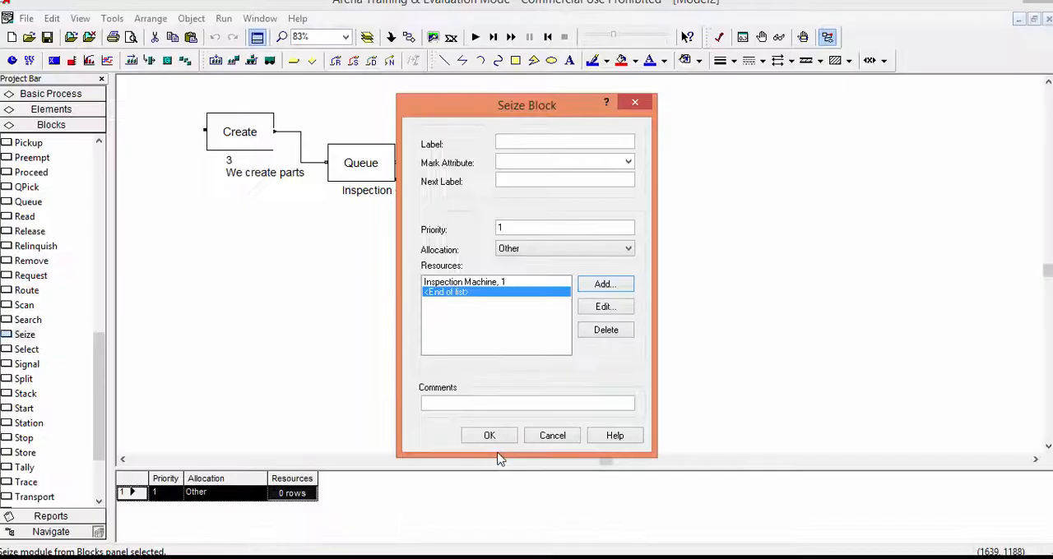
left_click(488, 435)
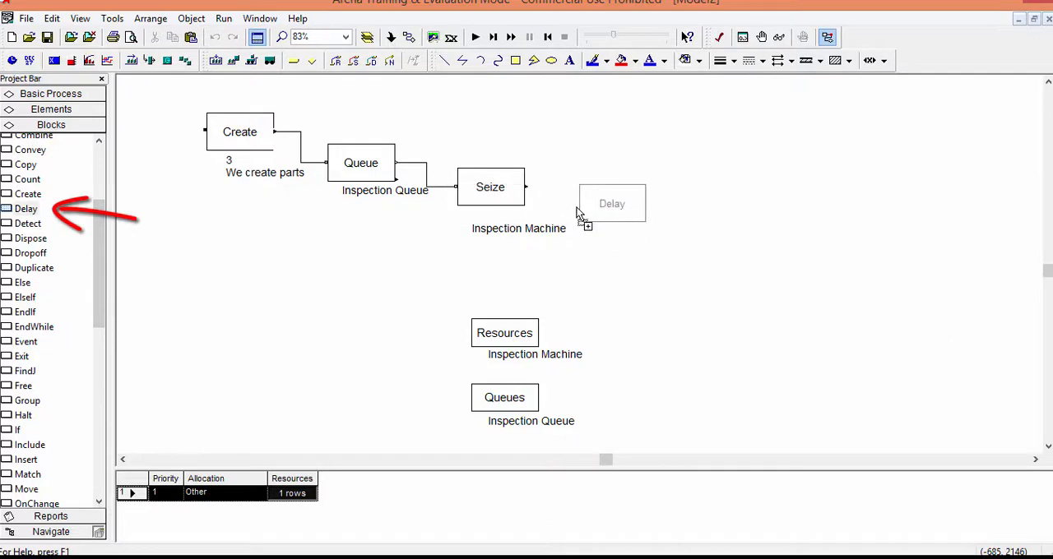
Step: Add a Delay block with duration 2.5 after the Seize block
left_click(611, 204)
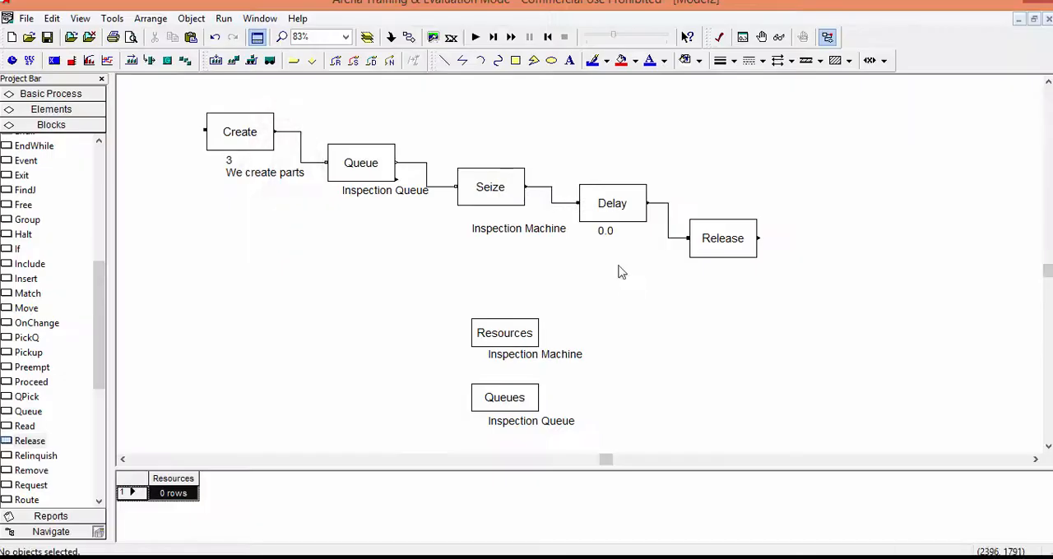
double_click(612, 203)
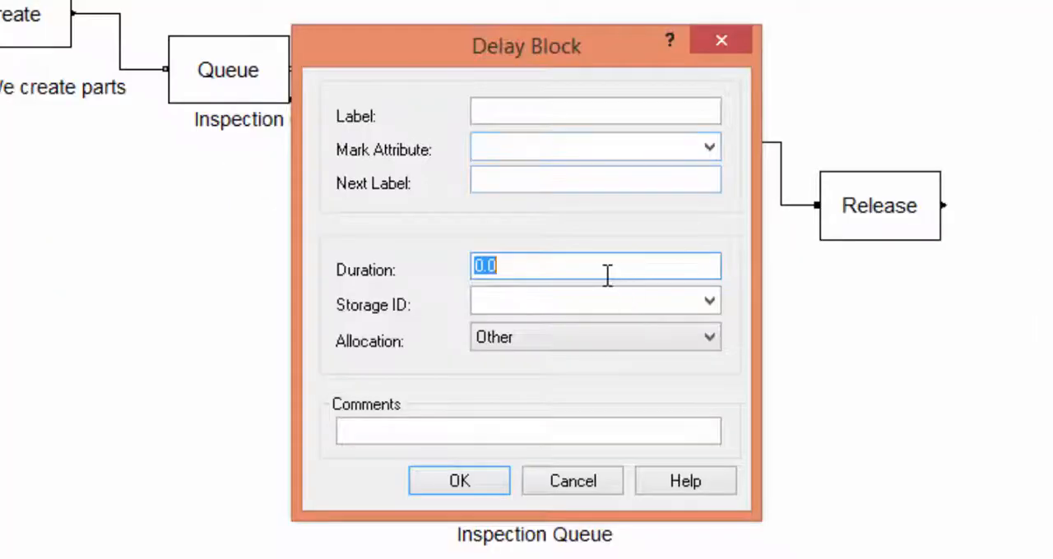
type("2.5")
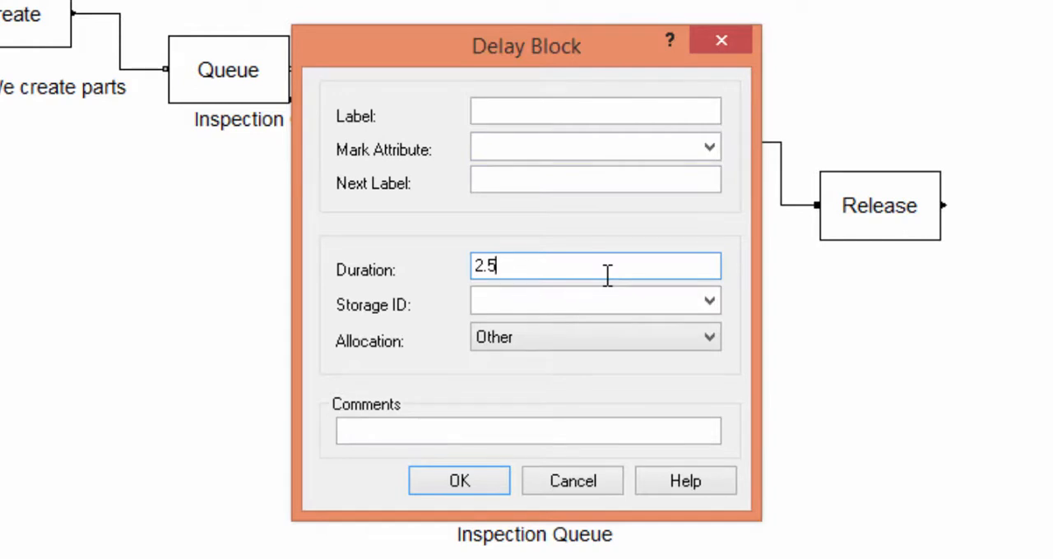
left_click(459, 481)
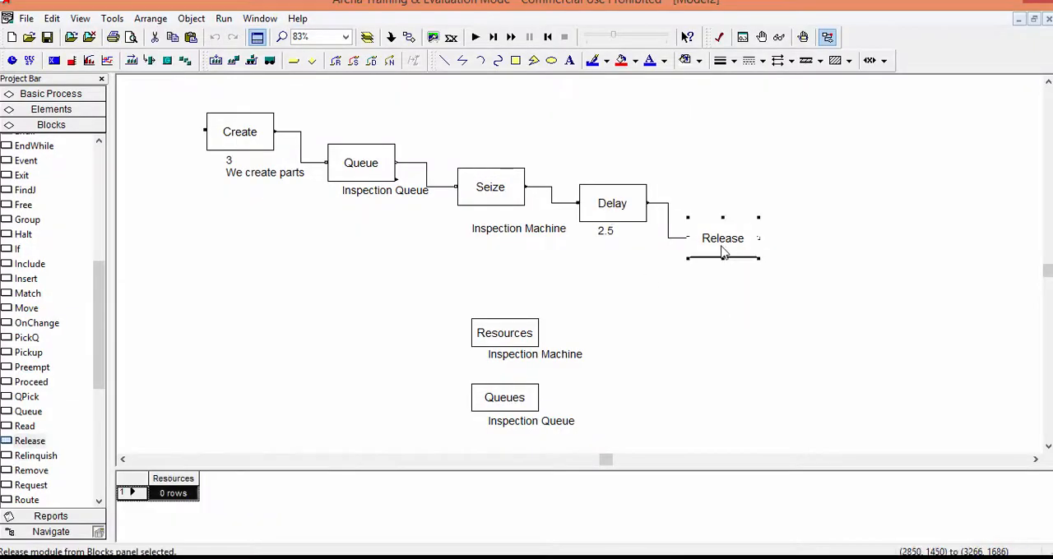
Step: Set the Release block to free one Inspection Machine
double_click(722, 238)
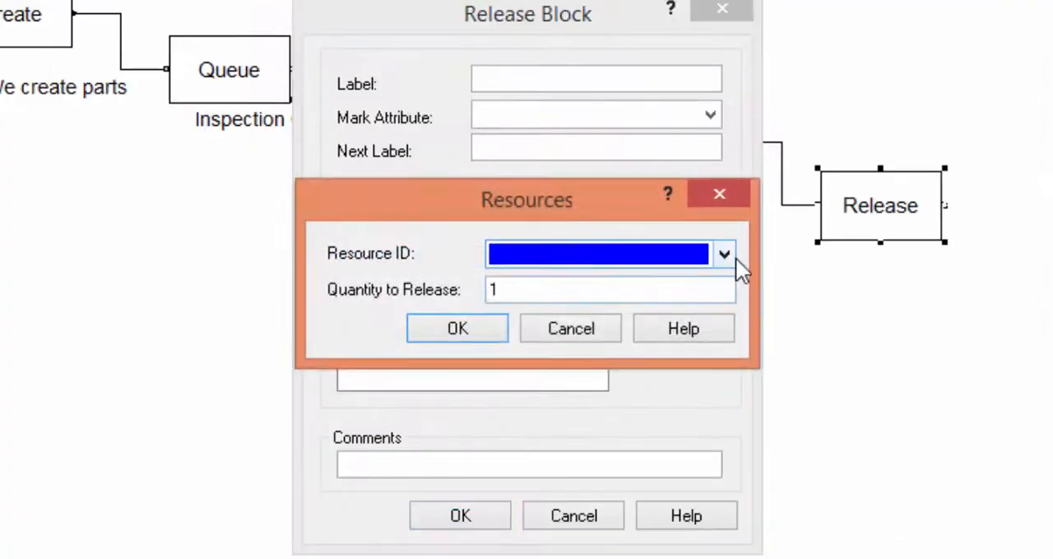
left_click(457, 327)
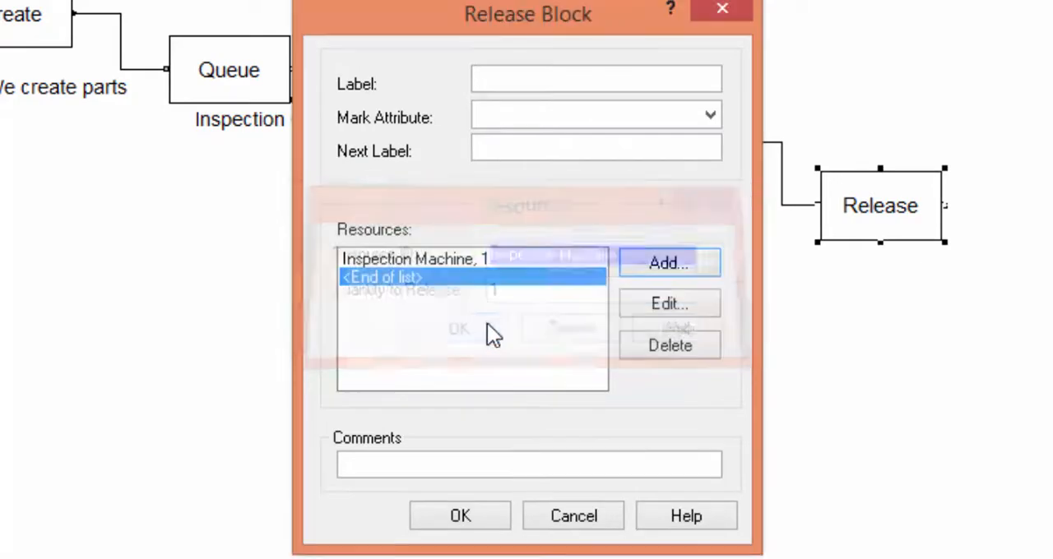
left_click(460, 516)
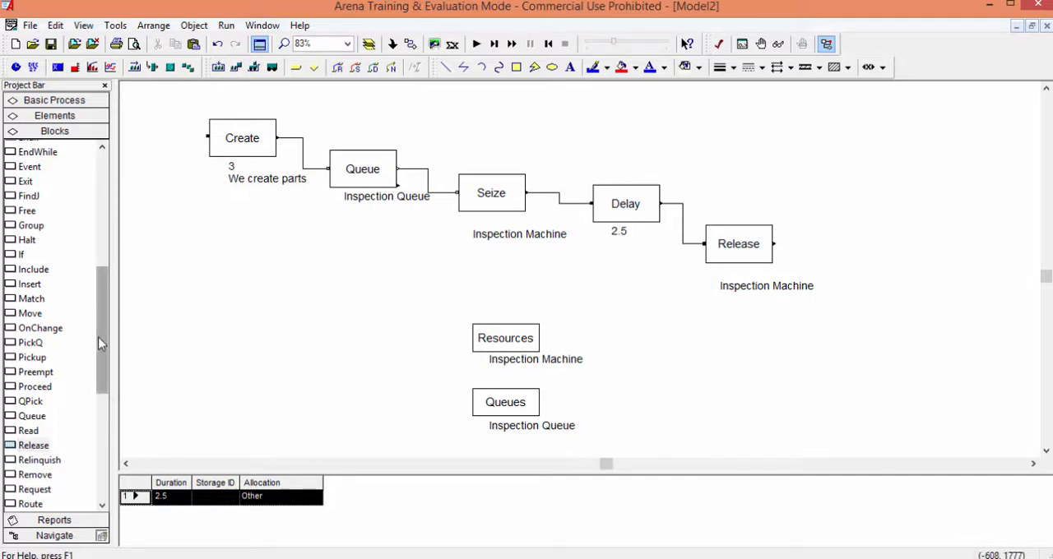
Step: Place a Counters element defining the counter 'Number of inspected parts'
left_click(55, 115)
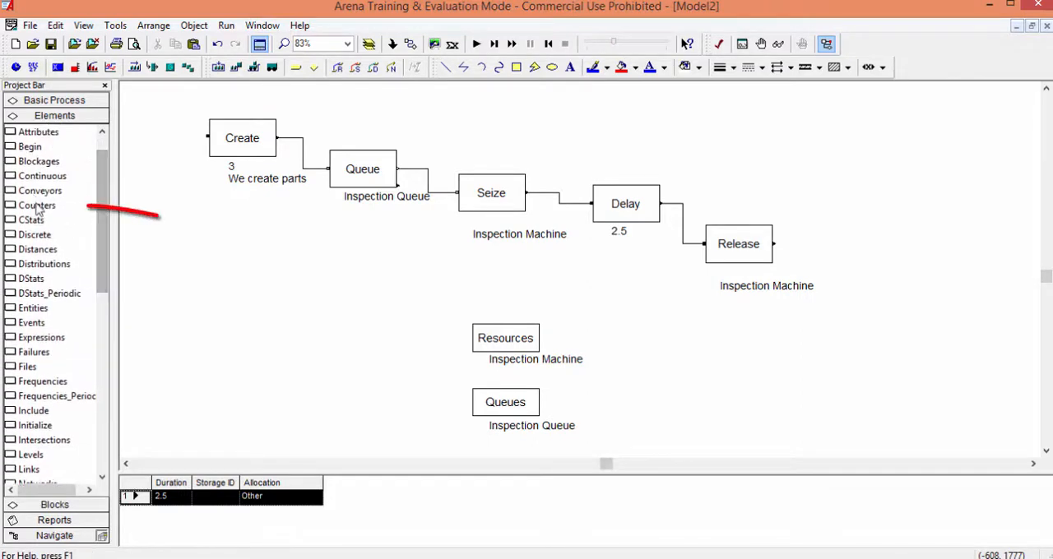
left_click(37, 205)
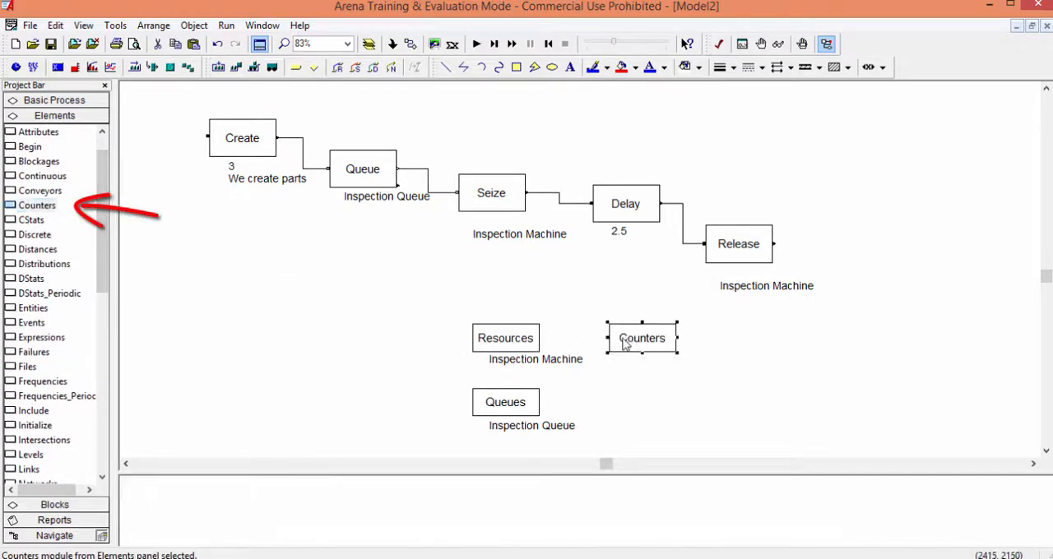
double_click(641, 338)
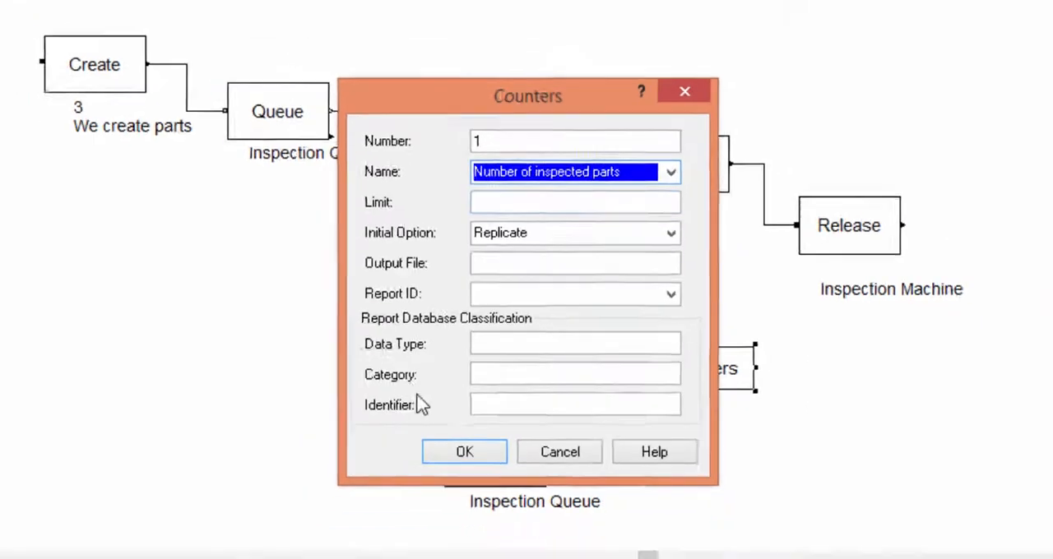
left_click(464, 452)
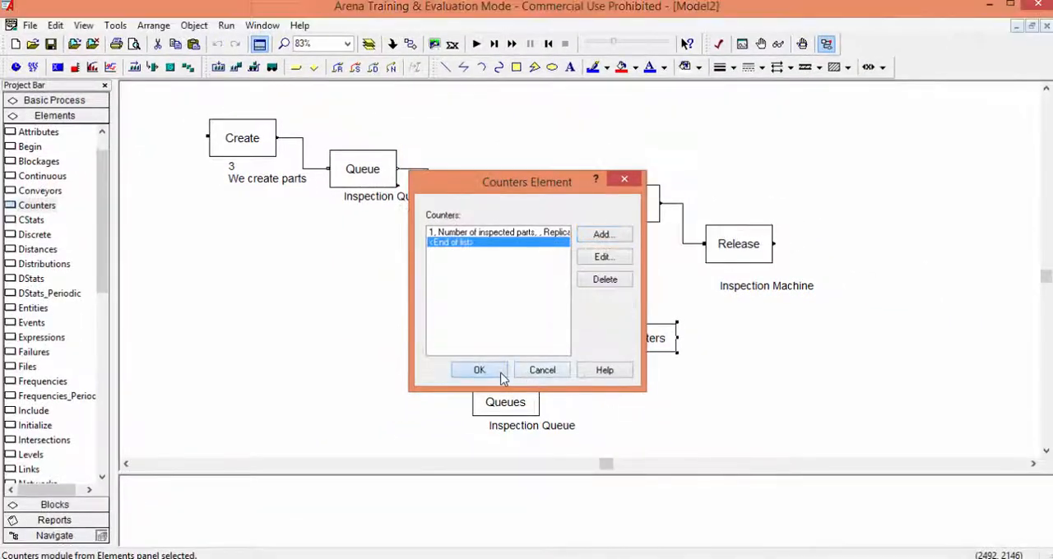
left_click(479, 370)
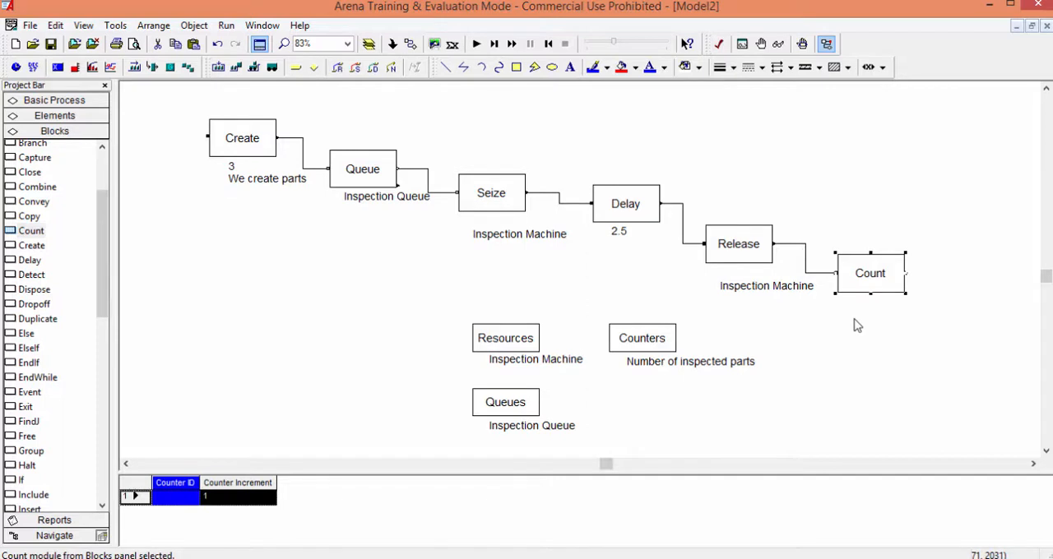
Step: Set the Count block to increment Number of inspected parts by 1
double_click(870, 273)
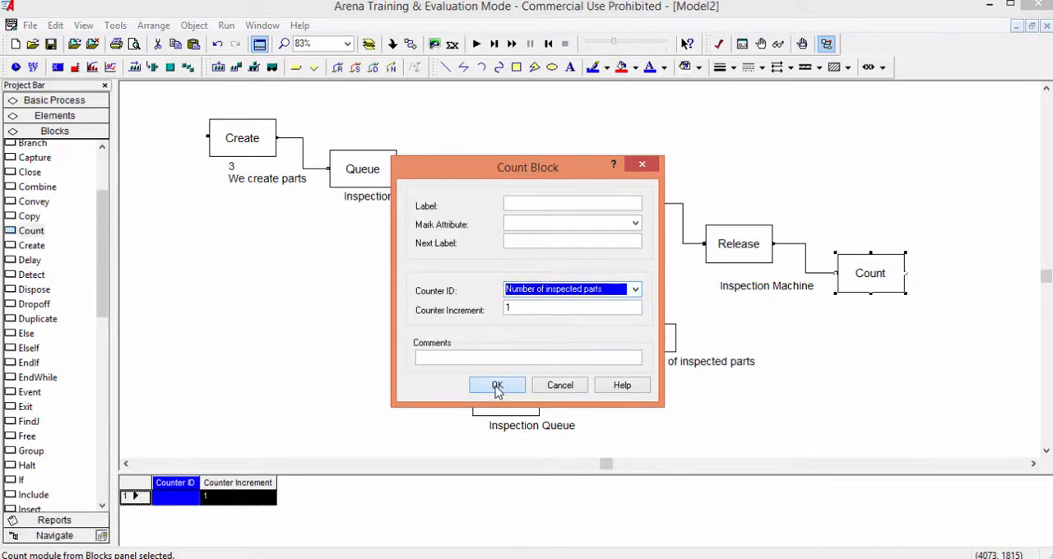
left_click(496, 384)
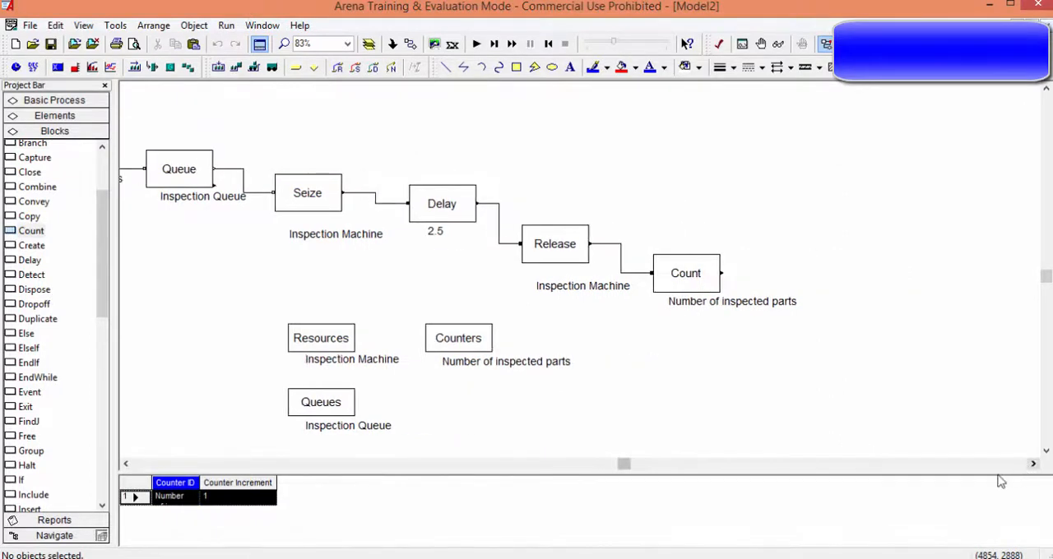
mouse_move(996, 482)
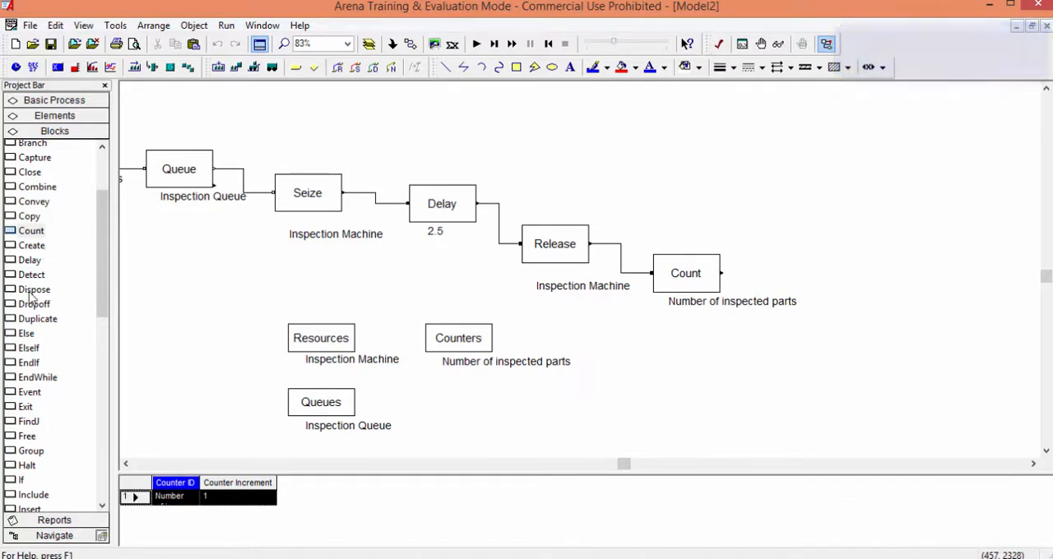
Step: Place a Dispose block on the canvas after the Count block
left_click_drag(34, 289, 861, 337)
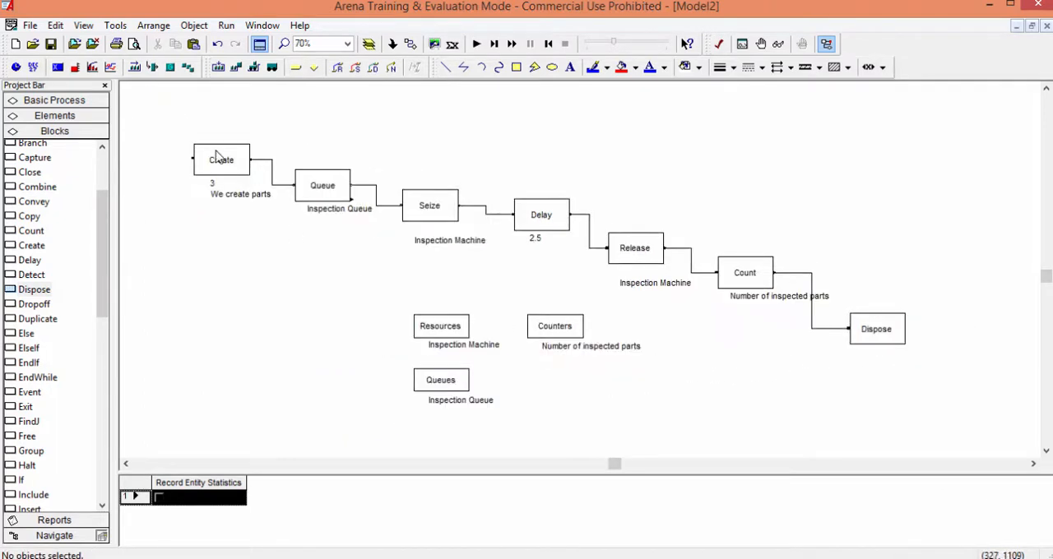
Step: Comment the Queue block 'Parts wait in the queue if inspection is busy'
double_click(322, 186)
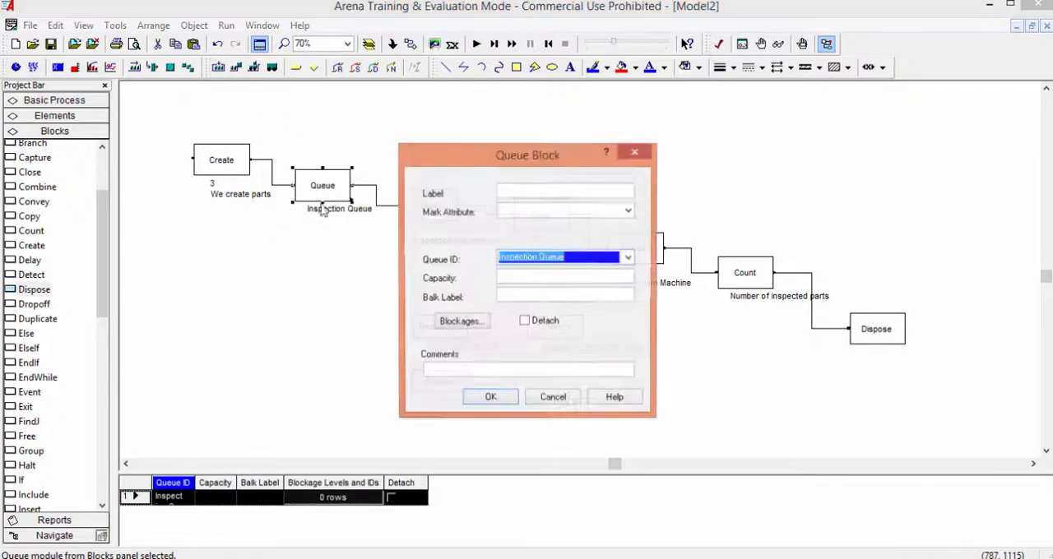
type("Parts wait")
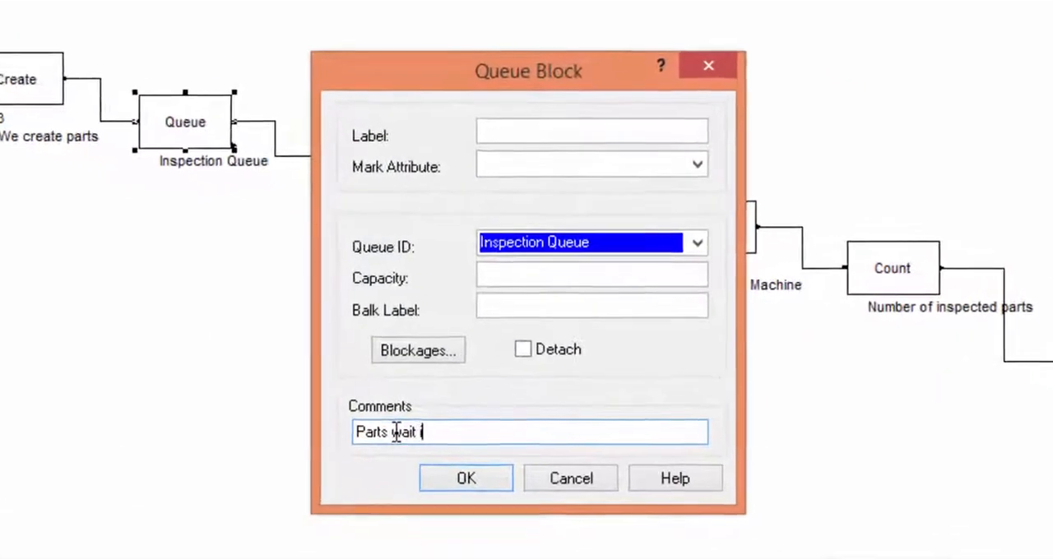
type("in the queue if")
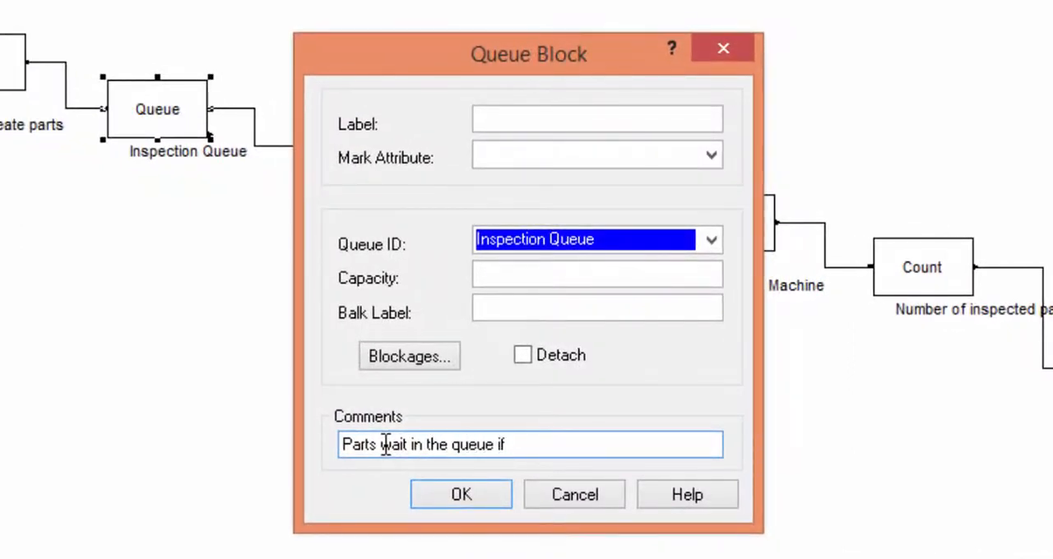
type("inspection")
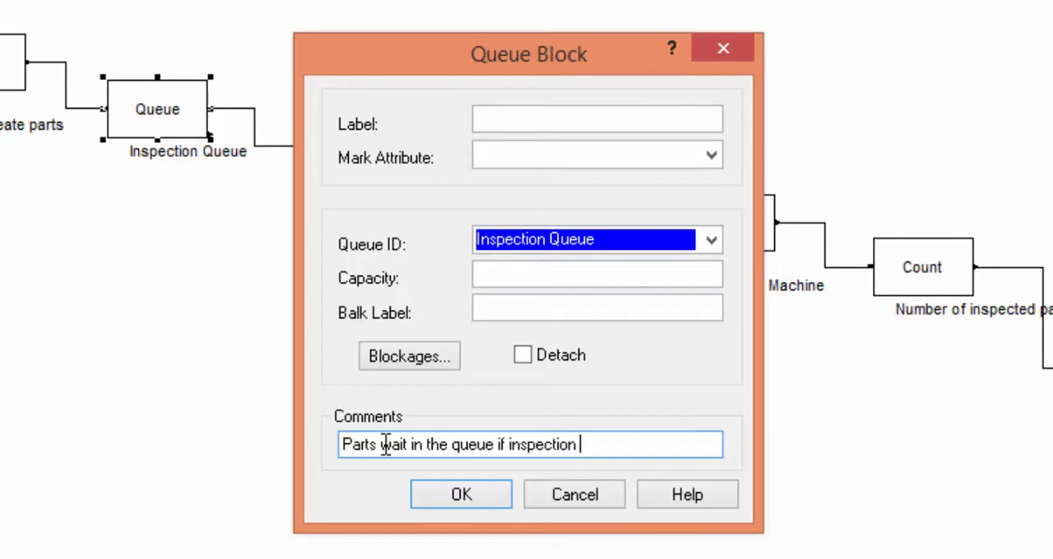
type("is busy")
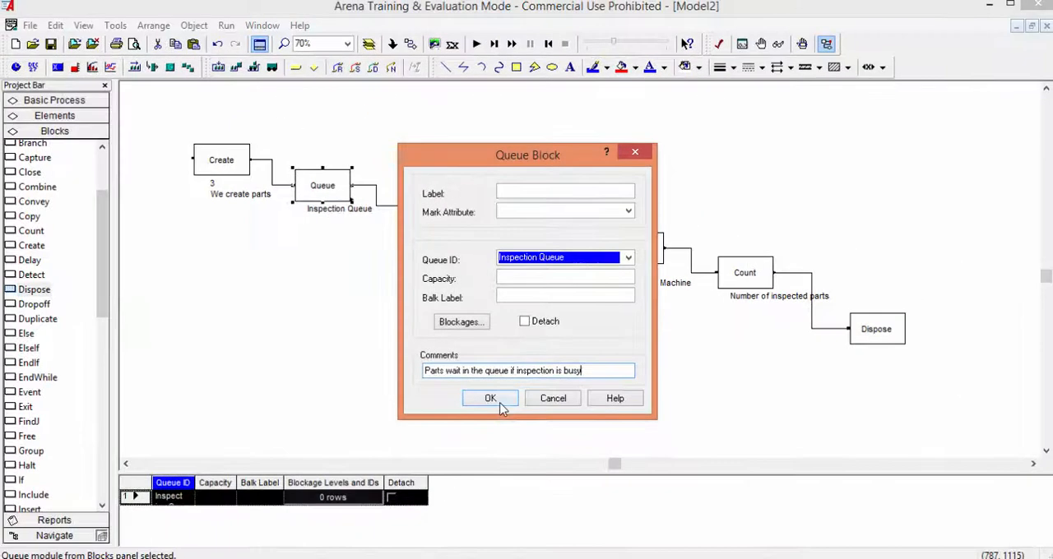
left_click(490, 398)
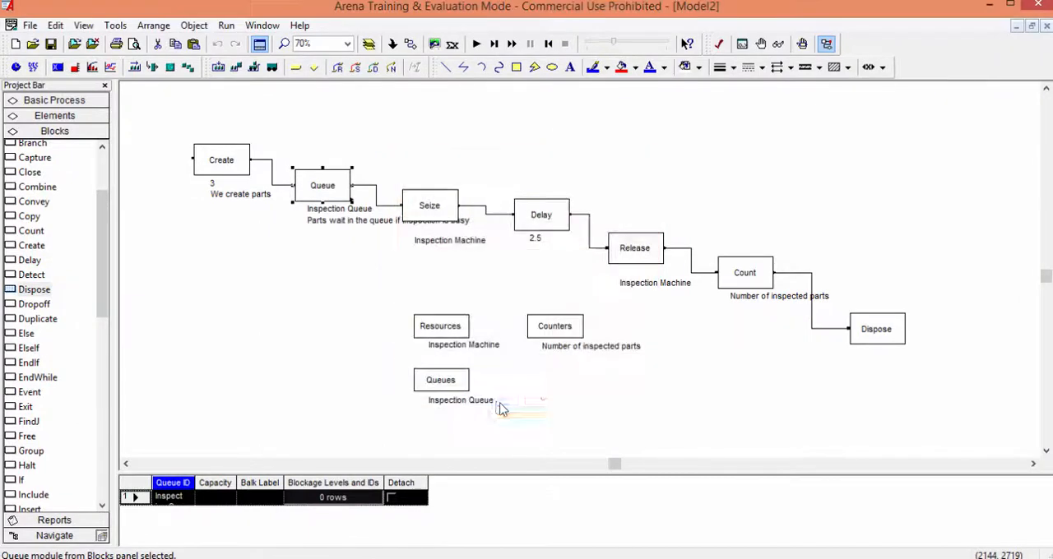
Step: Select the Seize, Queue and Release blocks to rearrange them
left_click(429, 187)
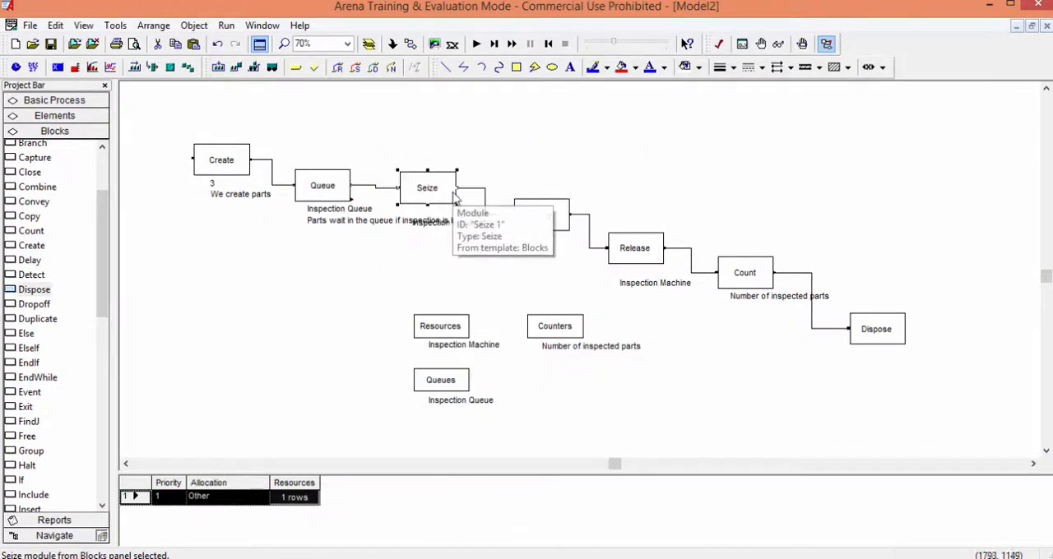
left_click(321, 173)
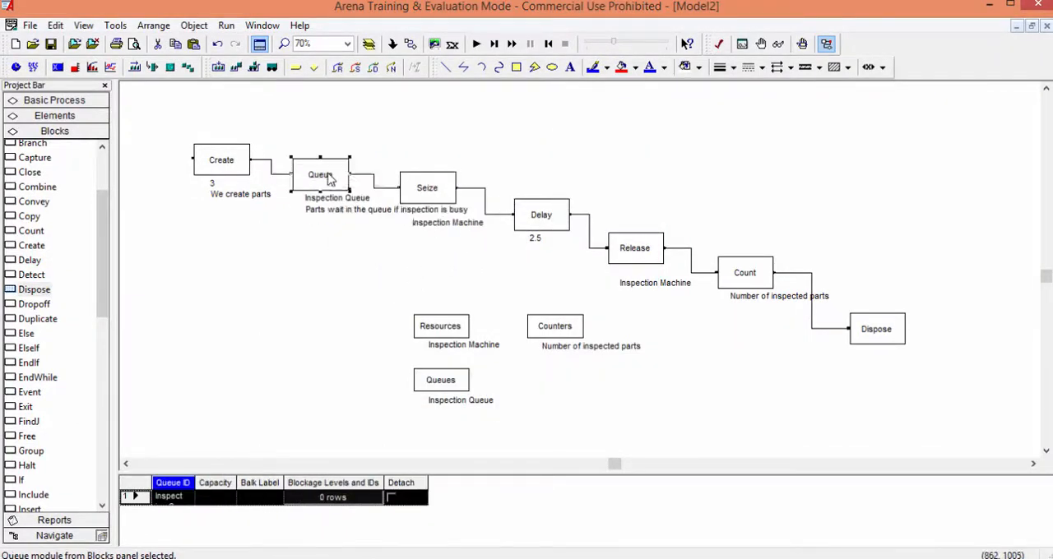
left_click(427, 188)
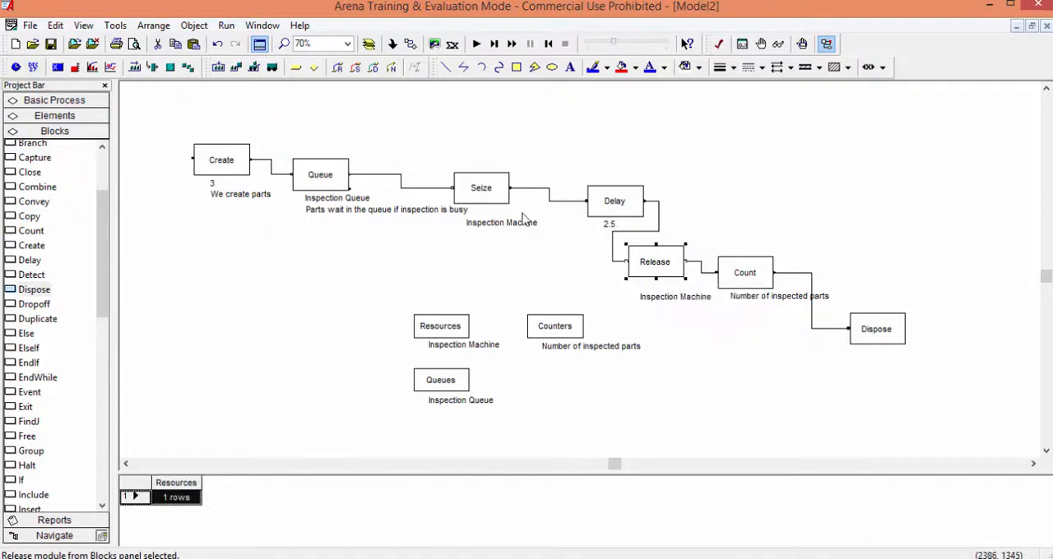
Step: Enter 'Part acceses inspection machine' as the Seize block's comment and confirm
double_click(481, 187)
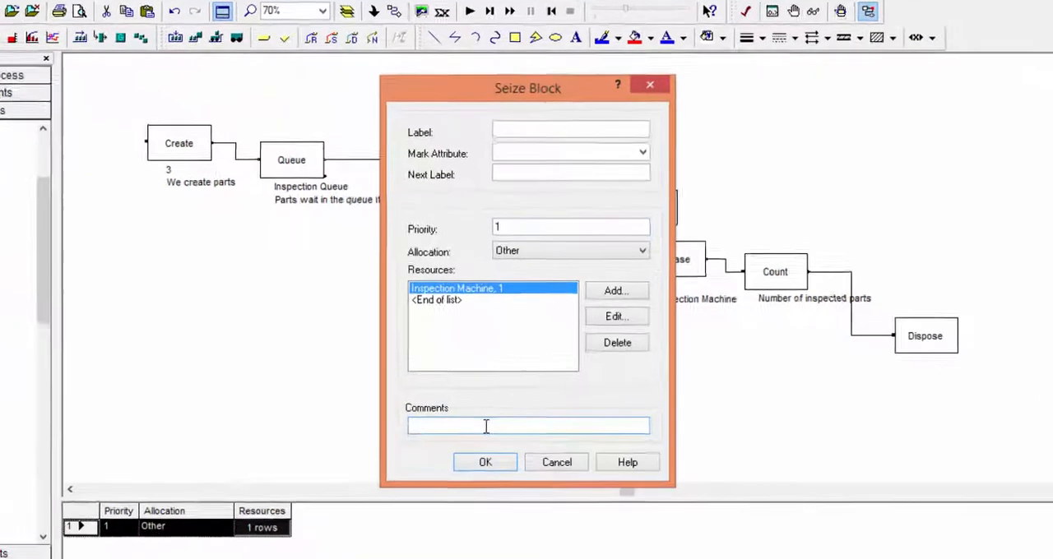
type("Part i")
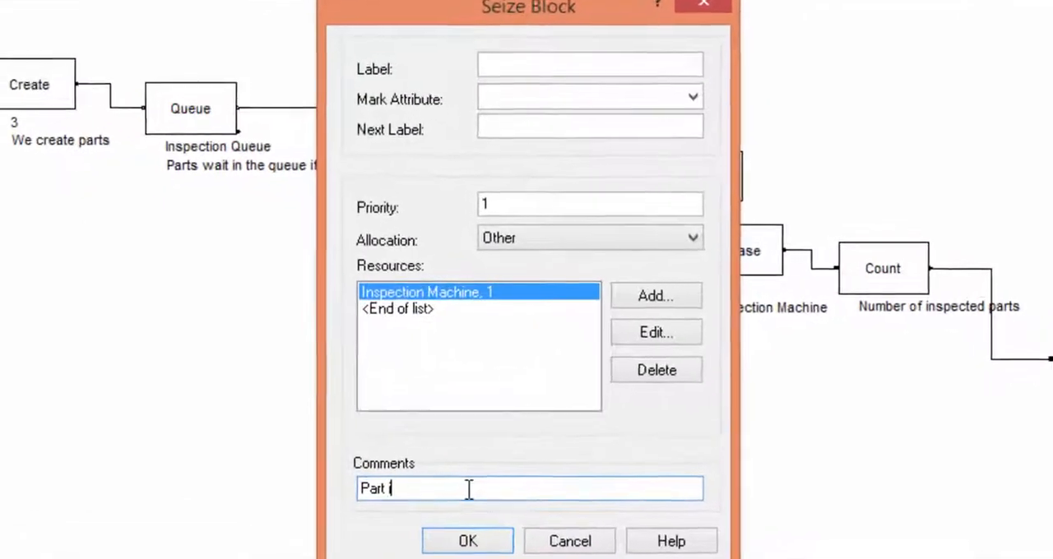
type("o")
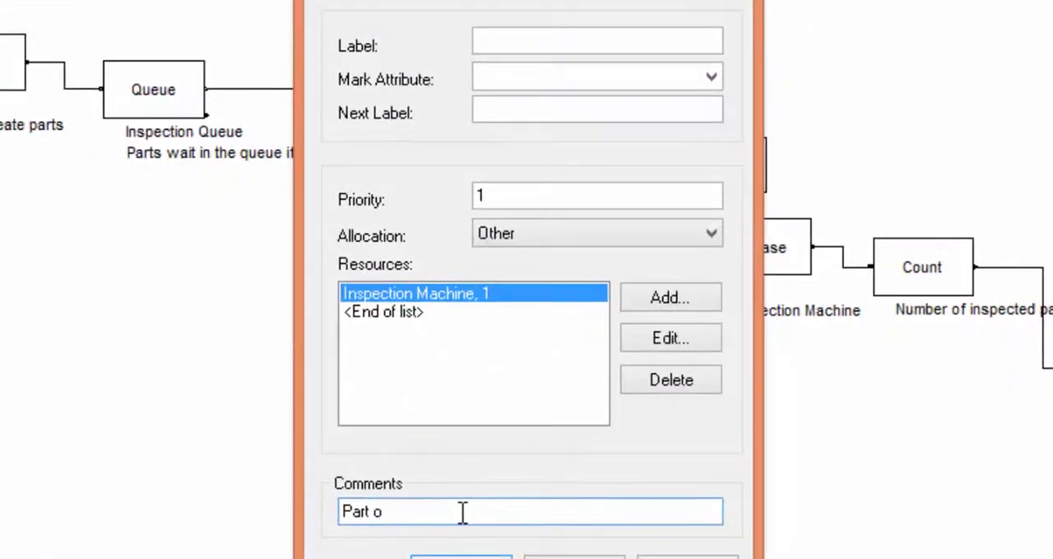
type("acceses")
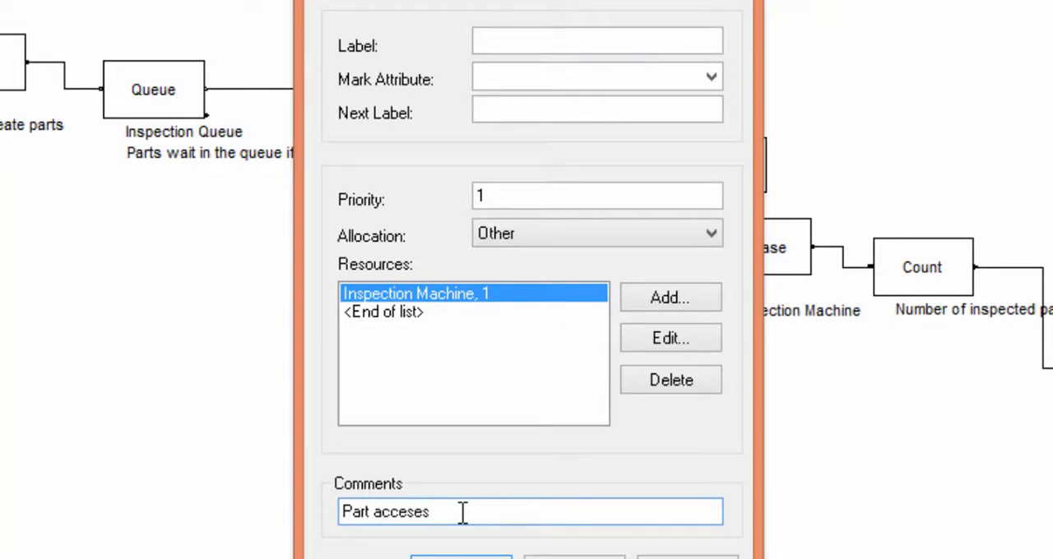
type("inspection machine")
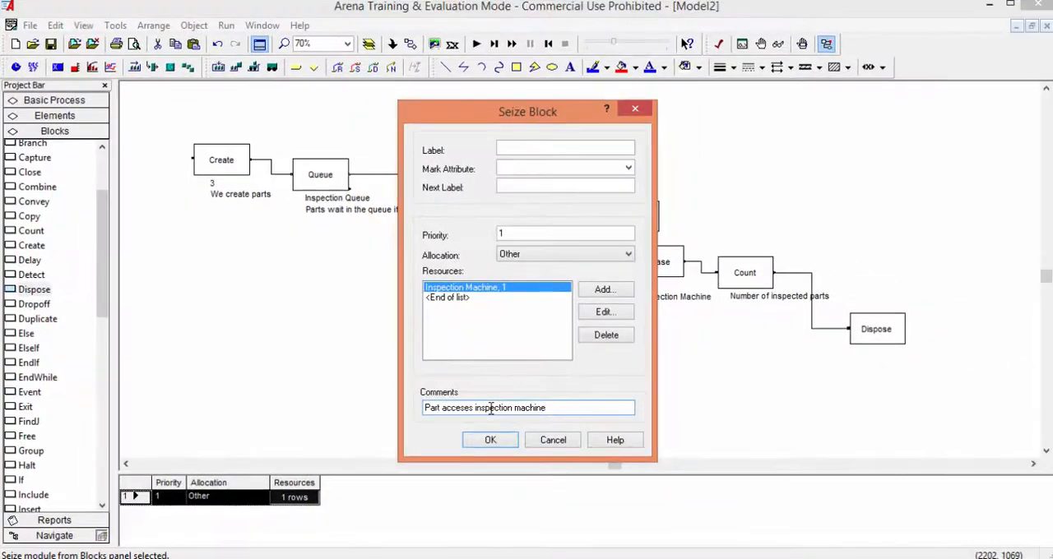
left_click(490, 440)
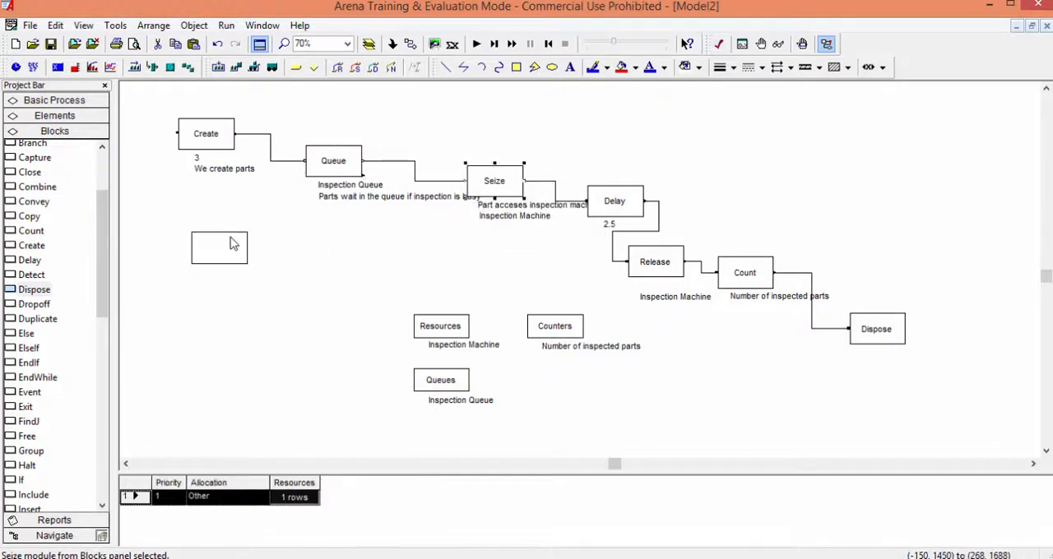
Step: Move the Seize block below Create and comment the Delay block 'Part is being inspected'
left_click_drag(494, 180, 219, 248)
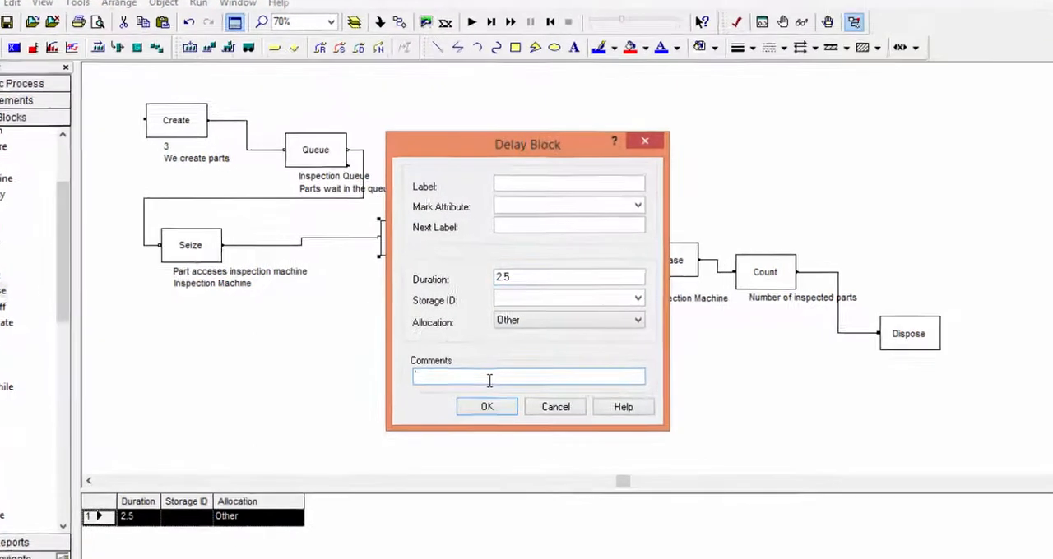
type("Part is")
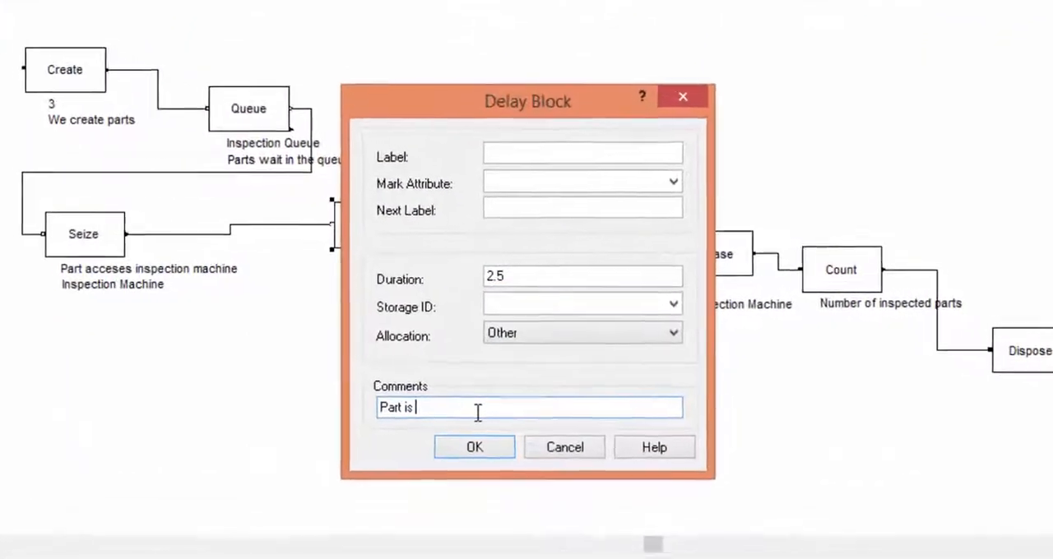
type("being inspected")
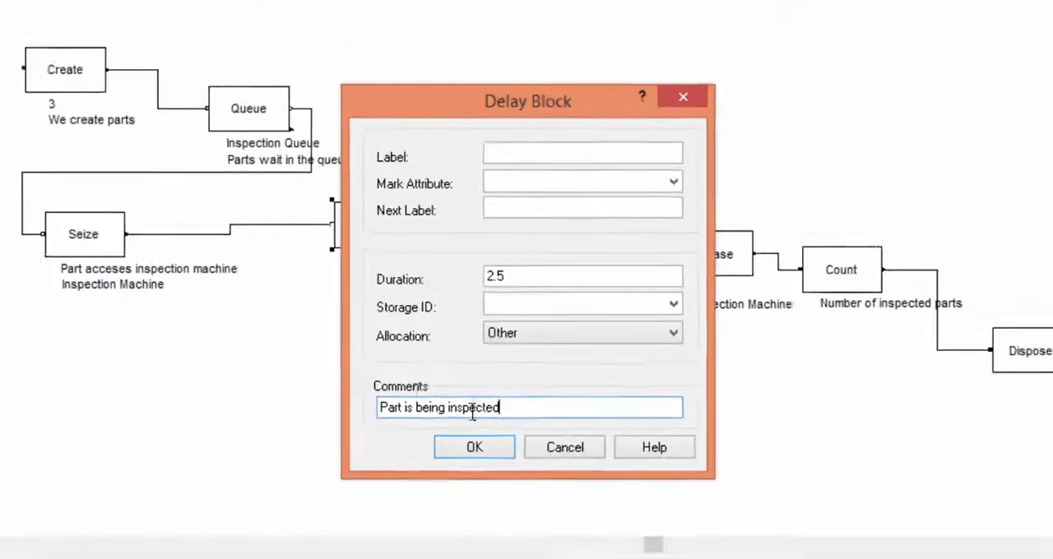
left_click(474, 446)
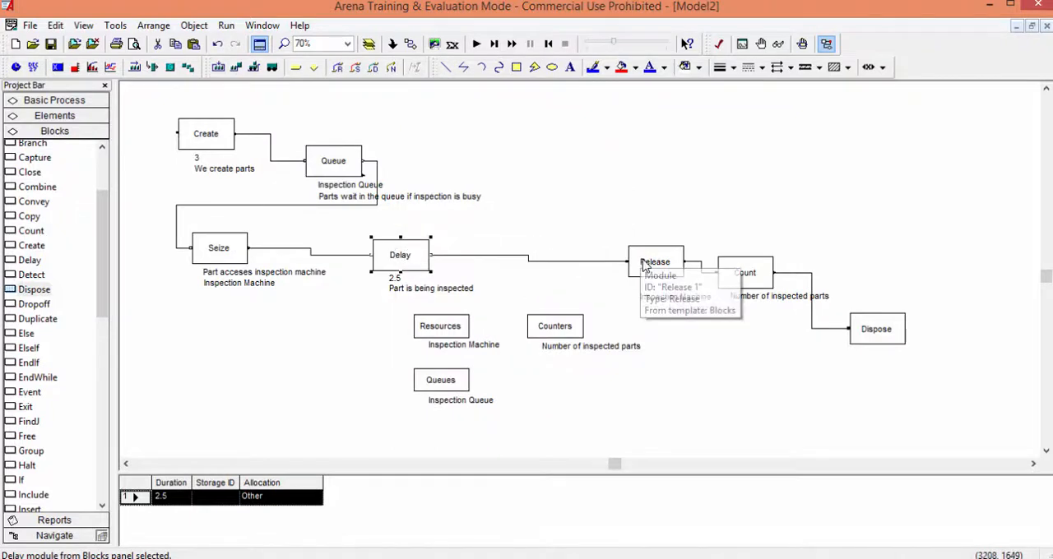
Step: Enter 'After inspection the part releases the resource' as the Release block's comment
double_click(655, 262)
type("After inspection ")
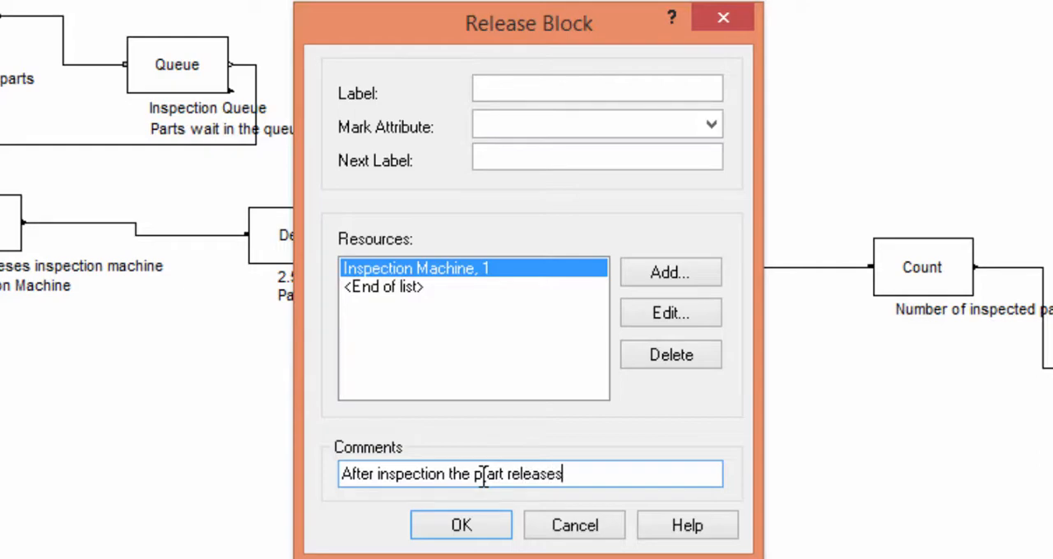
type("the")
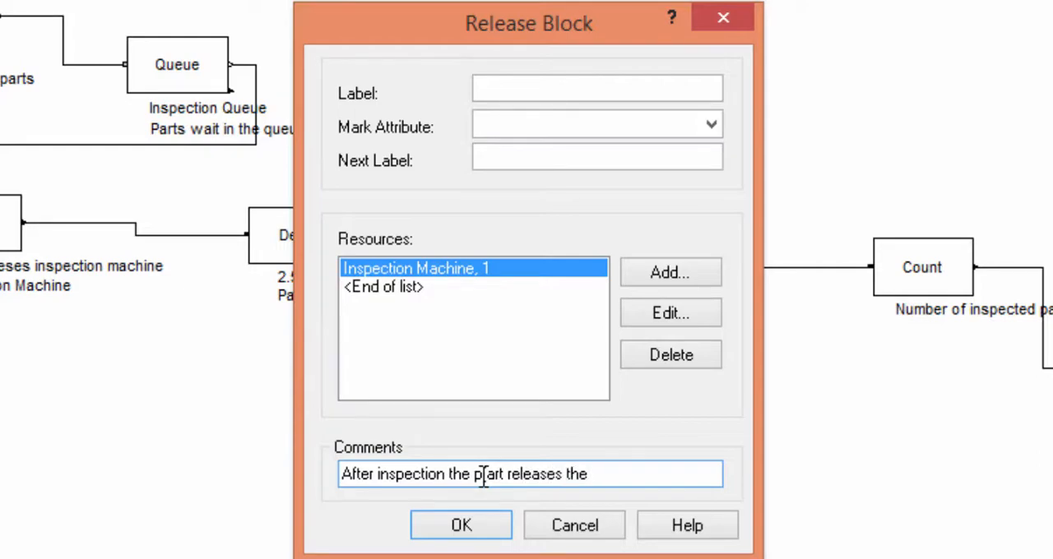
type("resource")
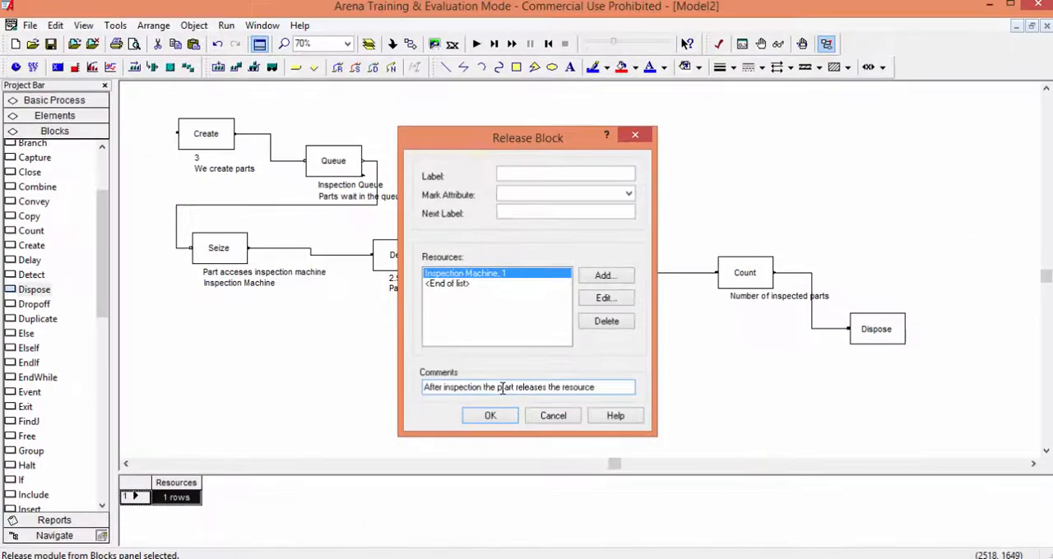
left_click(490, 415)
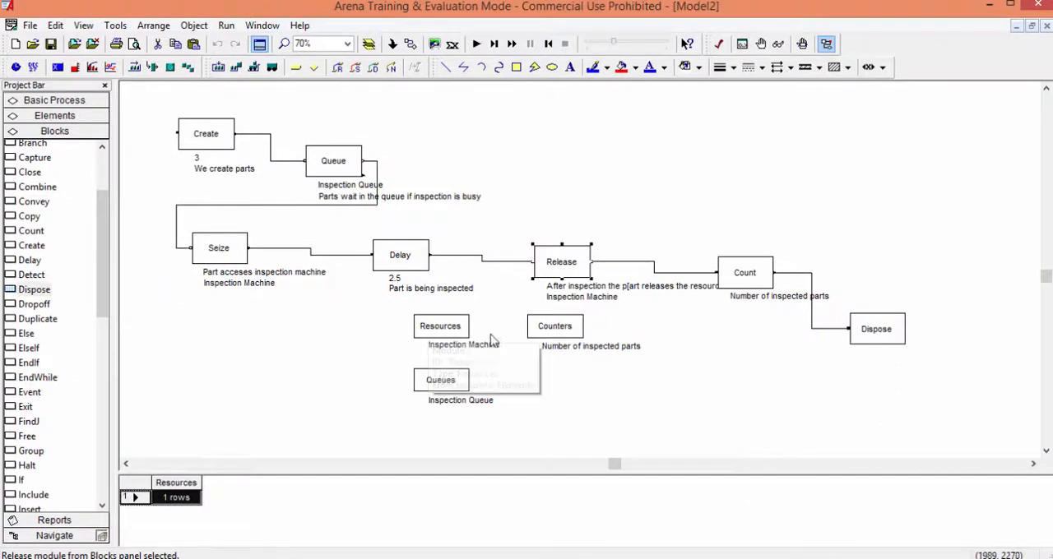
left_click(548, 331)
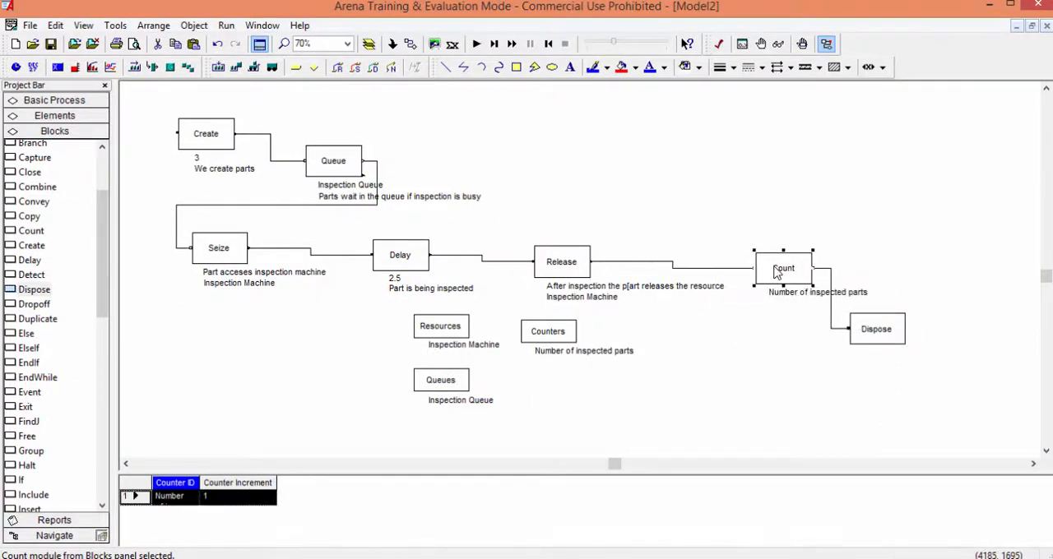
Step: Comment the Count block 'We count the number of inspections' and nudge Dispose down-right
double_click(783, 269)
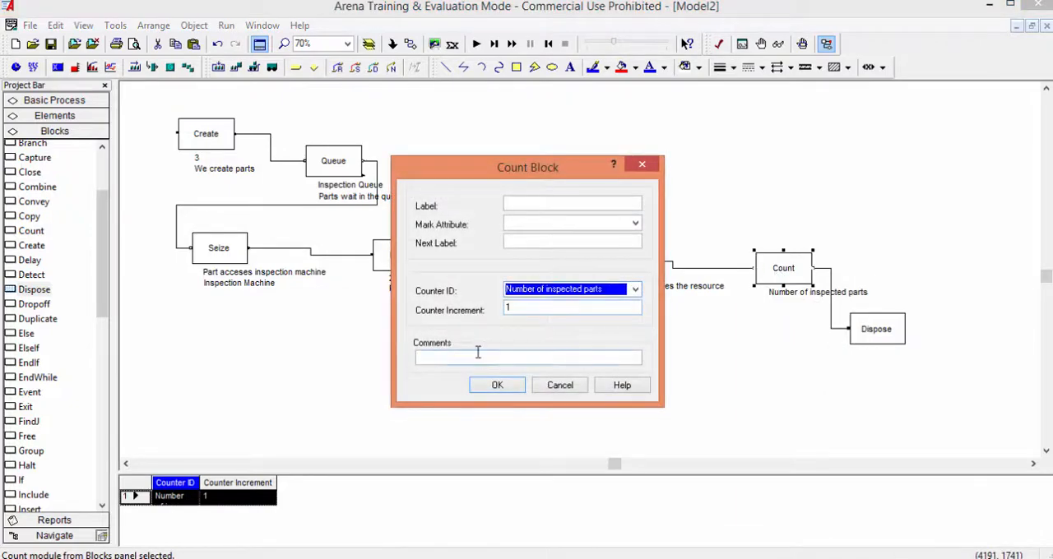
type("We count the number of inspect")
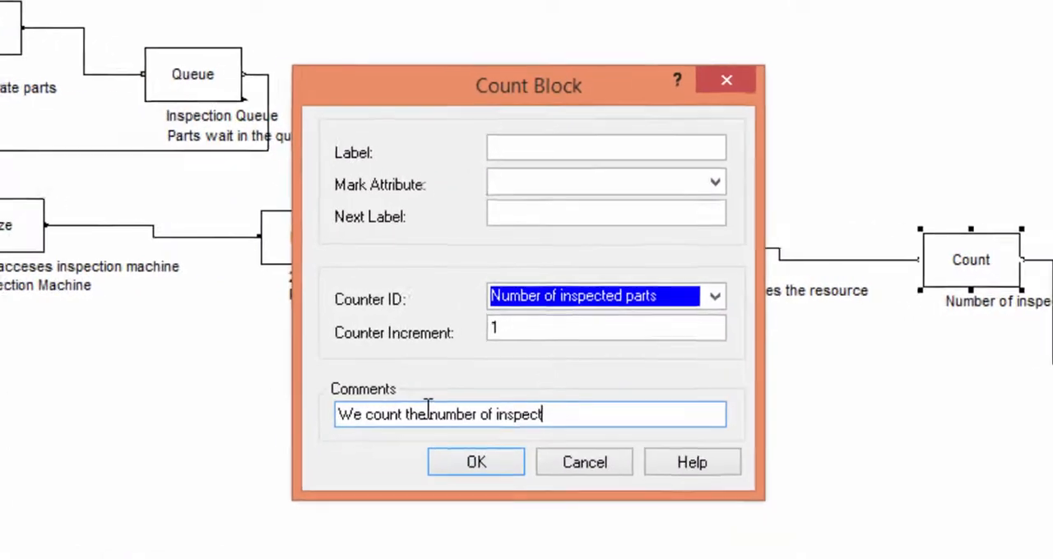
left_click(476, 461)
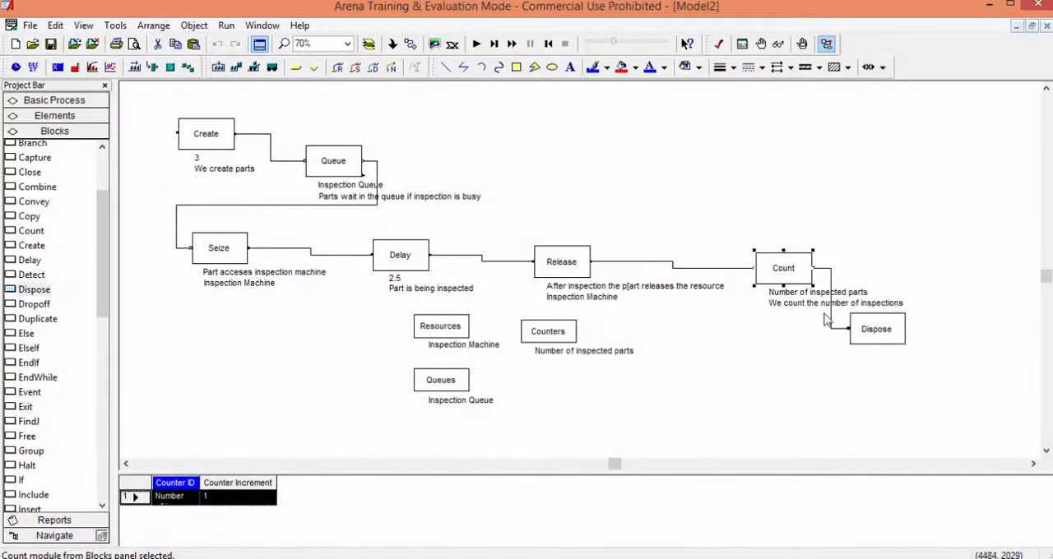
left_click_drag(876, 328, 938, 342)
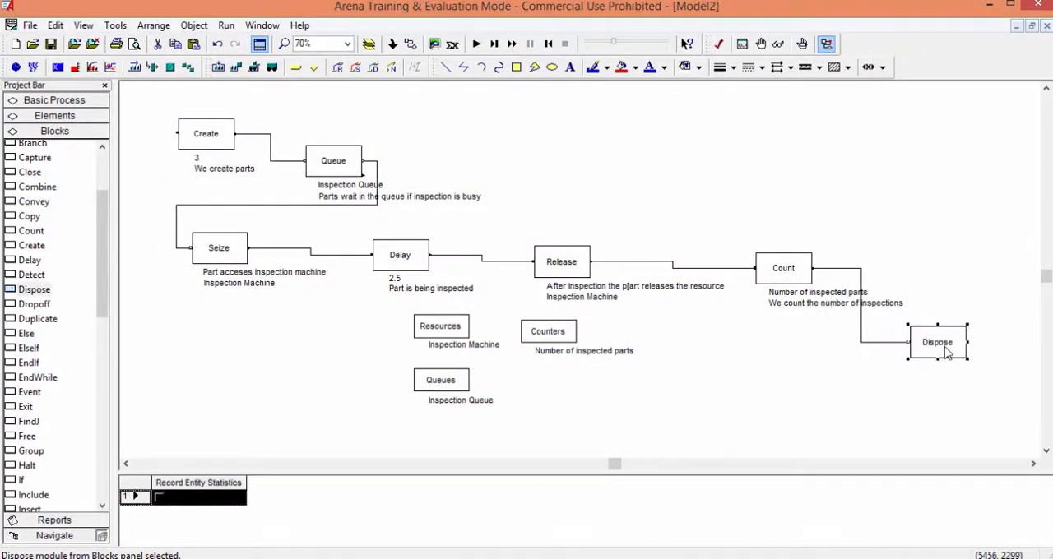
Step: Enter 'We delete entities' as the Dispose block's comment and confirm
double_click(937, 342)
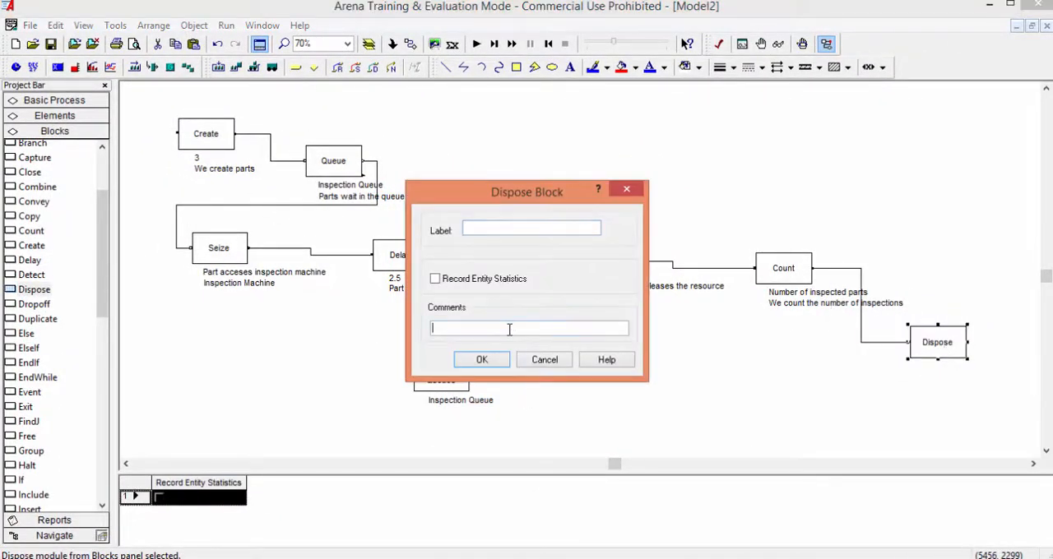
type("We delete ent")
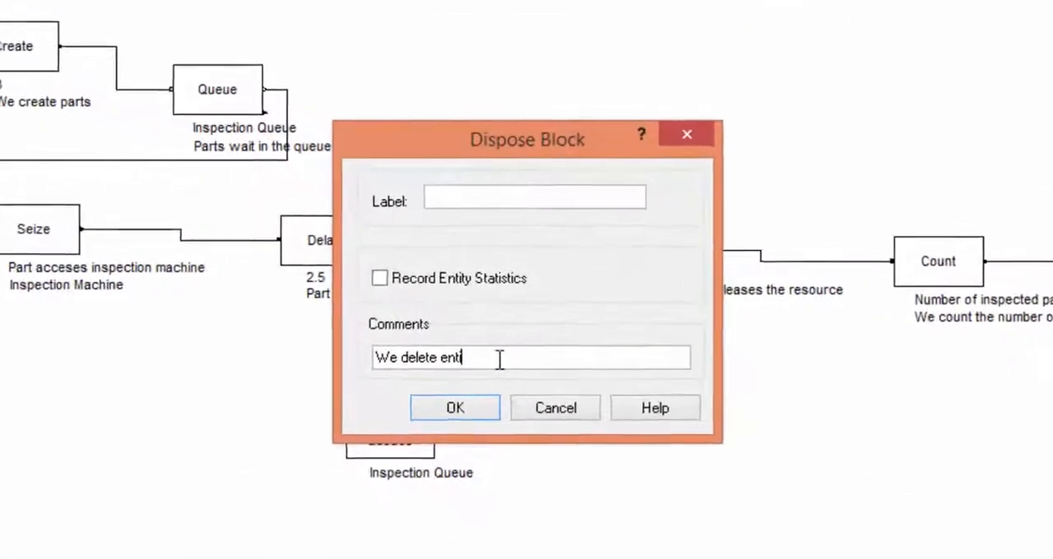
type("ities")
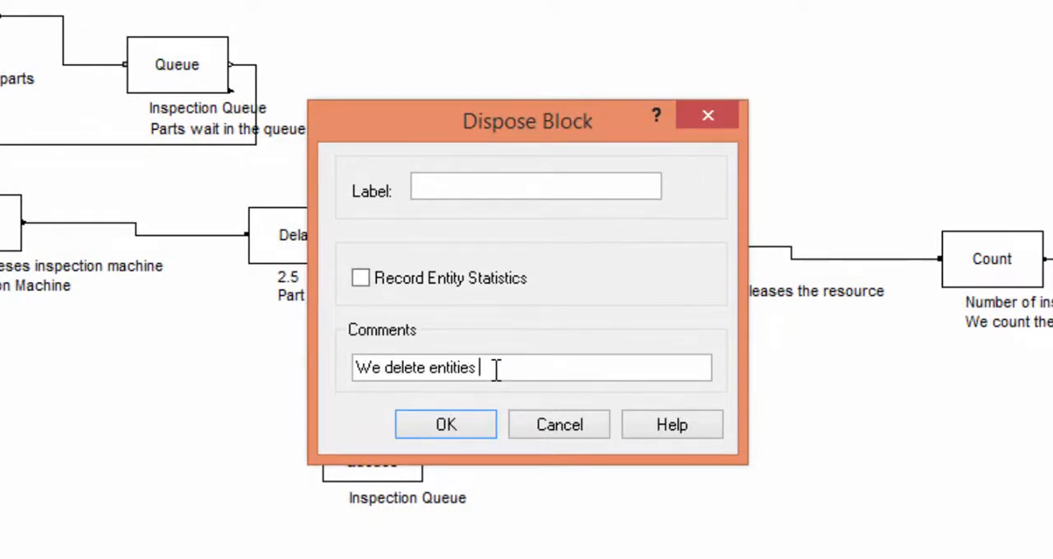
type("after")
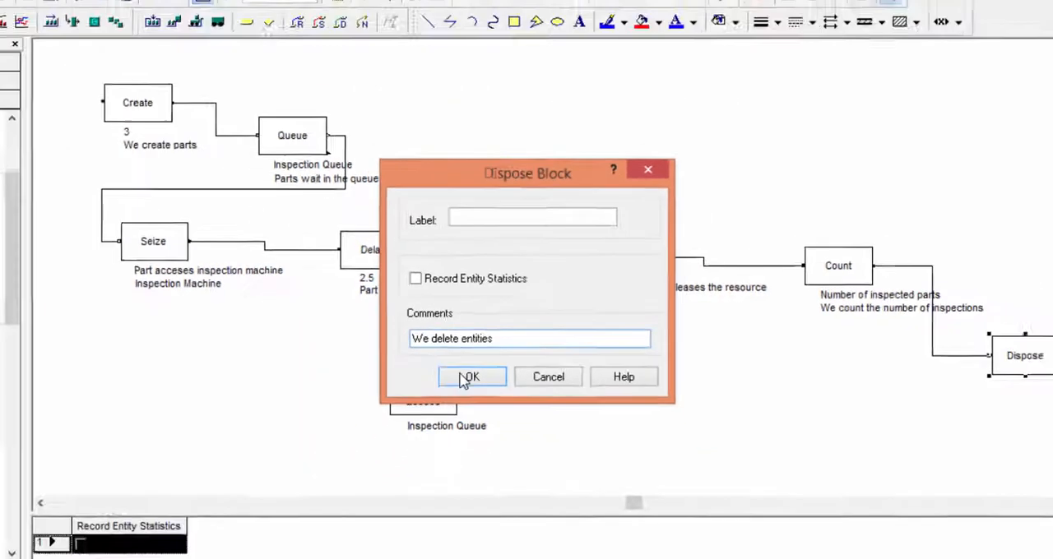
left_click(470, 377)
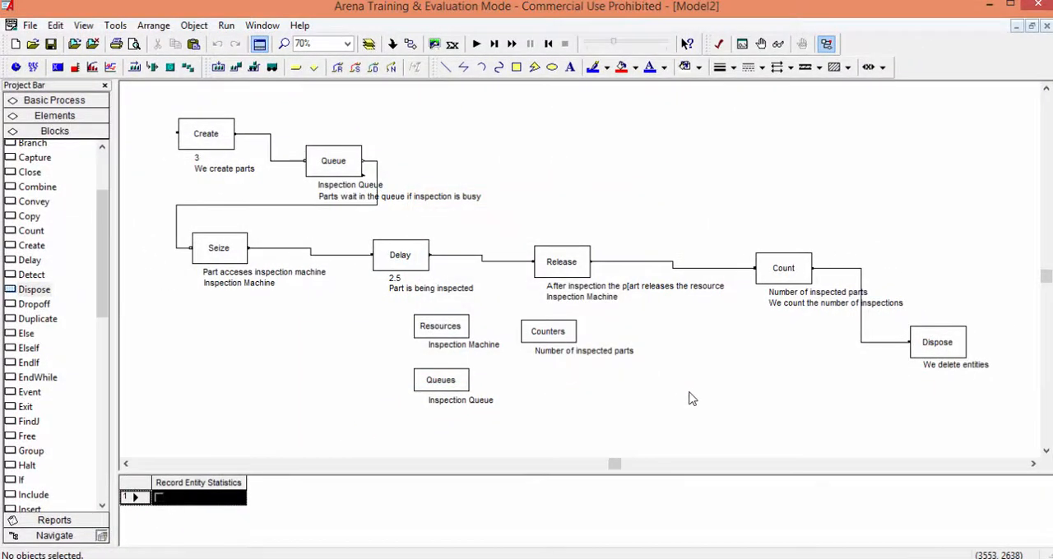
mouse_move(31, 24)
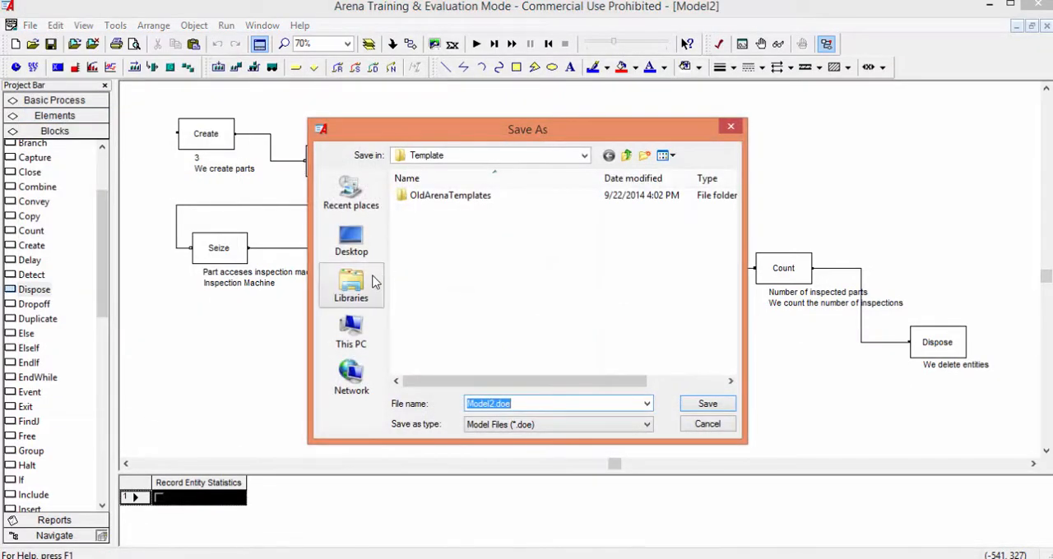
Step: Save the model as Class1-A.doe in a new Desktop > Arena > Class 1 folder
left_click(351, 238)
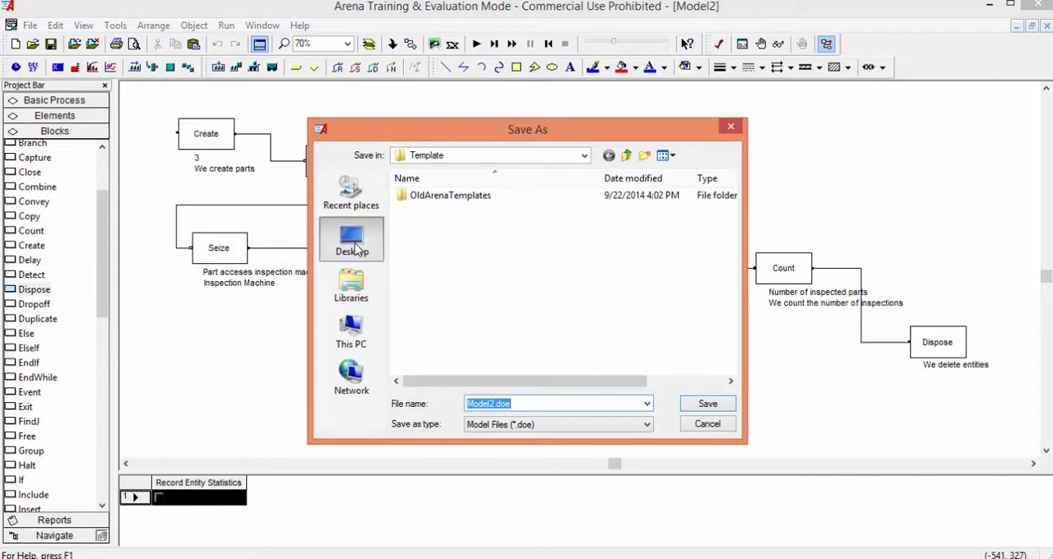
left_click(351, 243)
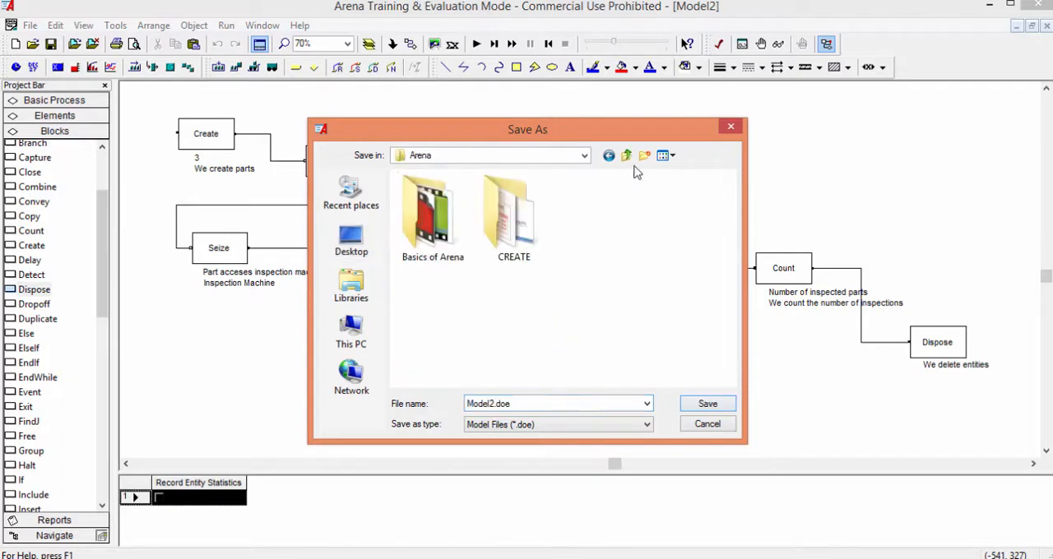
left_click(645, 155)
type("Class 1")
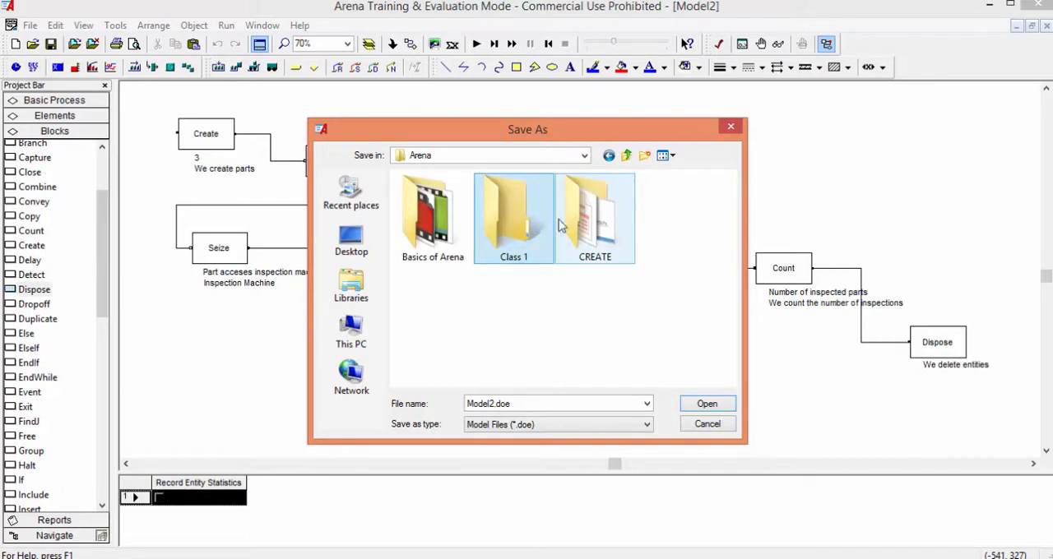
double_click(513, 214)
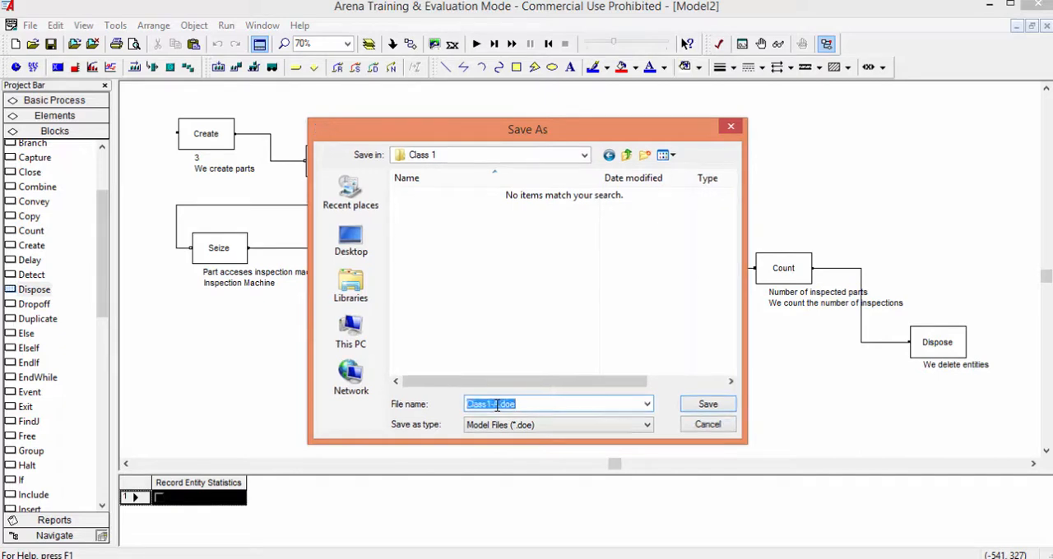
left_click(706, 404)
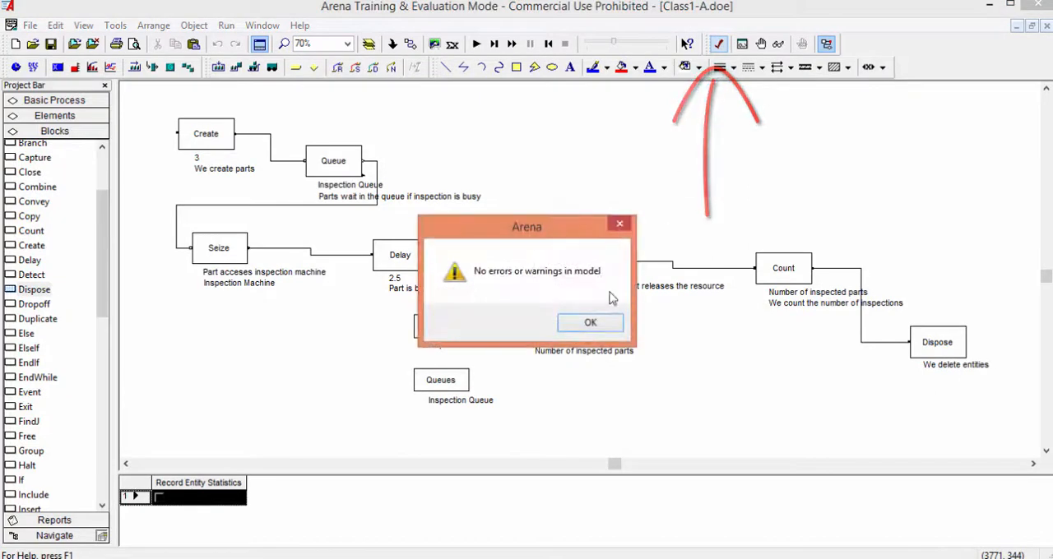
Step: Dismiss the 'No errors or warnings' model check message
left_click(590, 322)
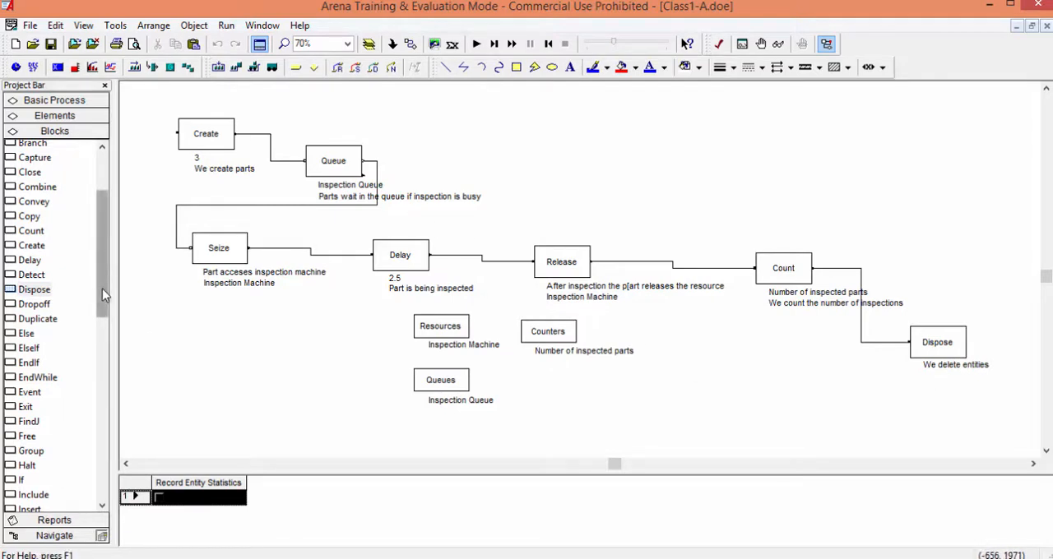
Step: Place a Replicate element from the Elements panel below the model
left_click(54, 115)
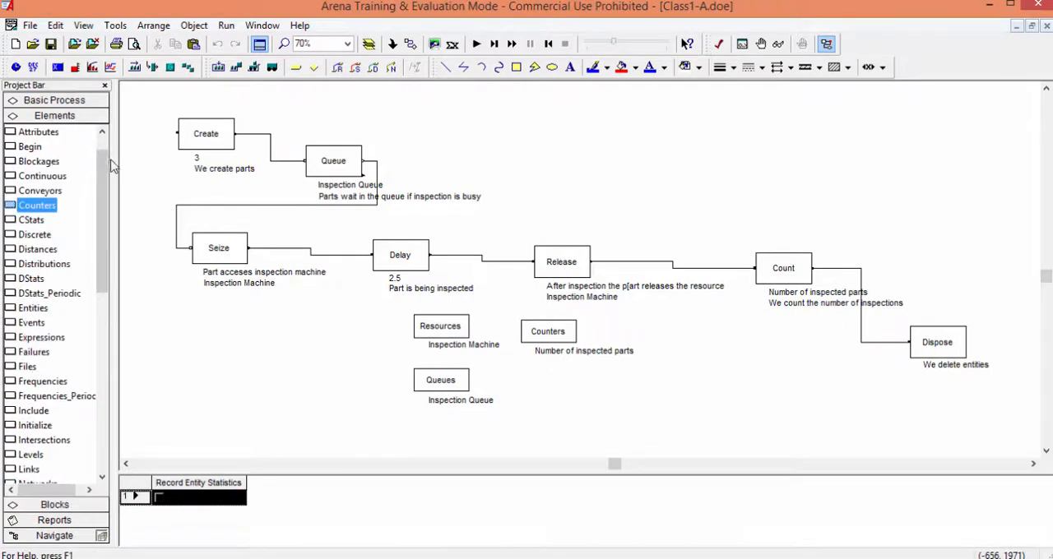
scroll("down", 3)
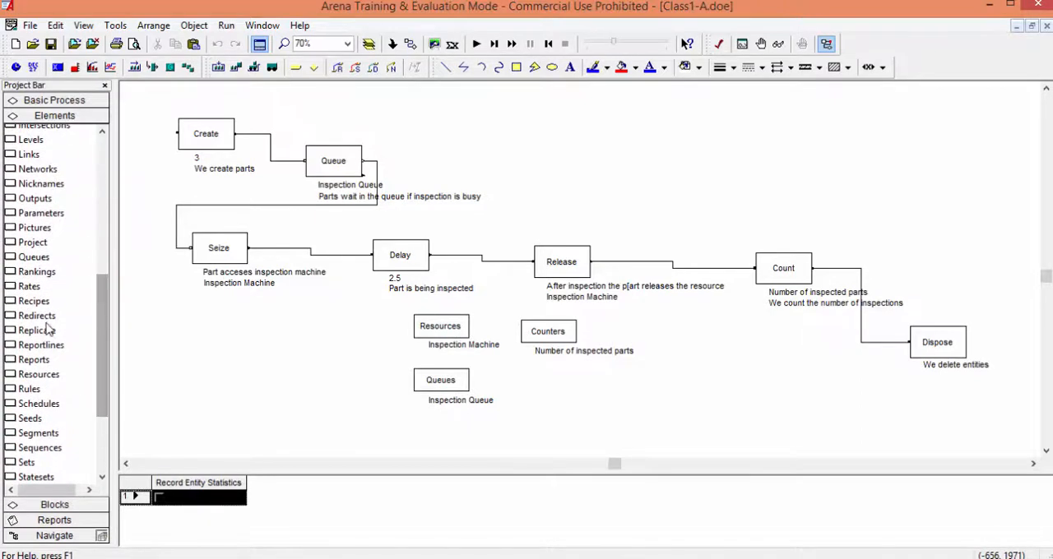
left_click(35, 330)
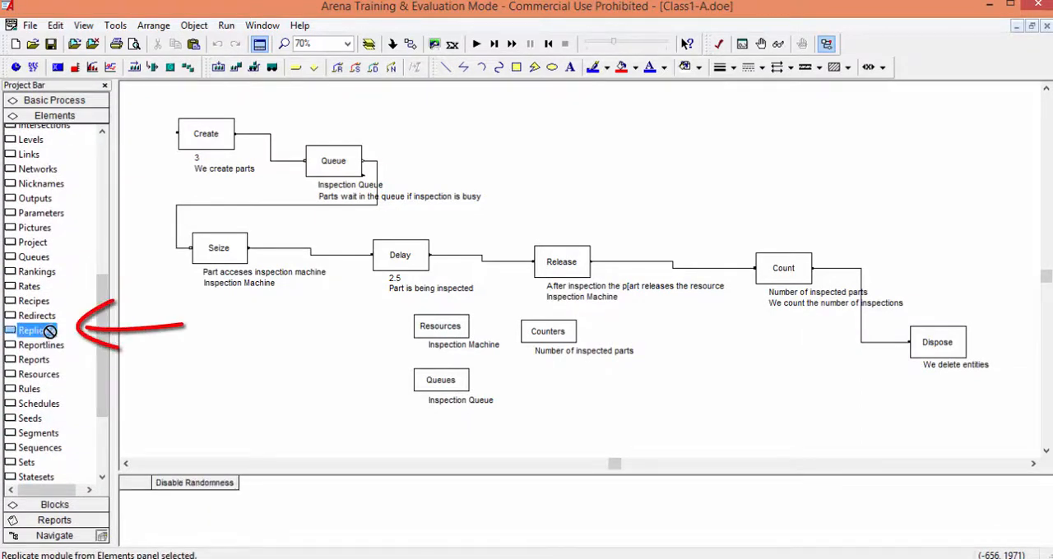
left_click_drag(36, 330, 325, 372)
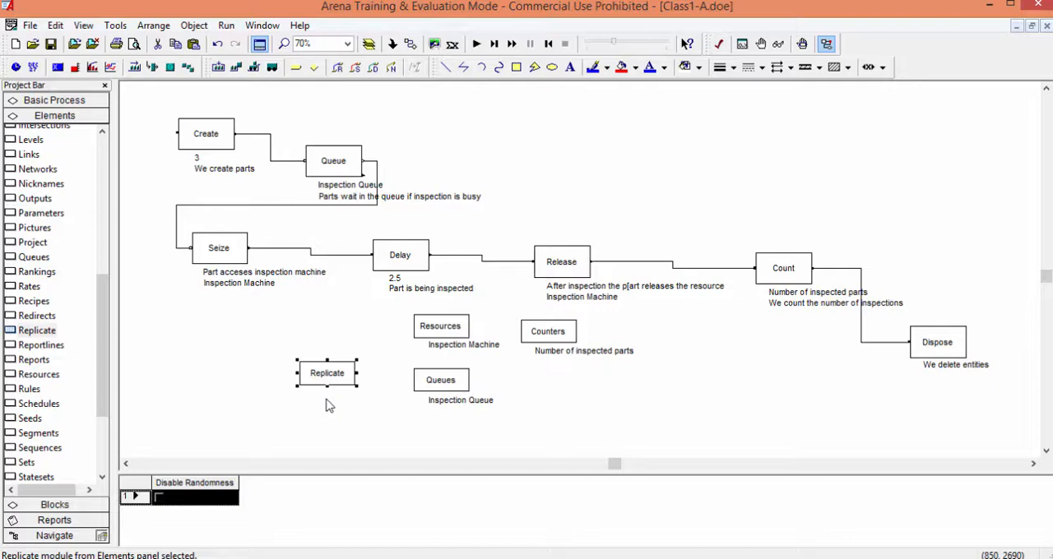
left_click(327, 387)
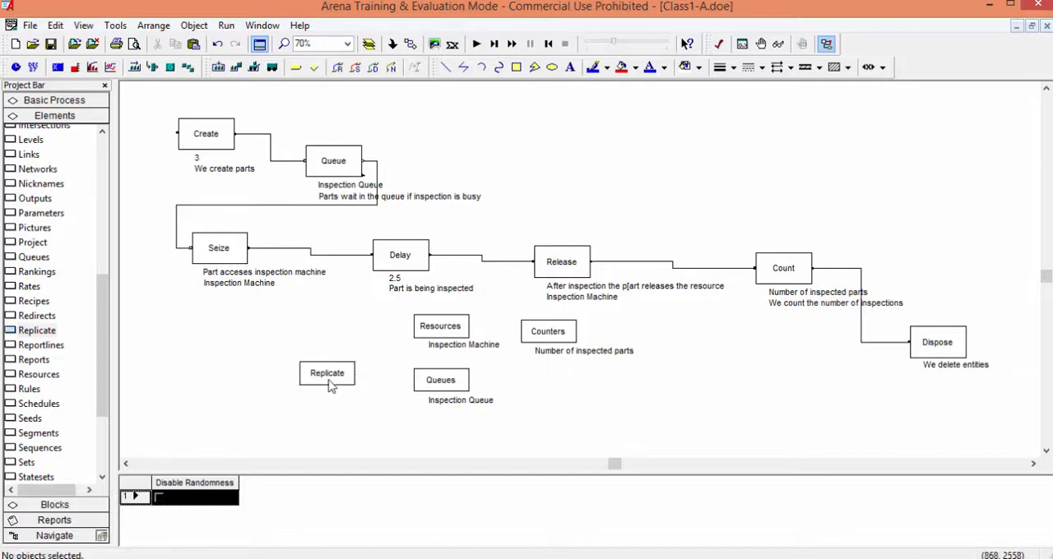
Step: Set the Replicate element's length to 10080 minutes and enable a start date
double_click(327, 372)
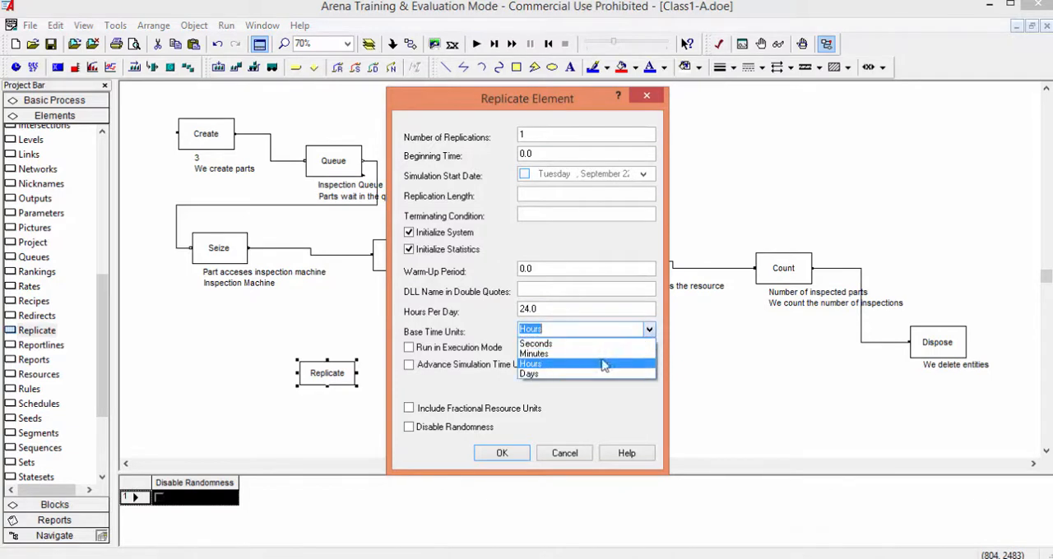
left_click(533, 353)
type("10080")
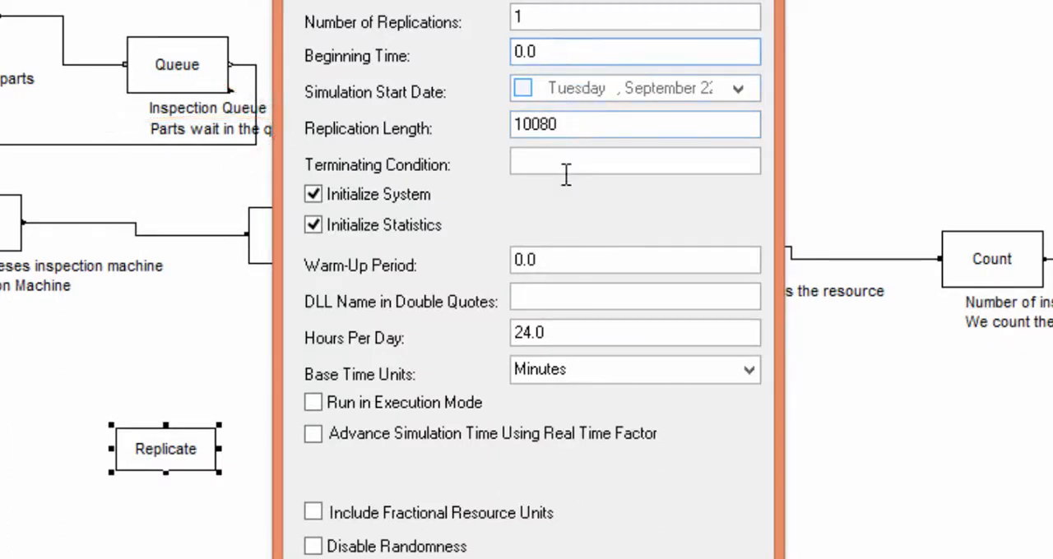
left_click(522, 88)
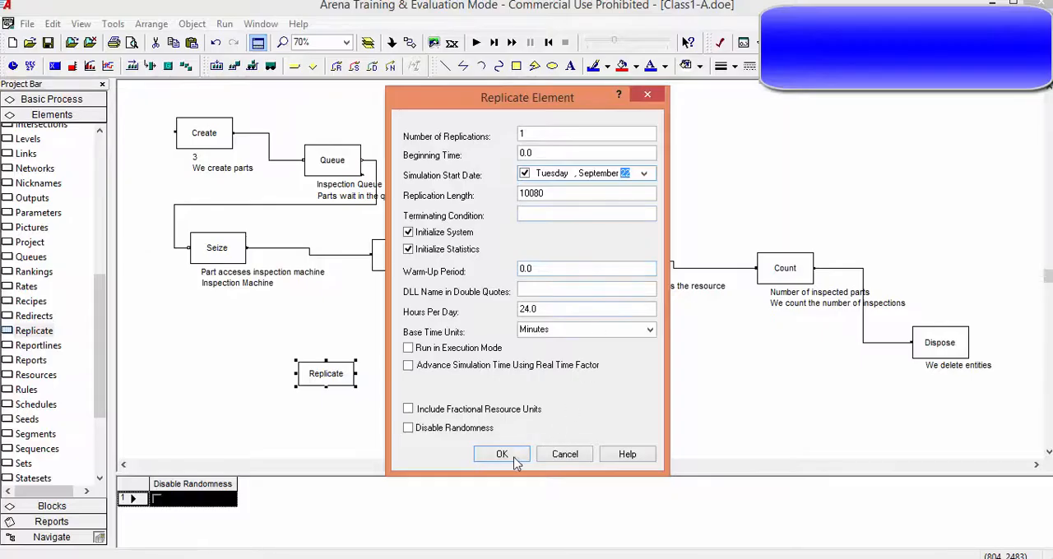
left_click(501, 454)
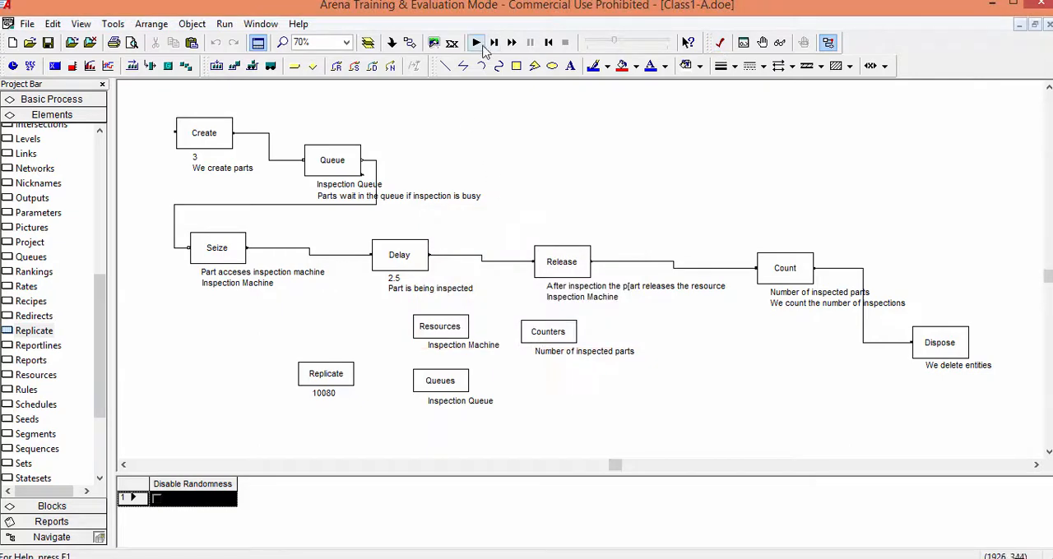
Step: Run Class1-A to completion and view the results report showing 3360 inspected parts
left_click(475, 42)
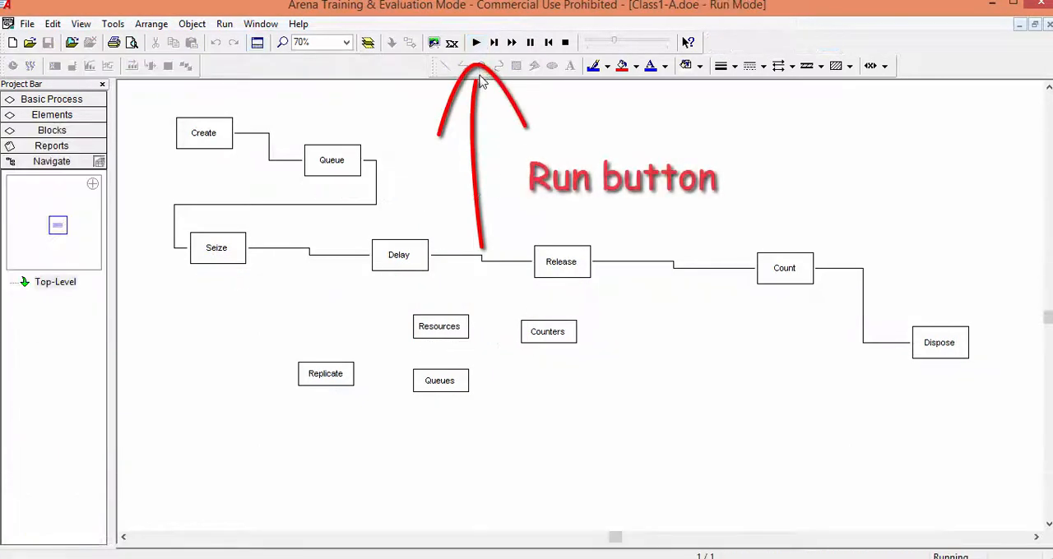
left_click(476, 42)
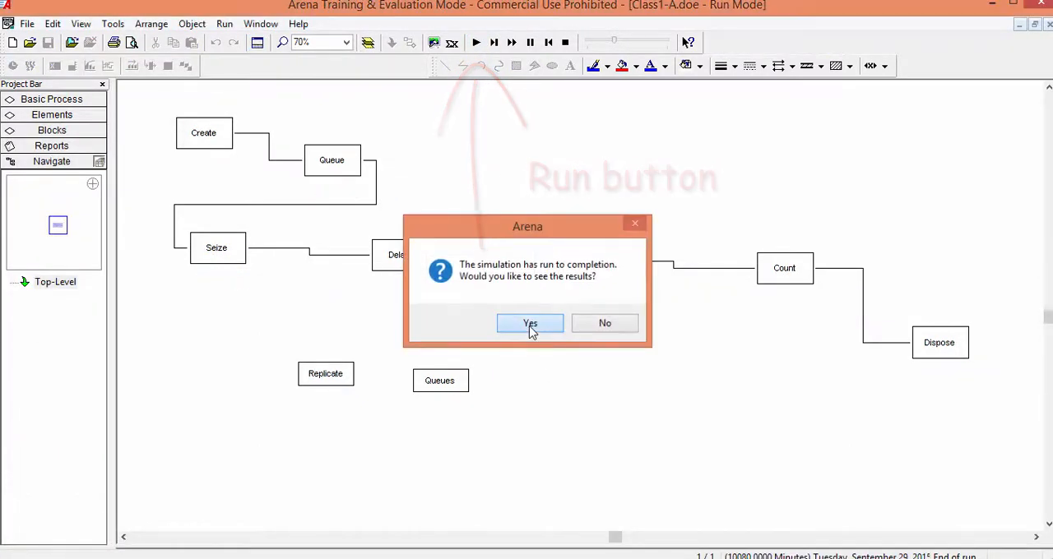
left_click(530, 323)
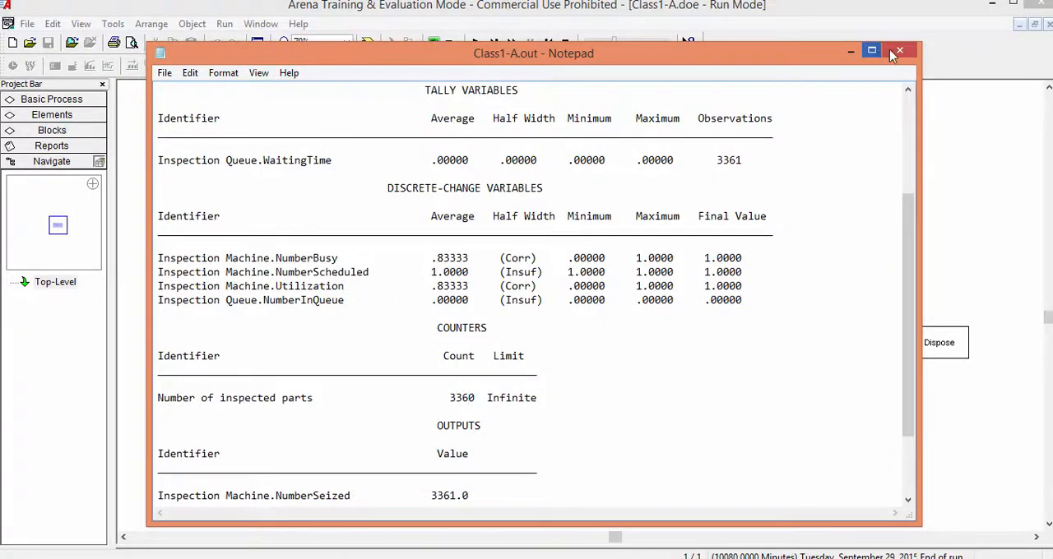
left_click(898, 51)
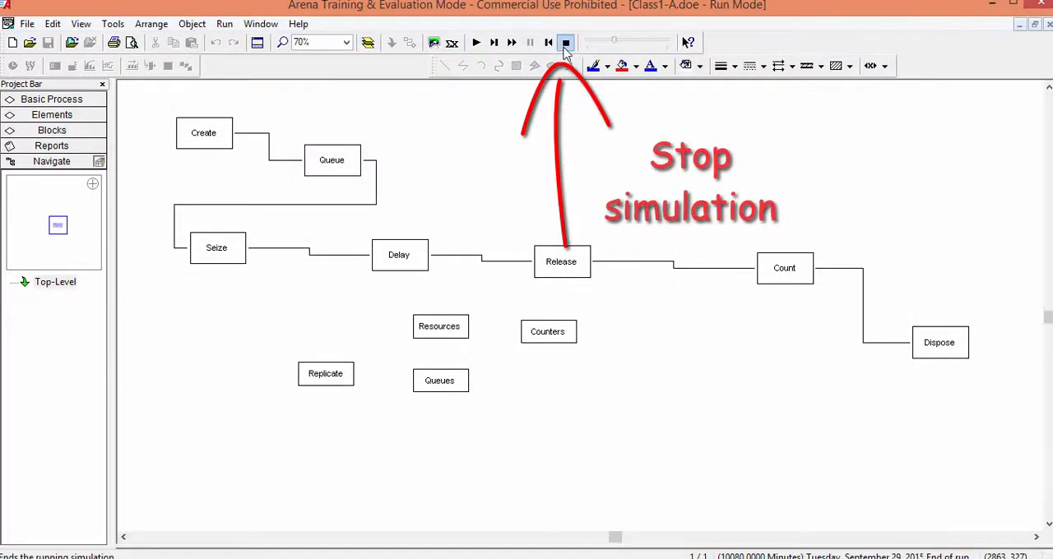
Step: Stop the finished run to return Class1-A.doe to edit mode
left_click(566, 43)
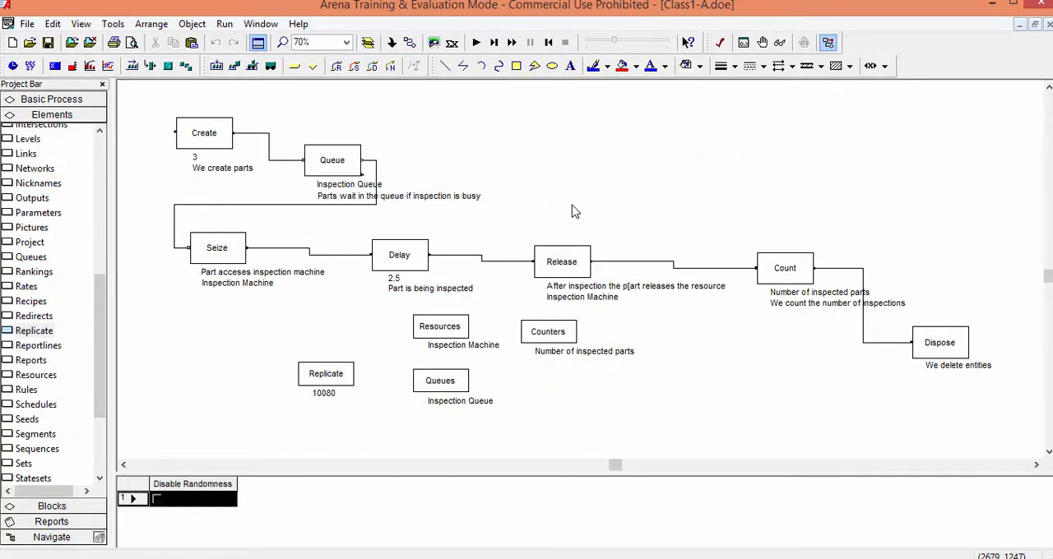
mouse_move(543, 381)
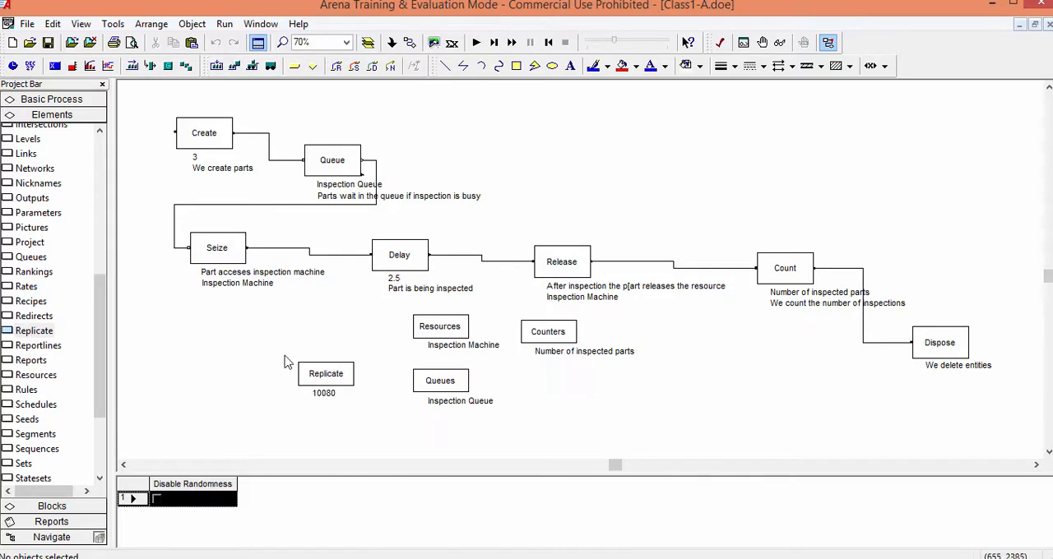
mouse_move(70, 153)
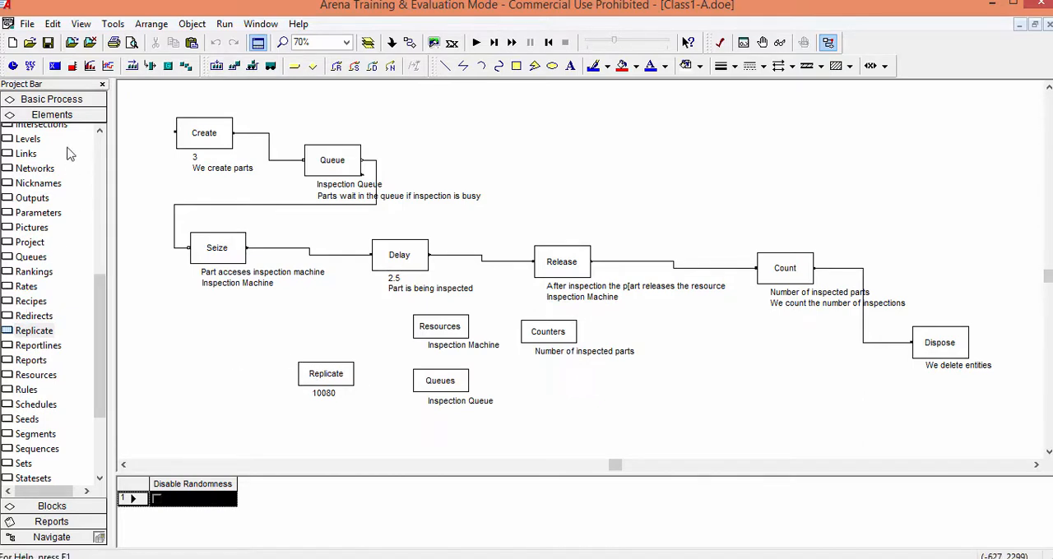
mouse_move(129, 361)
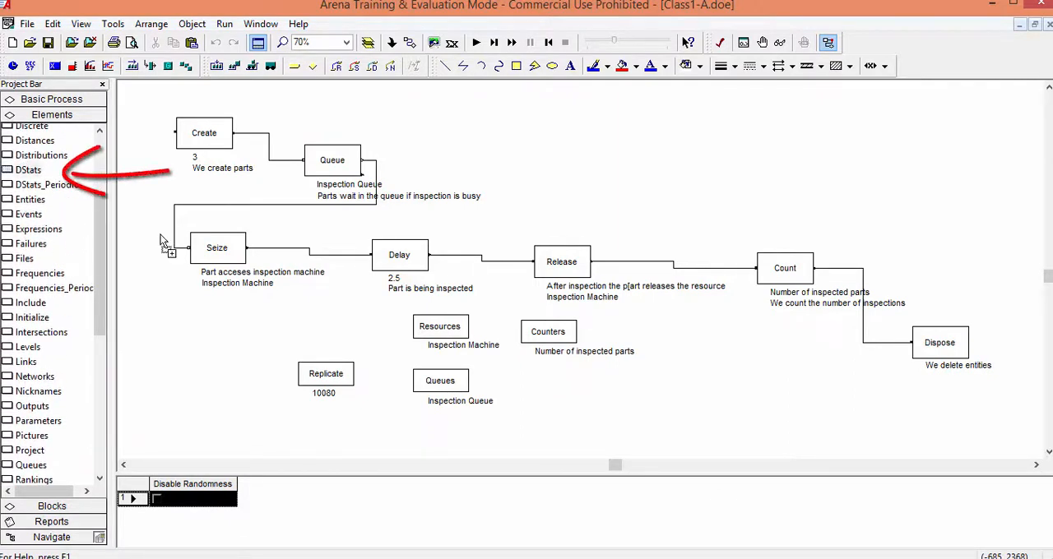
Step: Add a DStats element with statistic NQ(Inspection Queue) named Buffer level
double_click(326, 332)
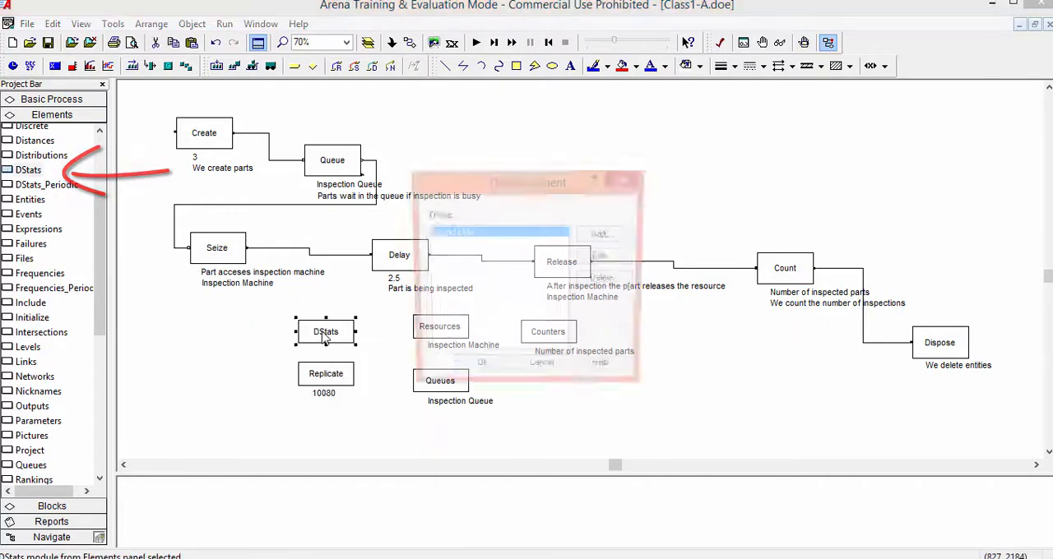
double_click(326, 332)
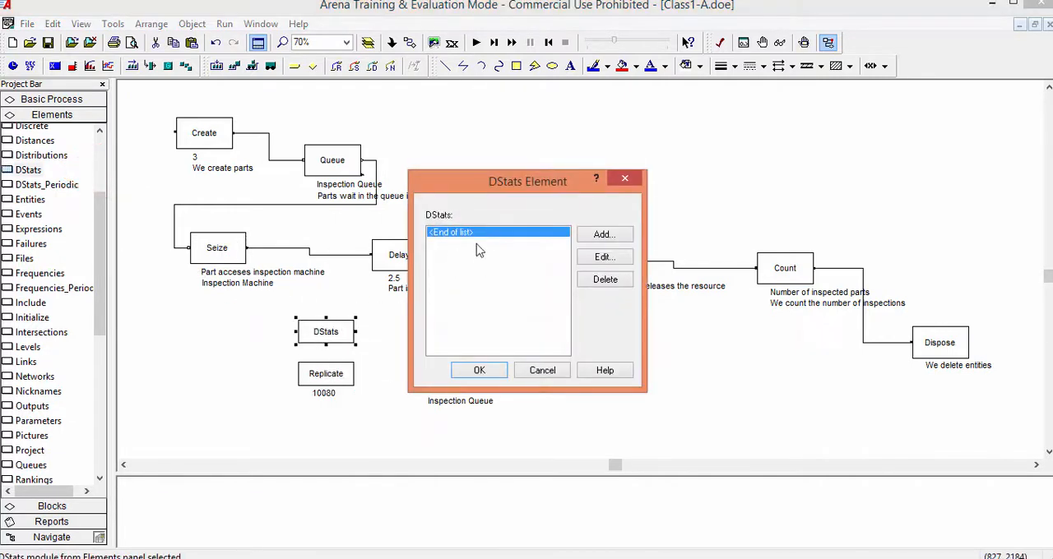
left_click(605, 235)
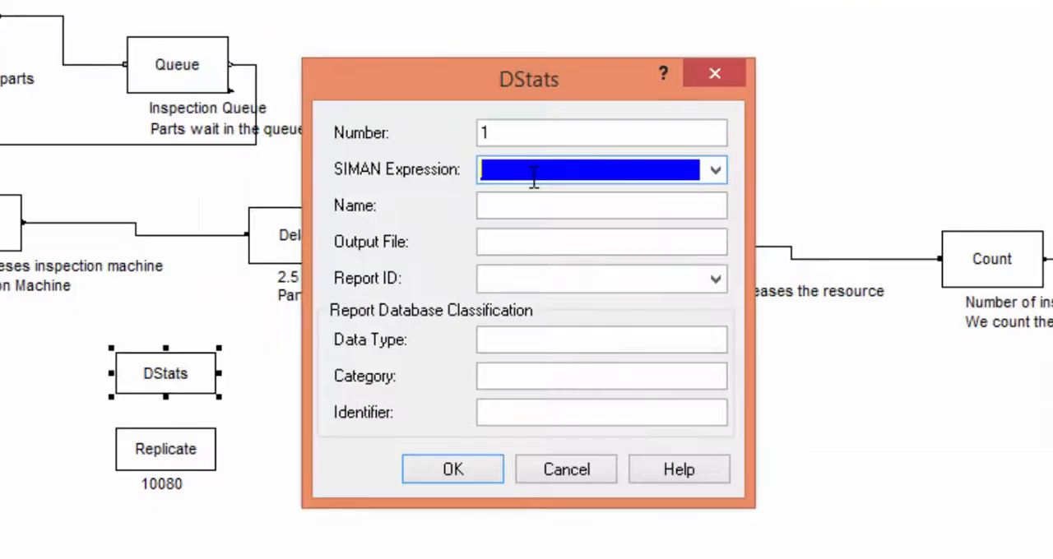
type("NQ(")
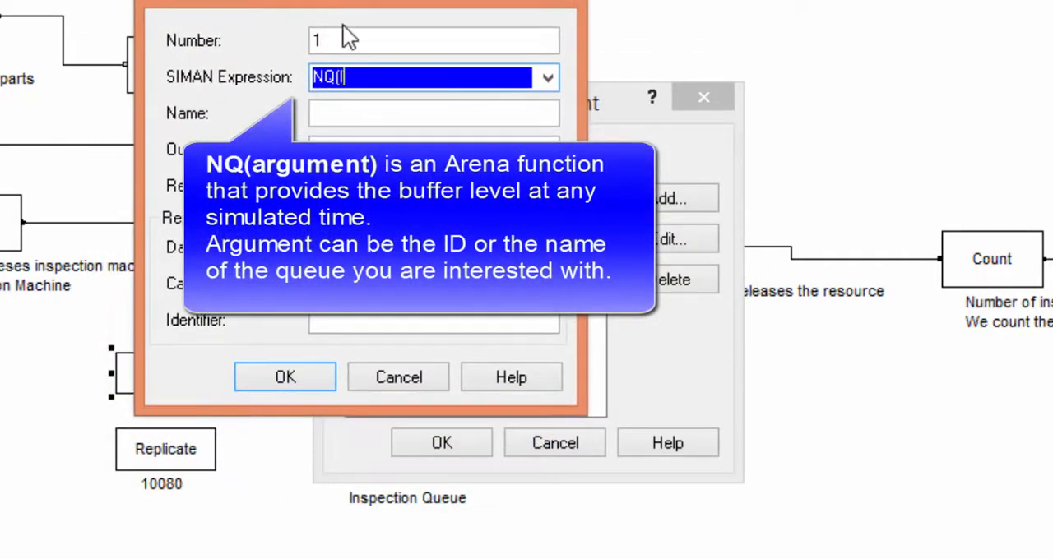
type("Inspection")
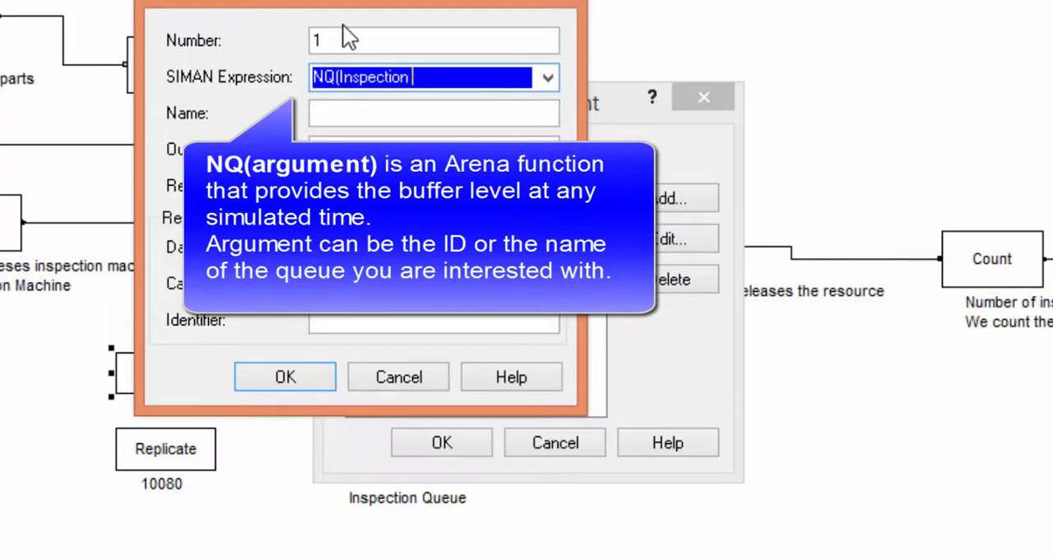
type("Queue)")
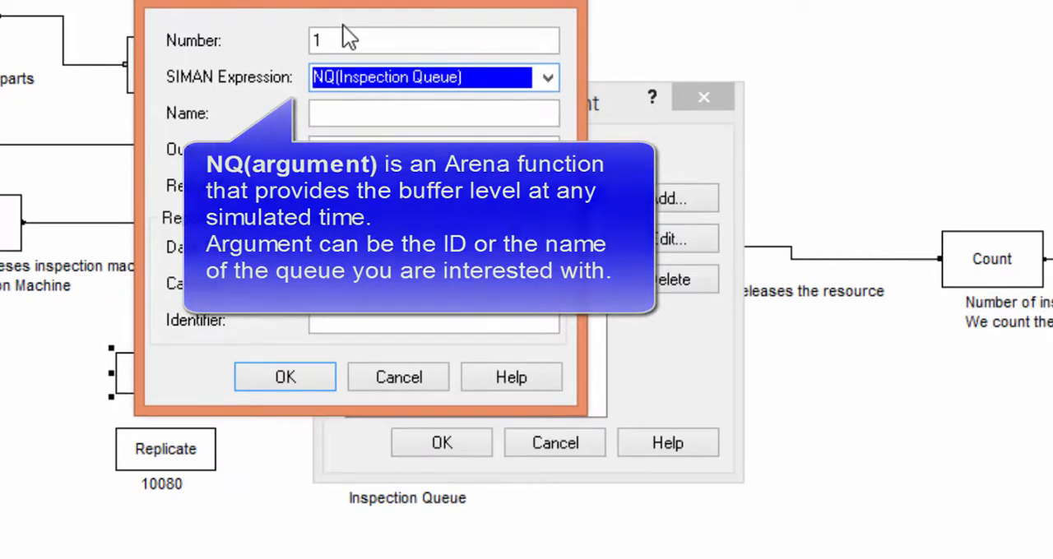
left_click(432, 112)
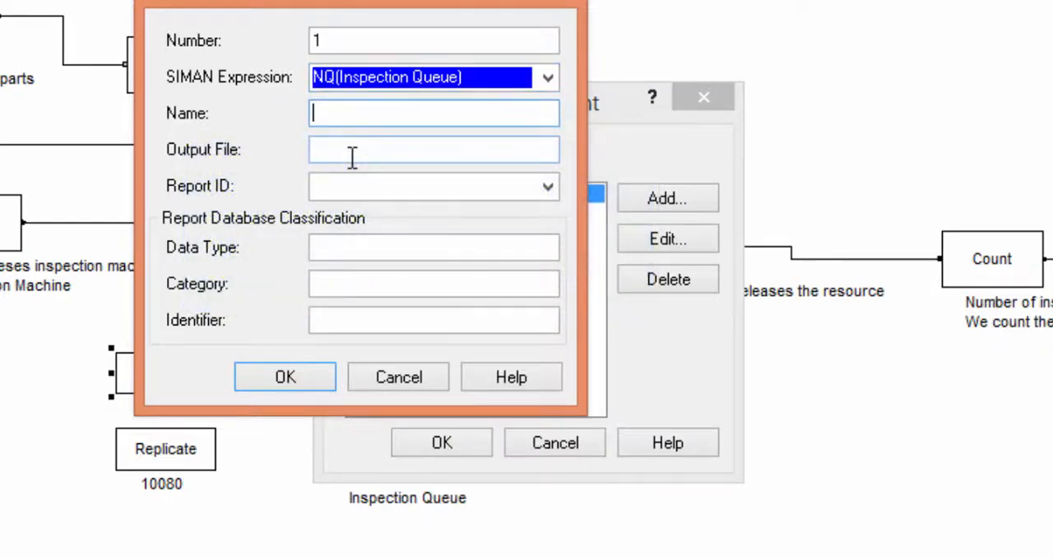
type("Buffer level")
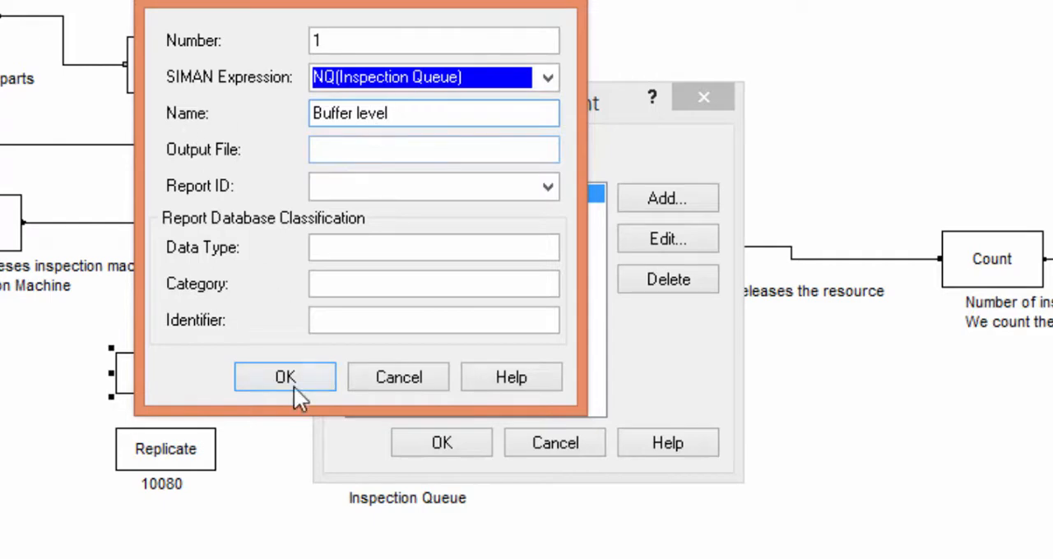
left_click(285, 376)
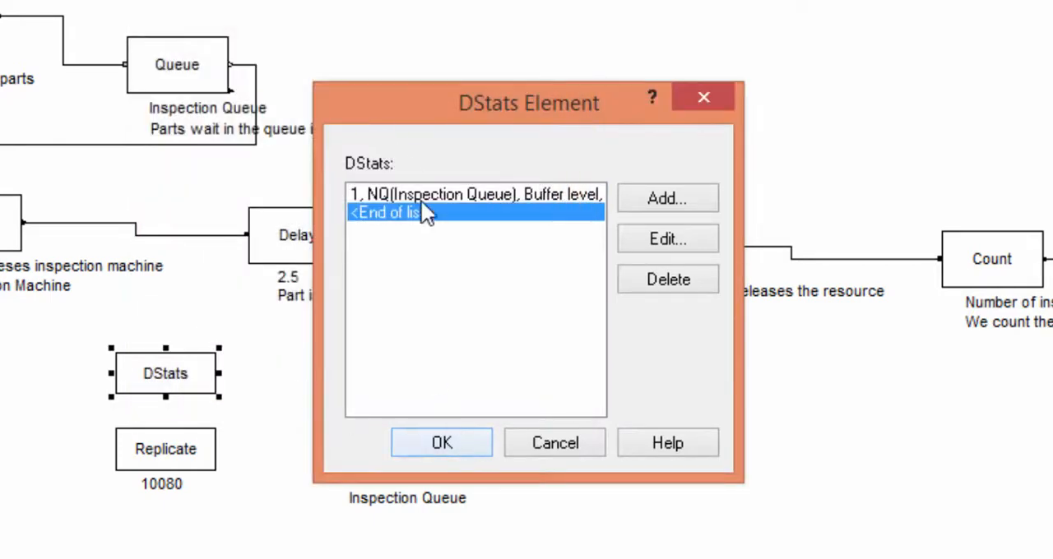
Step: Add DStats statistic NR(Inspection machine) named Machine utilization and close the element
left_click(666, 199)
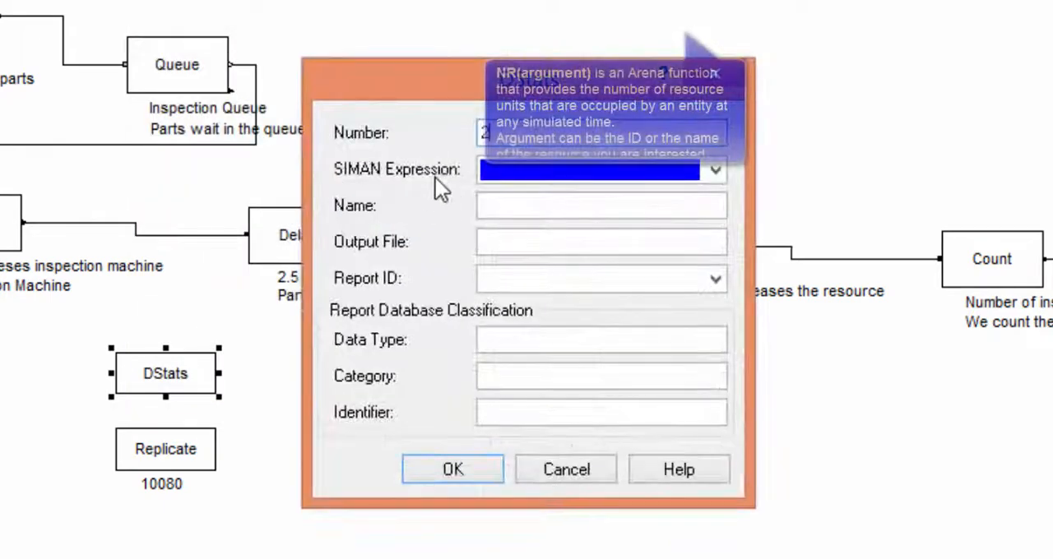
type("NR")
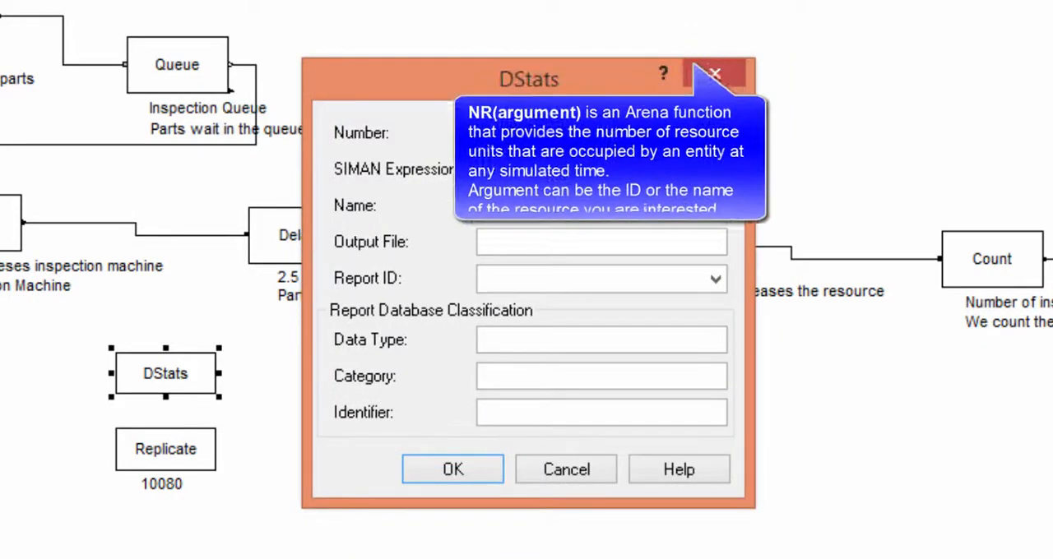
type("NR(Inspectio")
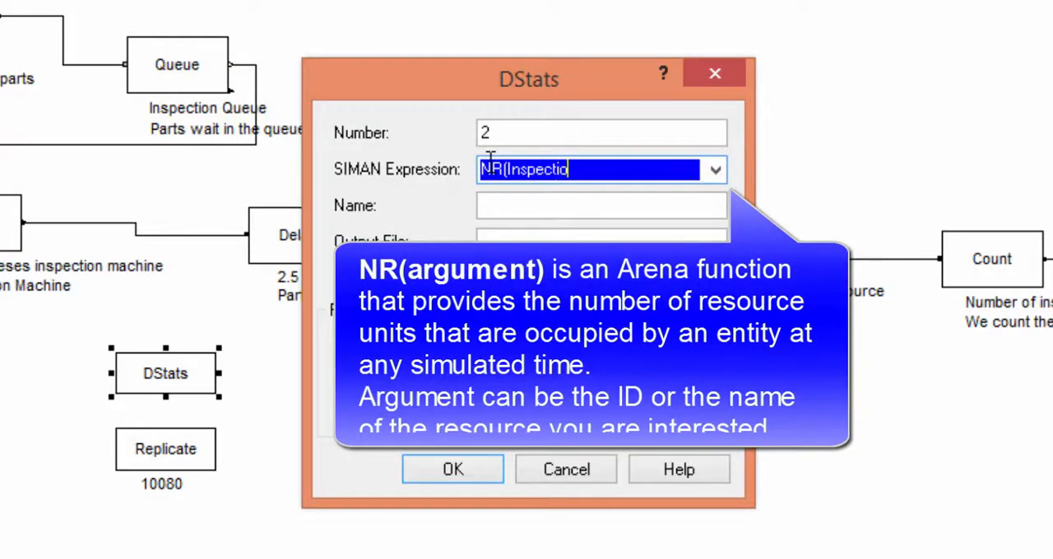
type("n")
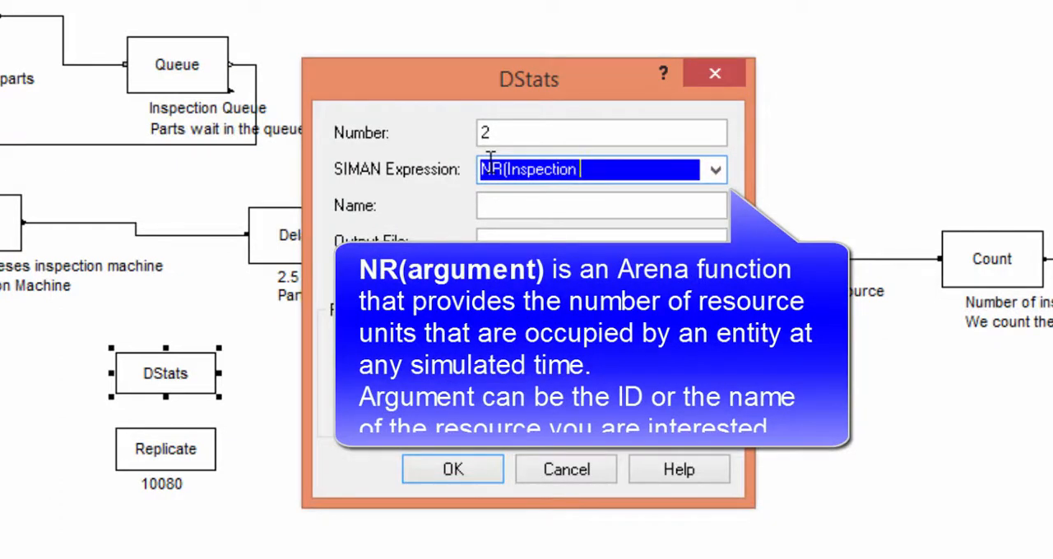
type("ma")
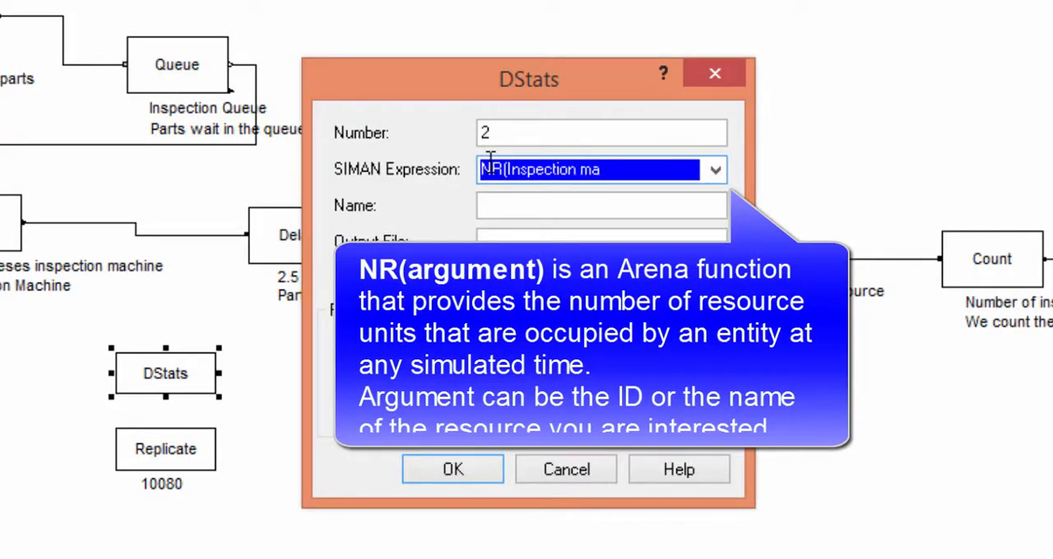
type("chine")
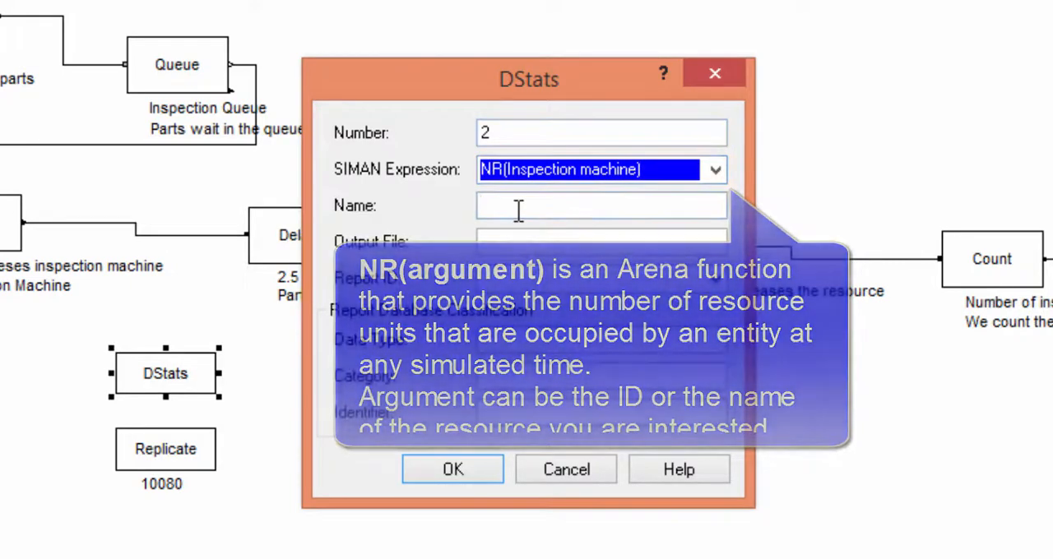
type("Machine u")
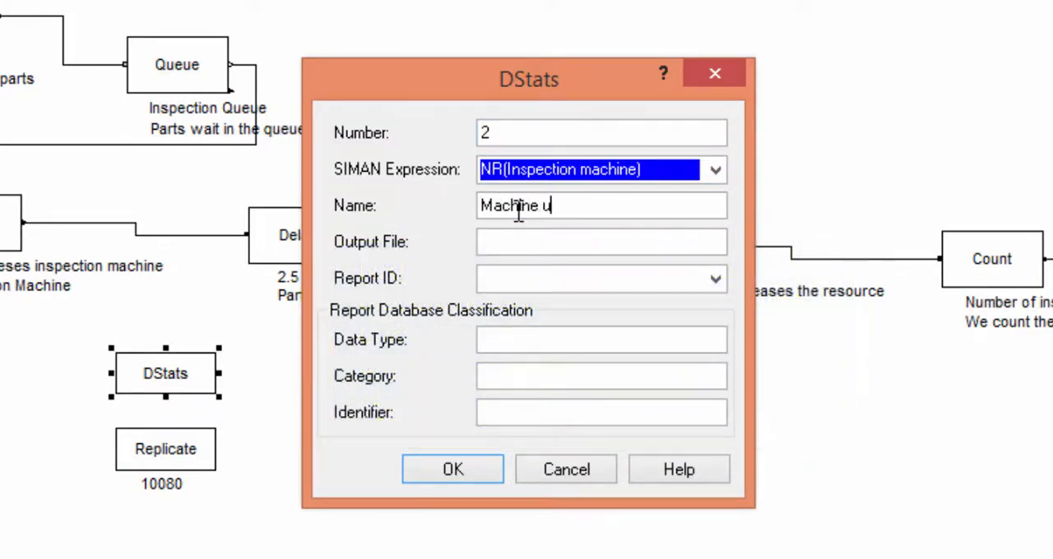
type("tilization")
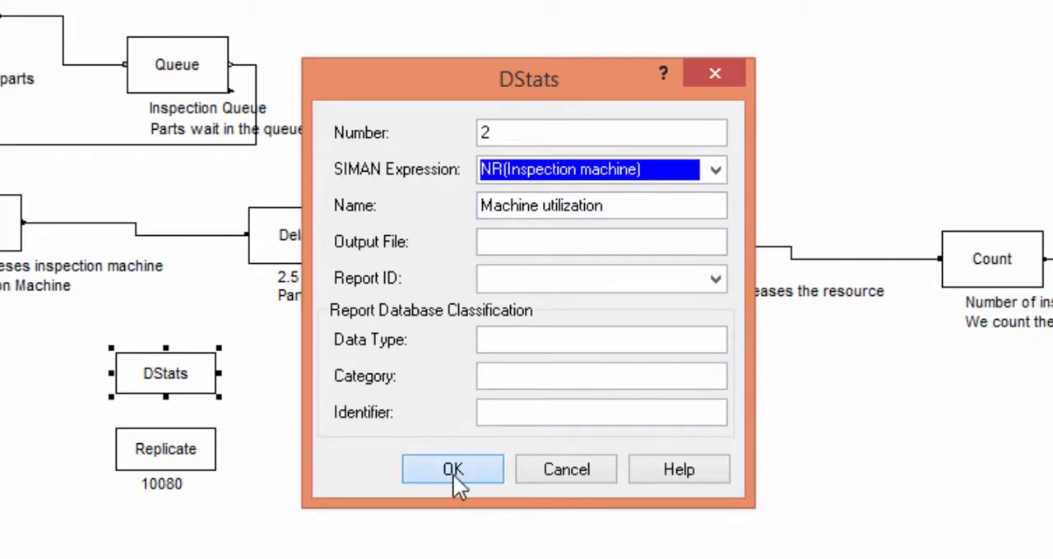
left_click(452, 469)
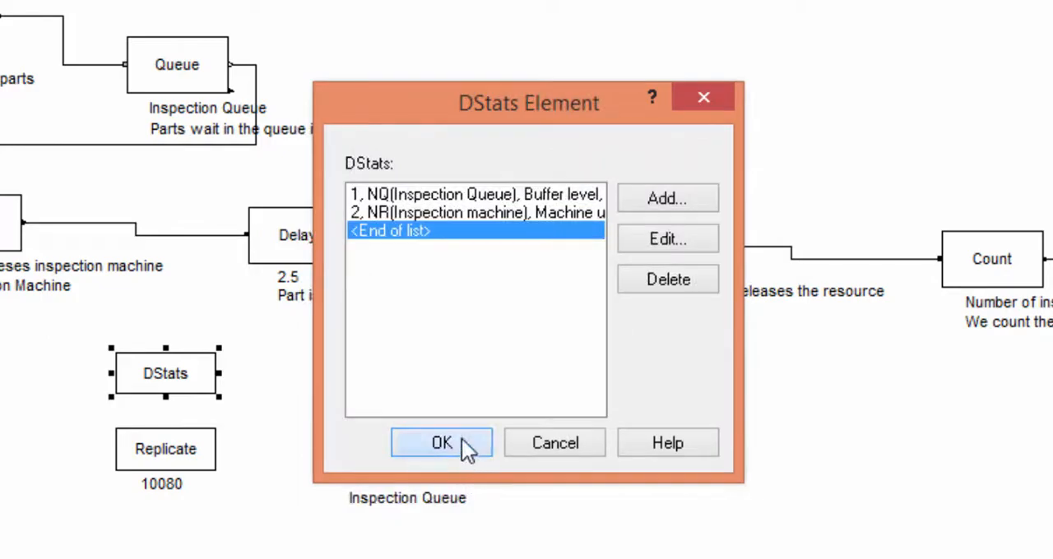
left_click(442, 442)
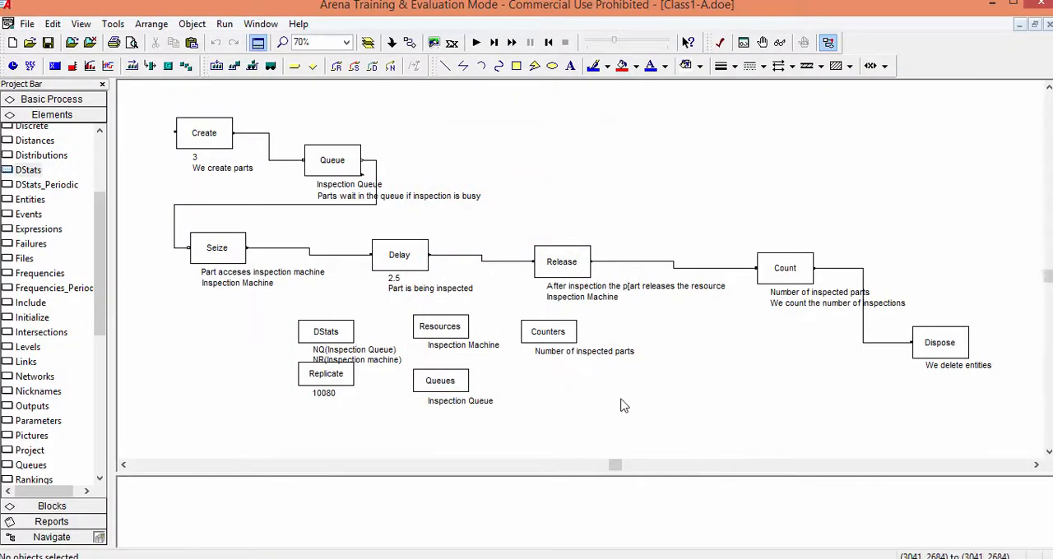
Step: Check the model, confirm no errors or warnings, and rerun the simulation
left_click(717, 43)
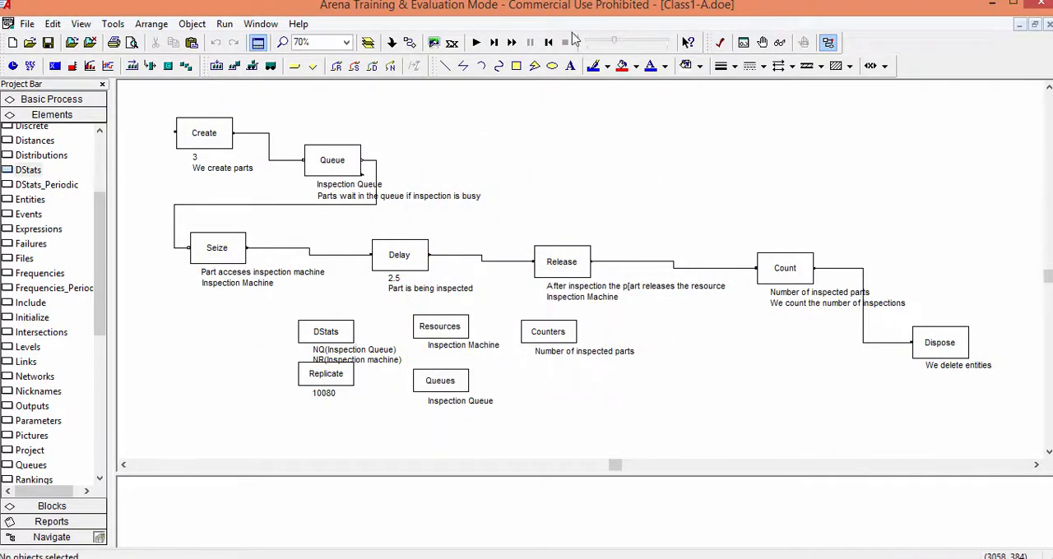
left_click(718, 42)
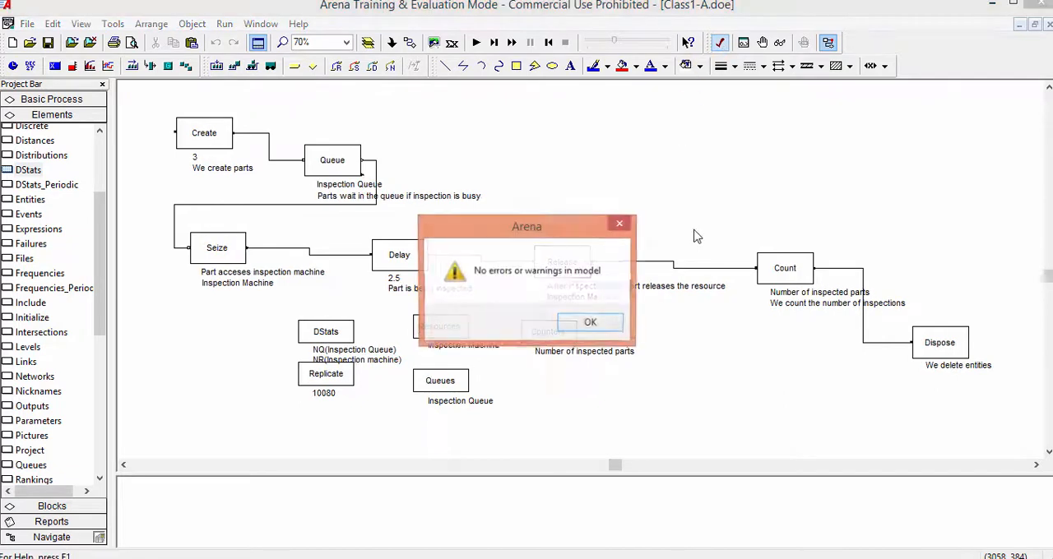
left_click(590, 322)
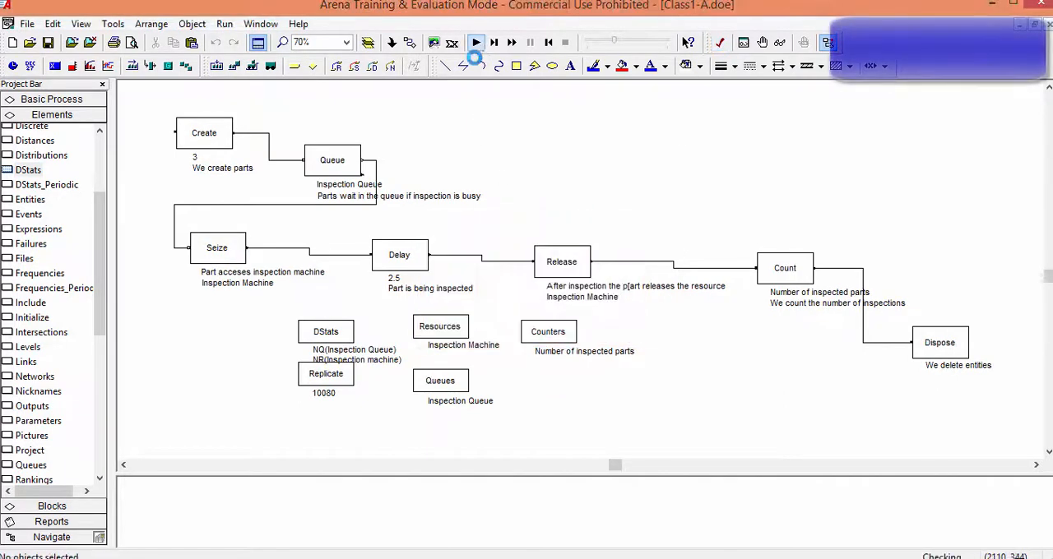
left_click(475, 41)
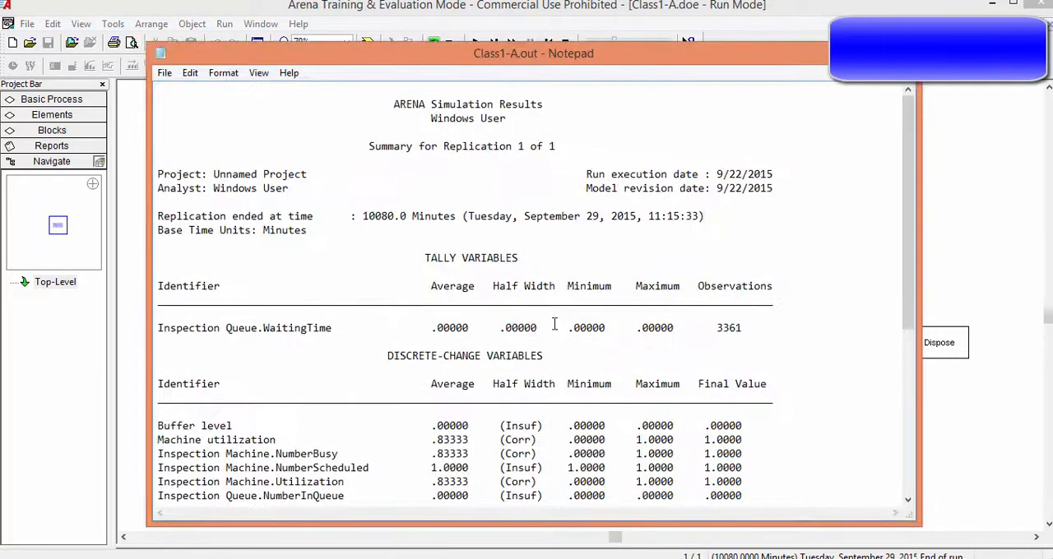
Step: Select the Buffer level line in the Class1-A.out report to note its (Insuf) half width
scroll("down", 3)
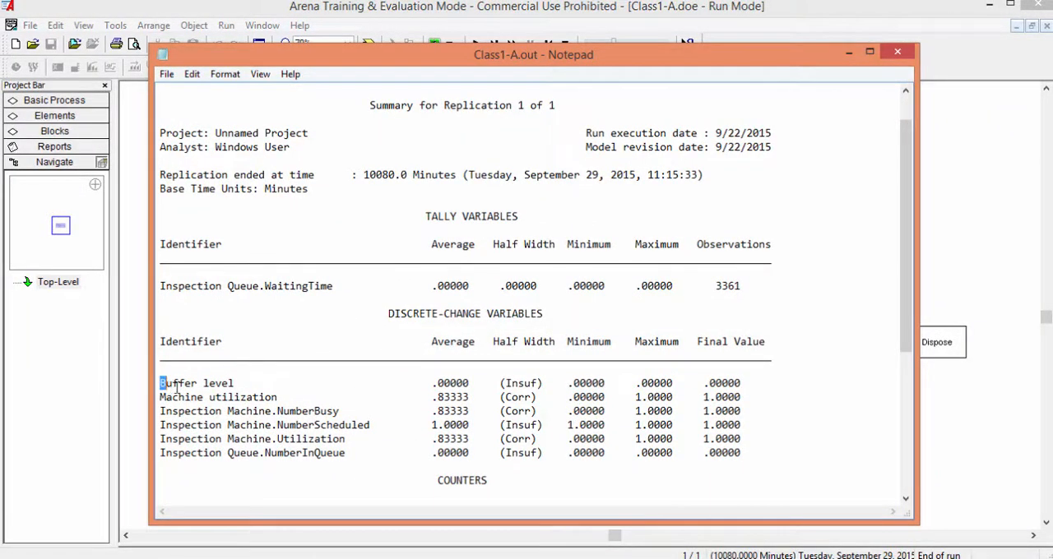
double_click(177, 383)
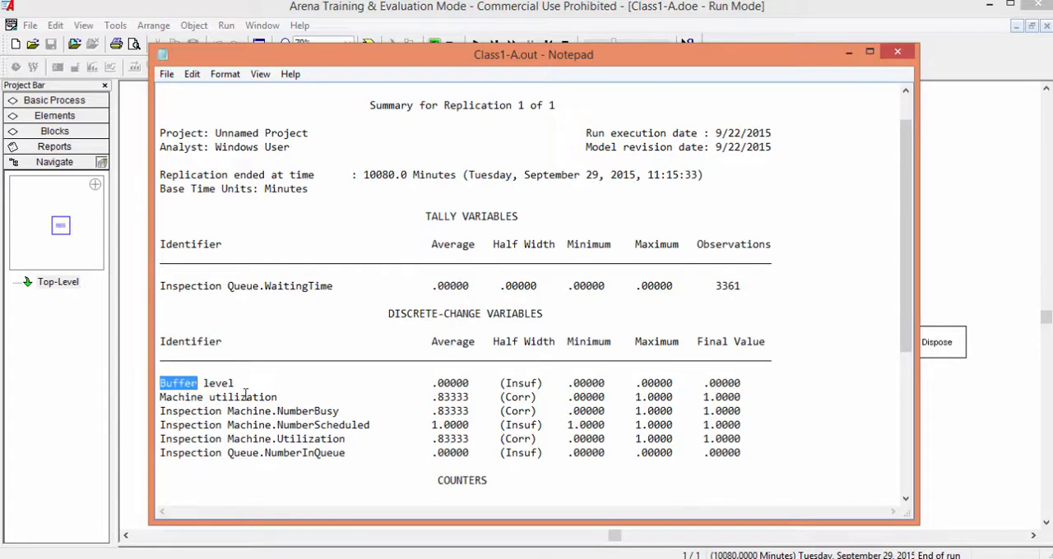
left_click_drag(160, 382, 309, 398)
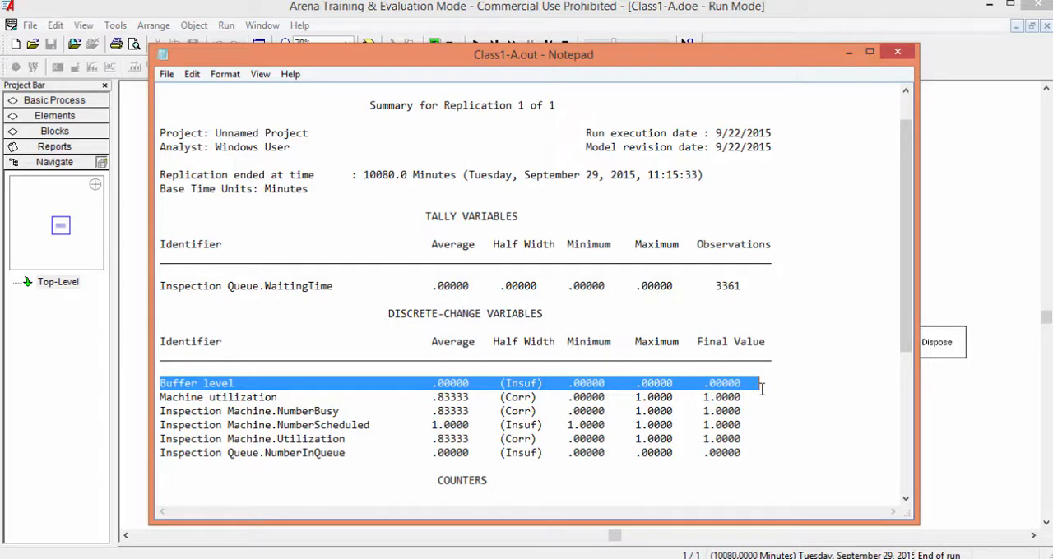
mouse_move(602, 405)
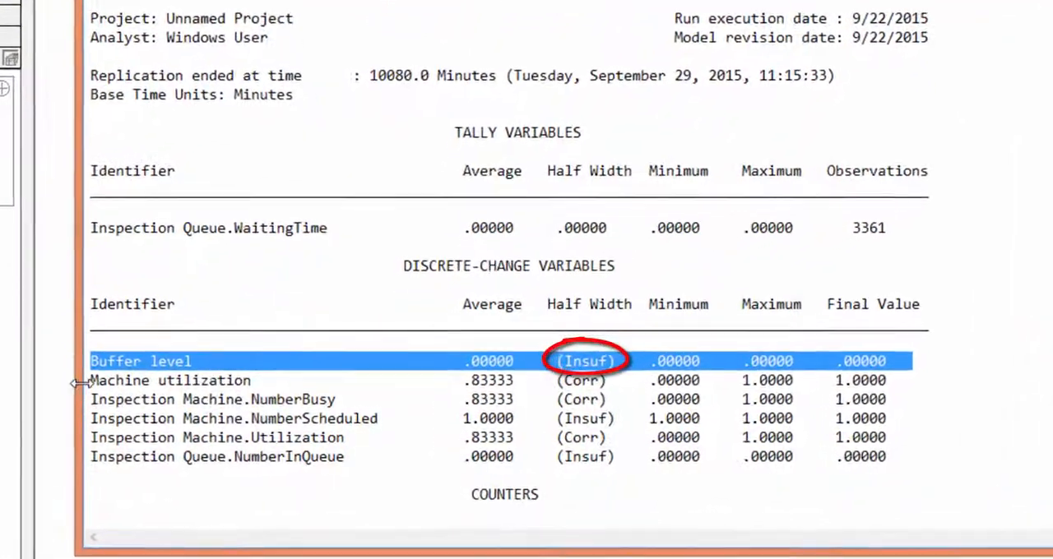
scroll("down", 3)
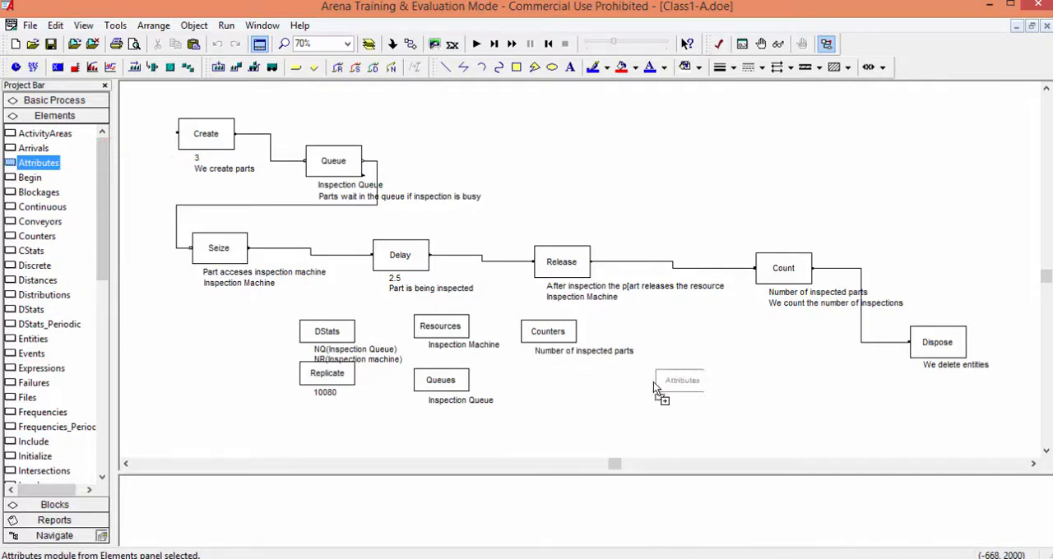
Step: Place an Attributes element defining attribute 1, EntryTime, of type Real
left_click_drag(681, 380, 681, 339)
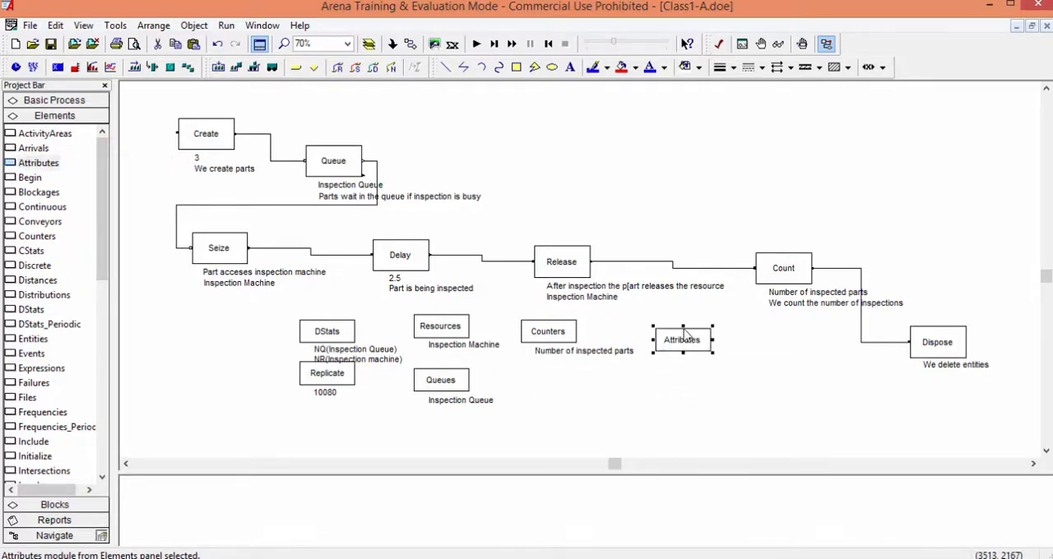
double_click(681, 339)
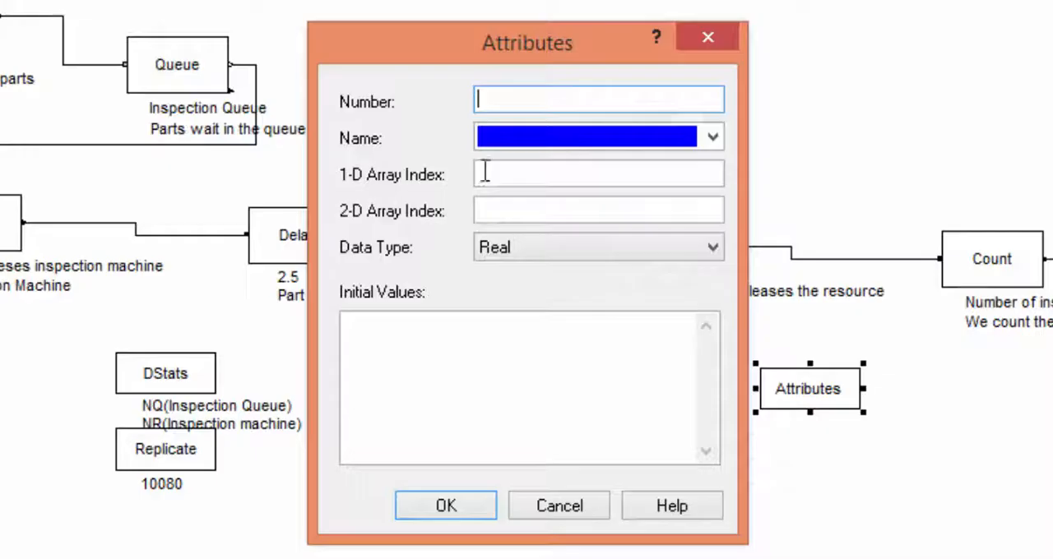
type("1")
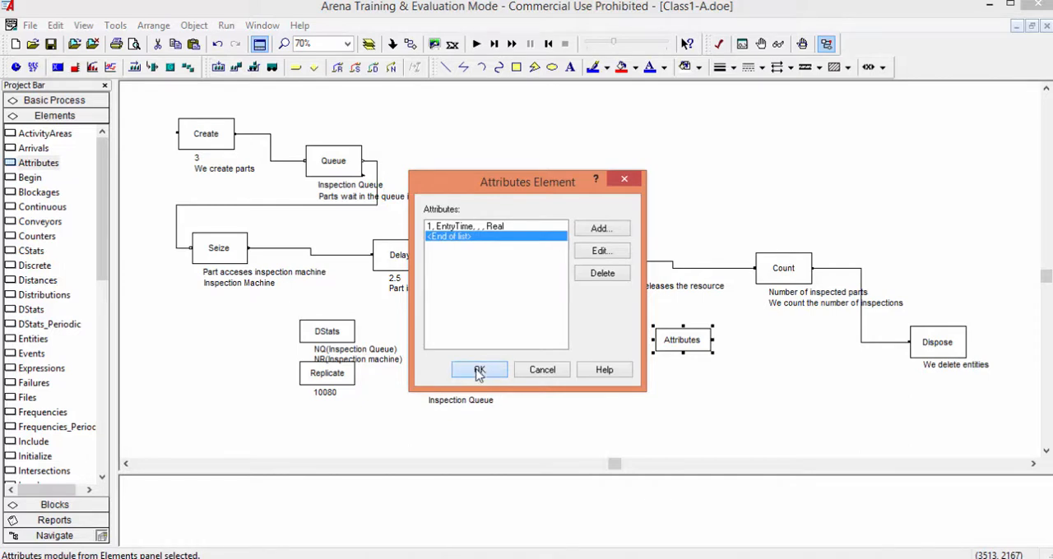
left_click(478, 369)
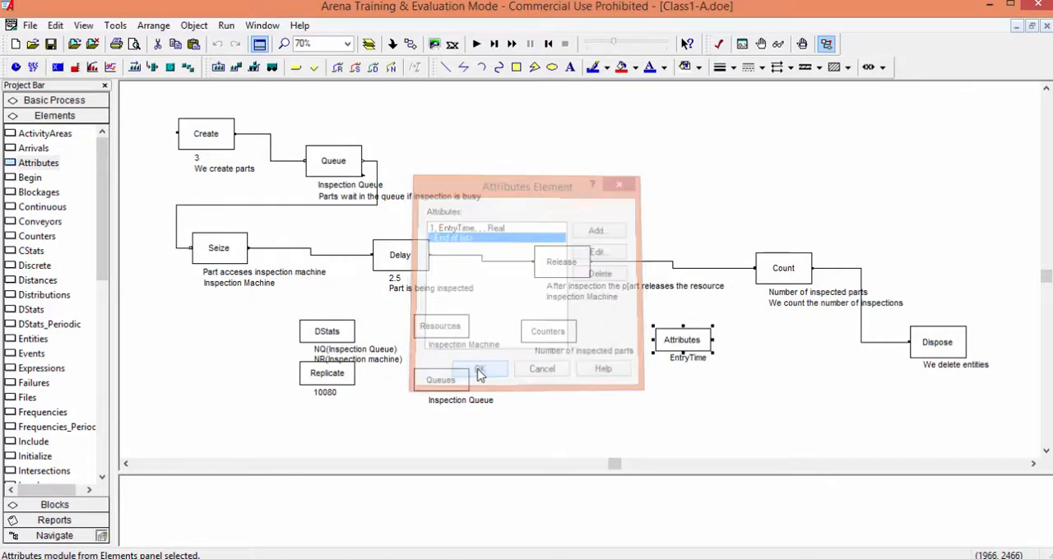
left_click(480, 369)
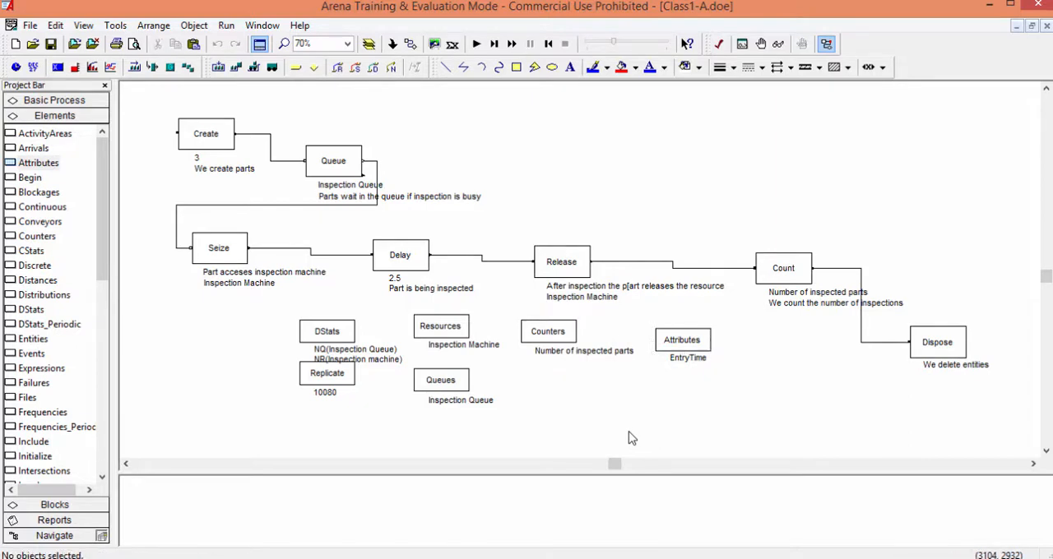
mouse_move(629, 438)
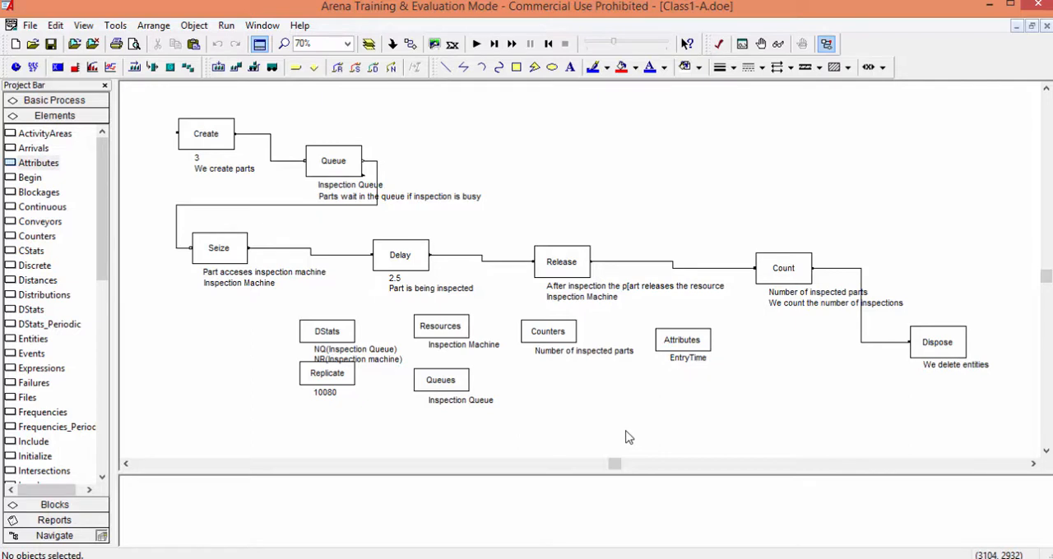
mouse_move(566, 389)
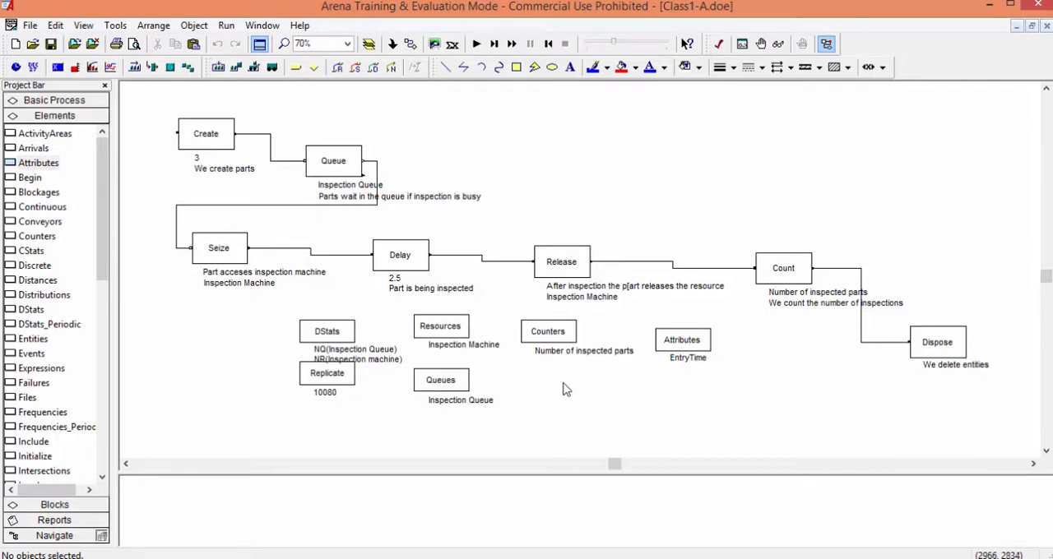
mouse_move(520, 363)
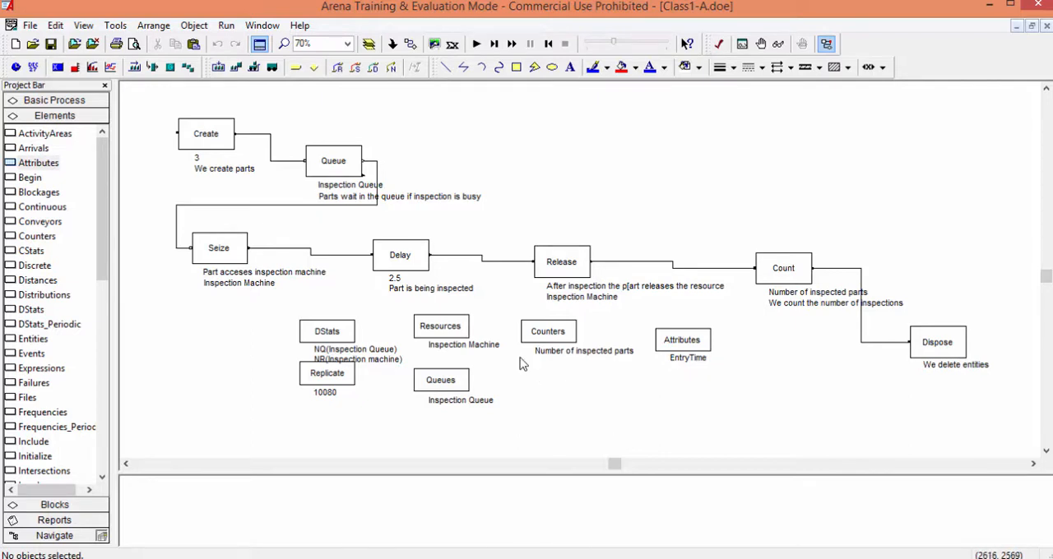
mouse_move(480, 336)
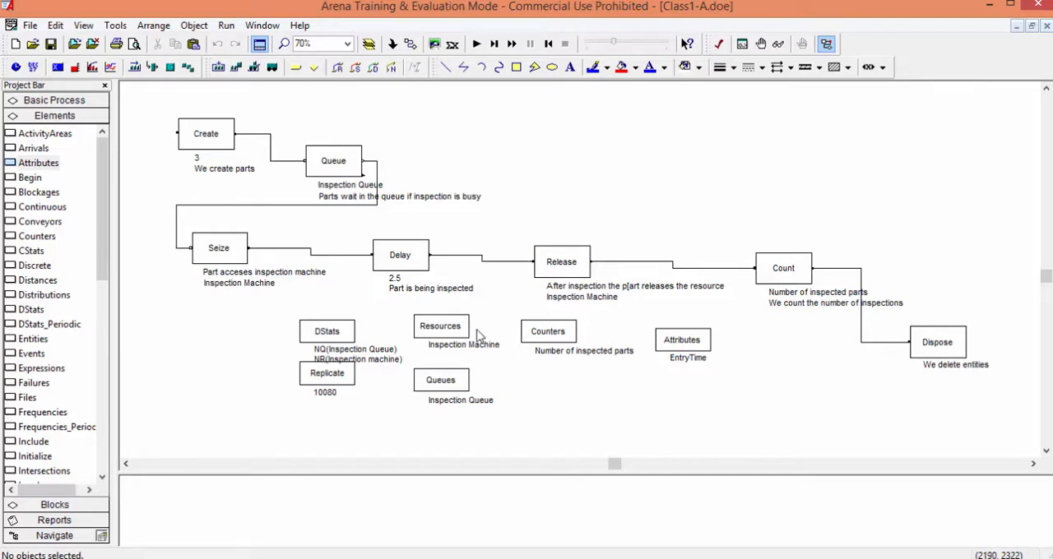
mouse_move(427, 298)
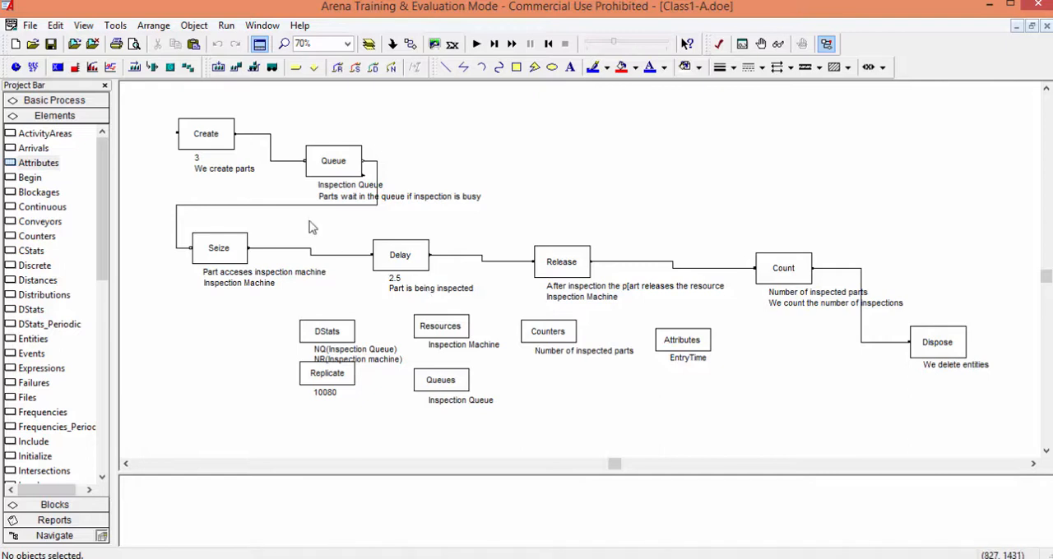
mouse_move(212, 159)
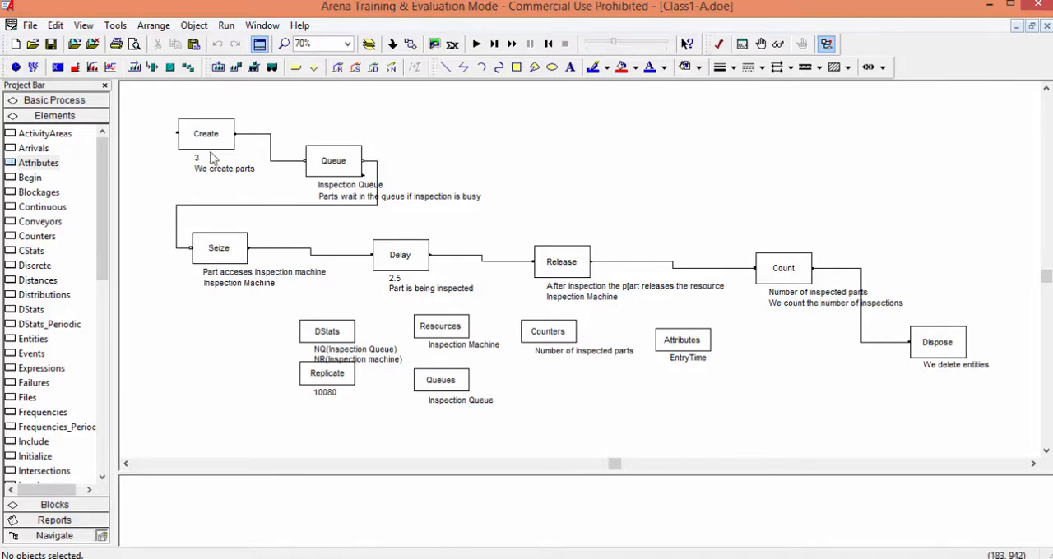
Step: Set the Create block's Mark Attribute to EntryTime
double_click(206, 133)
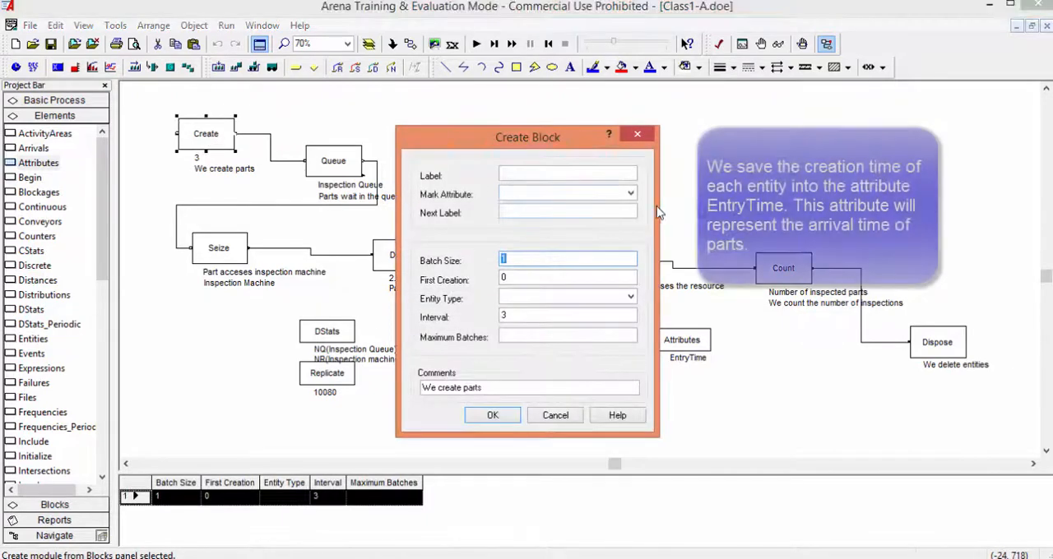
left_click(630, 193)
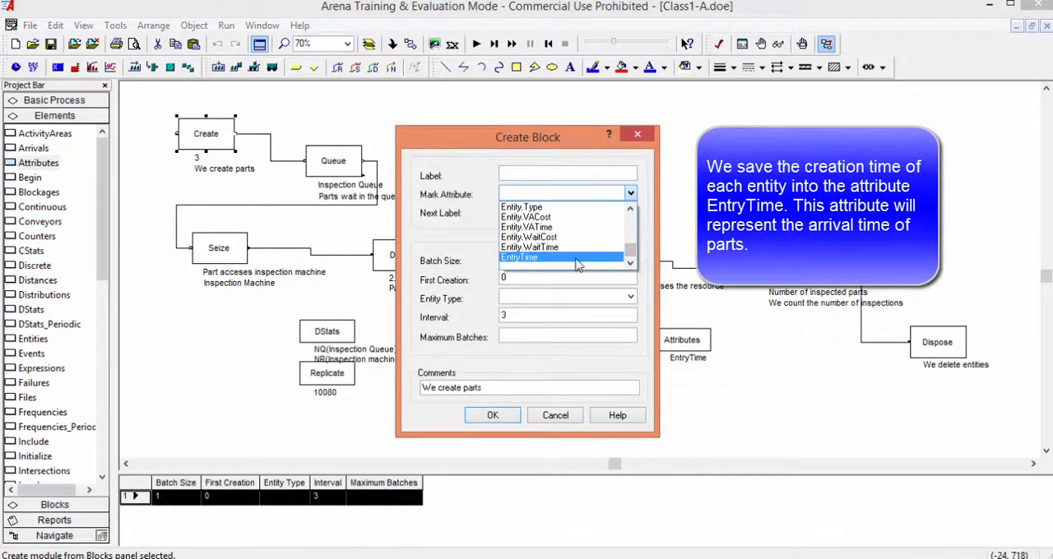
left_click(492, 415)
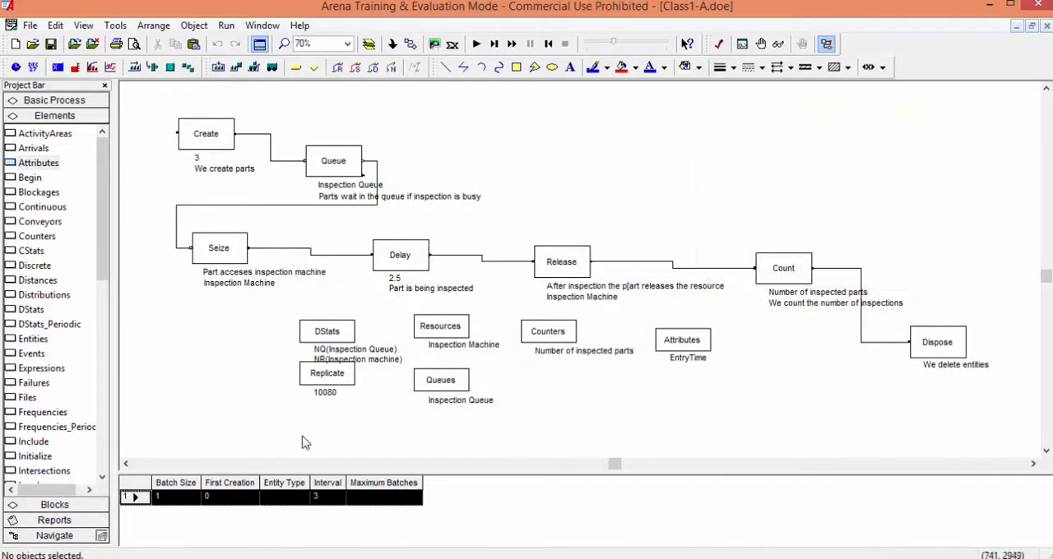
scroll("down", 3)
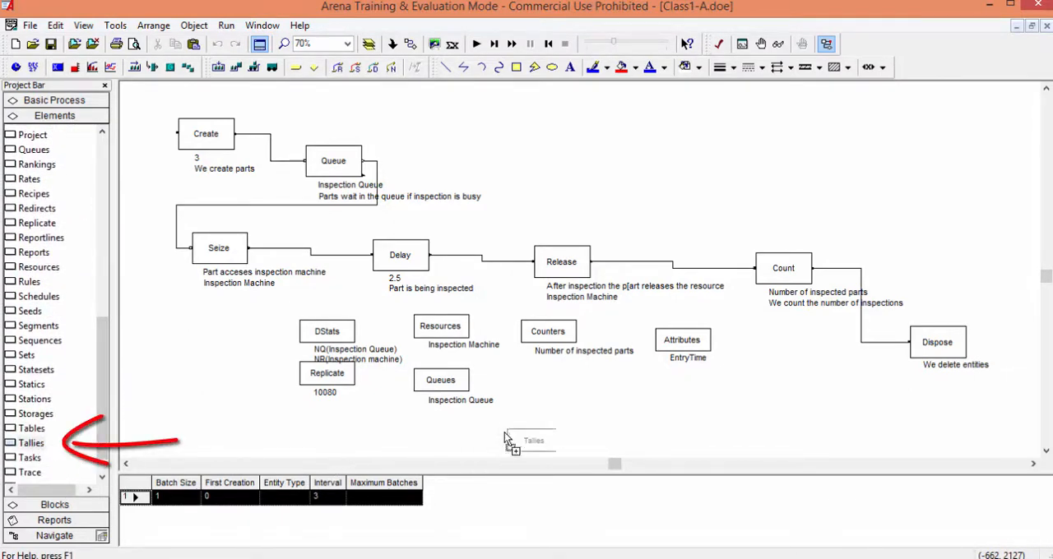
Step: Place a Tallies element defining tally 1 named SystemTime
double_click(533, 441)
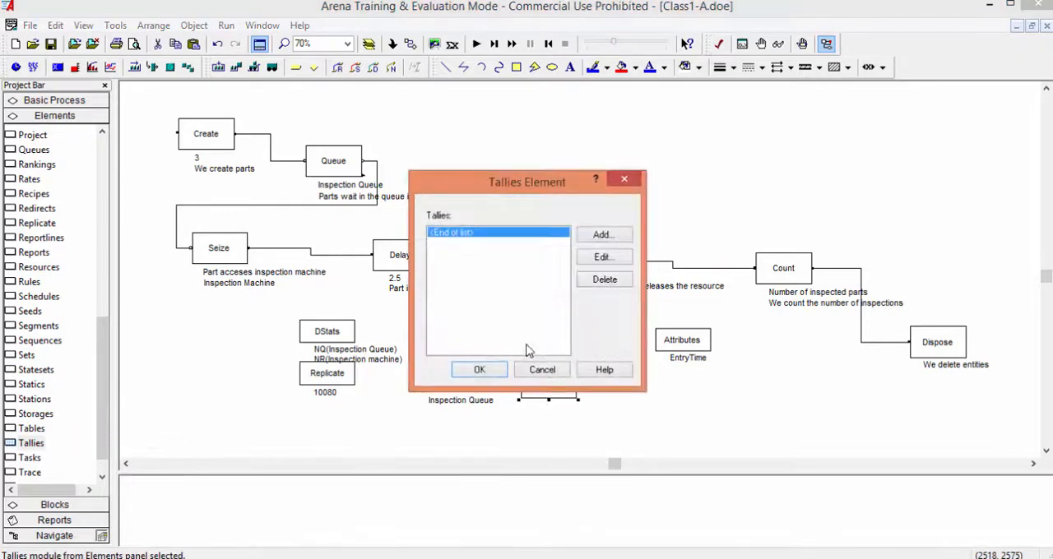
left_click(602, 234)
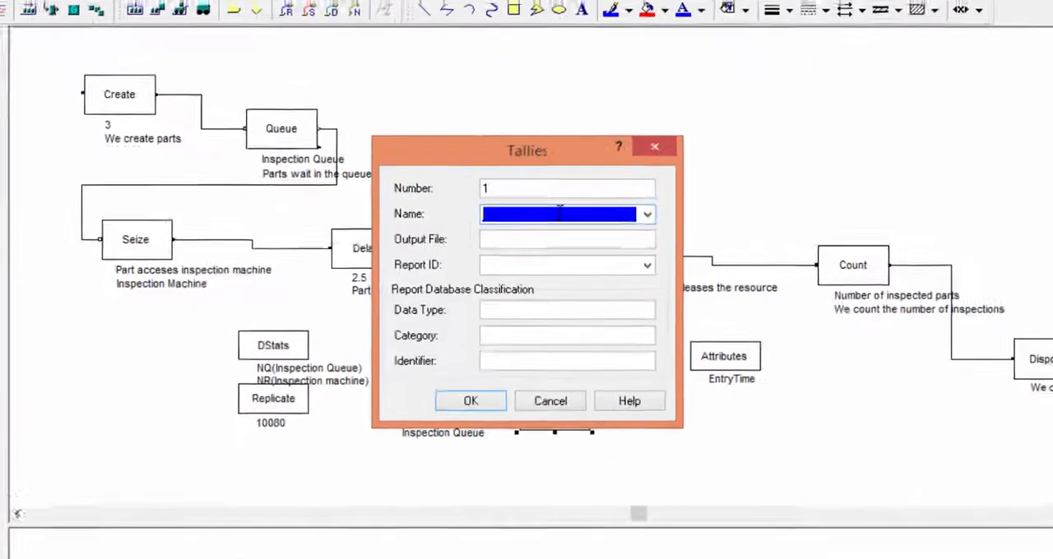
type("SystemTime")
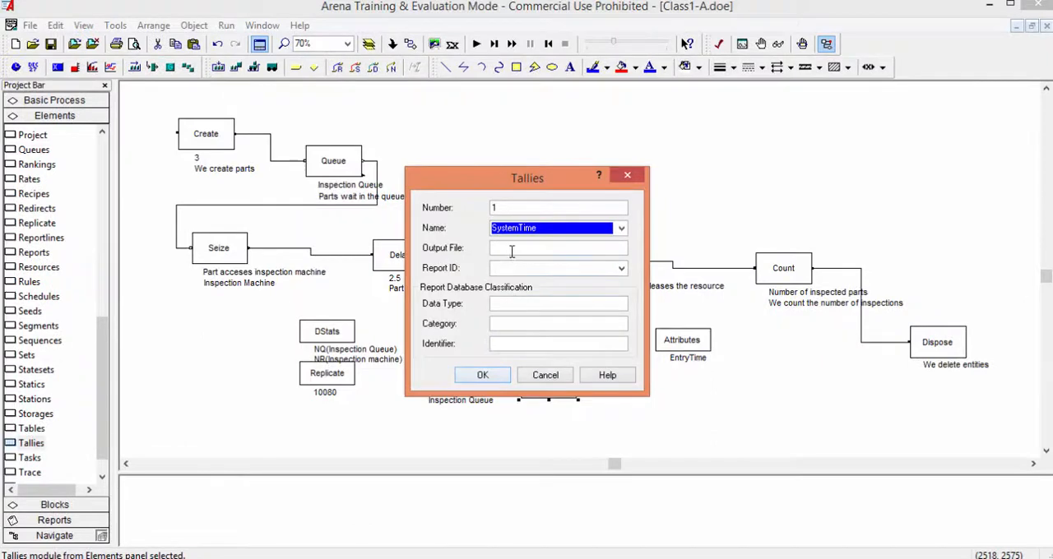
left_click(482, 375)
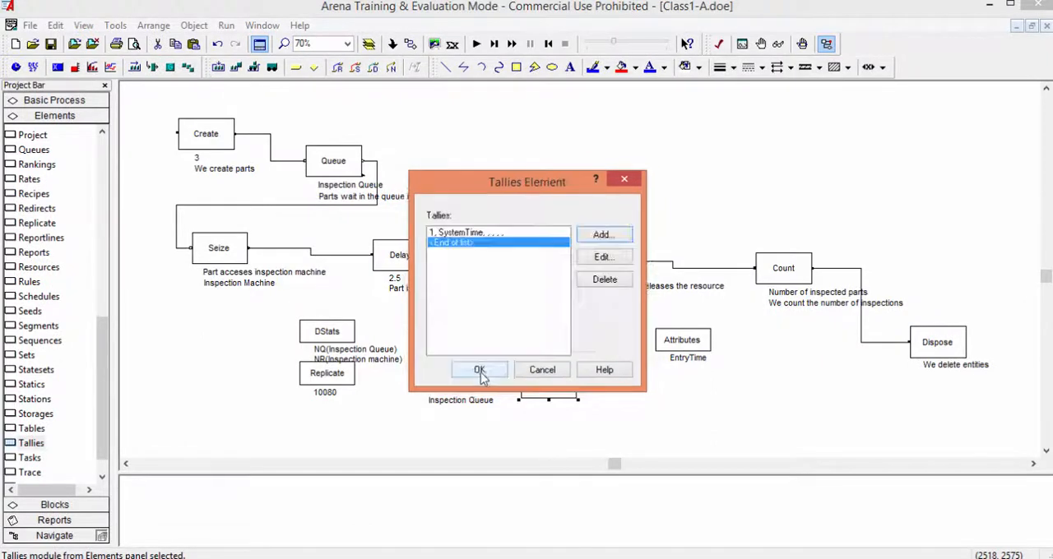
left_click(479, 369)
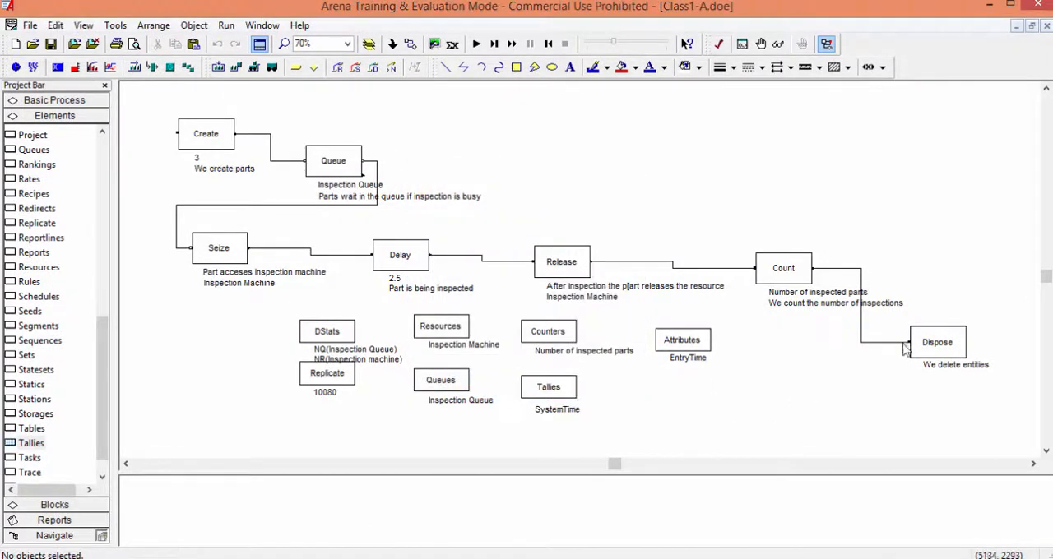
Step: Insert a Tally block between the Count and Dispose blocks and connect them
left_click(769, 262)
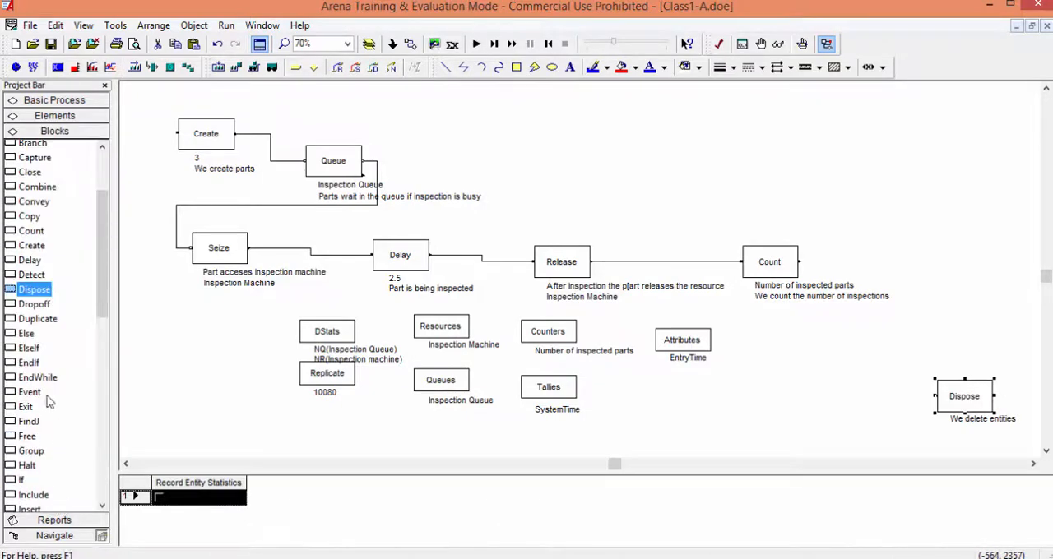
scroll("down", 3)
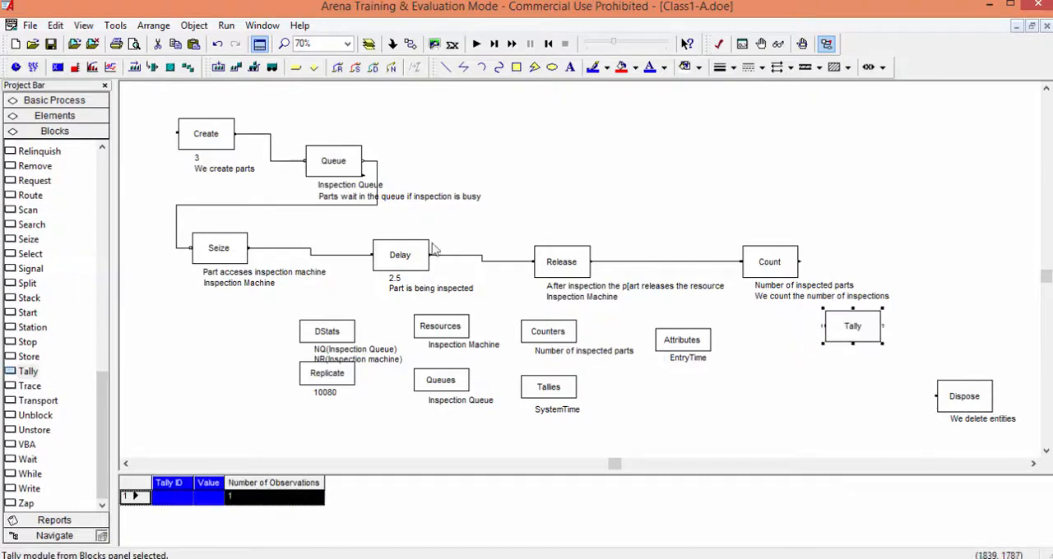
mouse_move(781, 312)
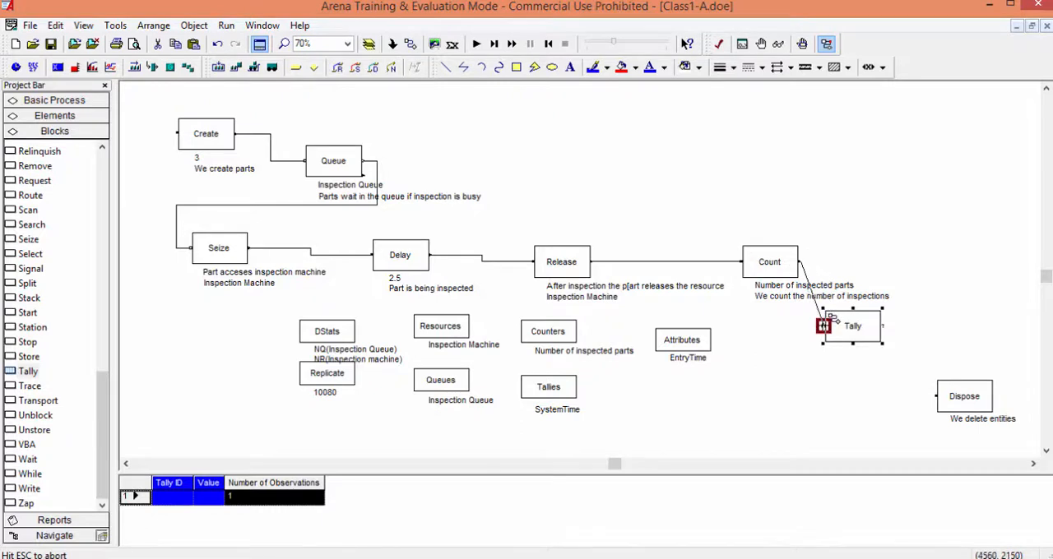
left_click(815, 296)
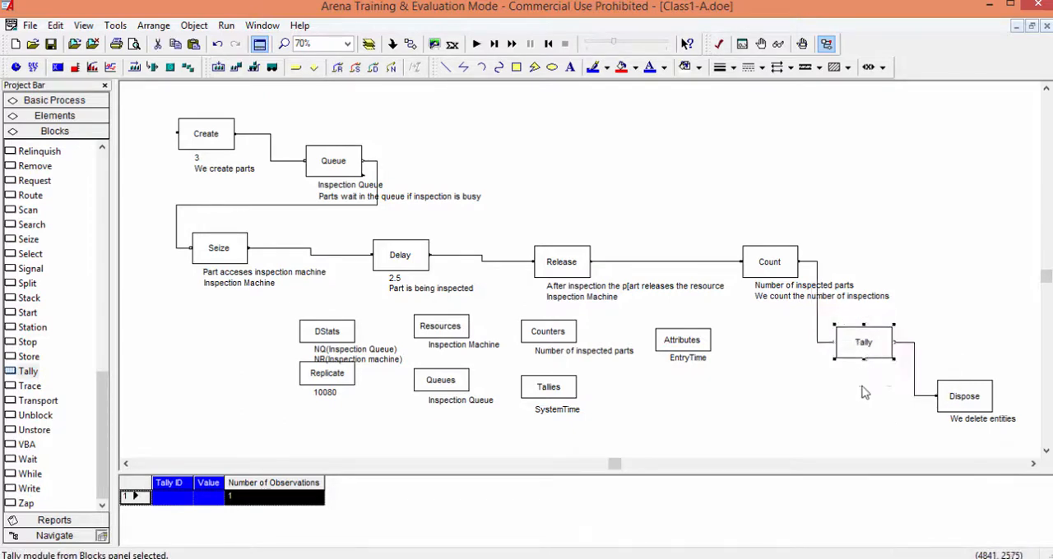
Step: In the Tally block, choose Tally ID SystemTime and enter value INTERVAL(EntryTime)
double_click(863, 343)
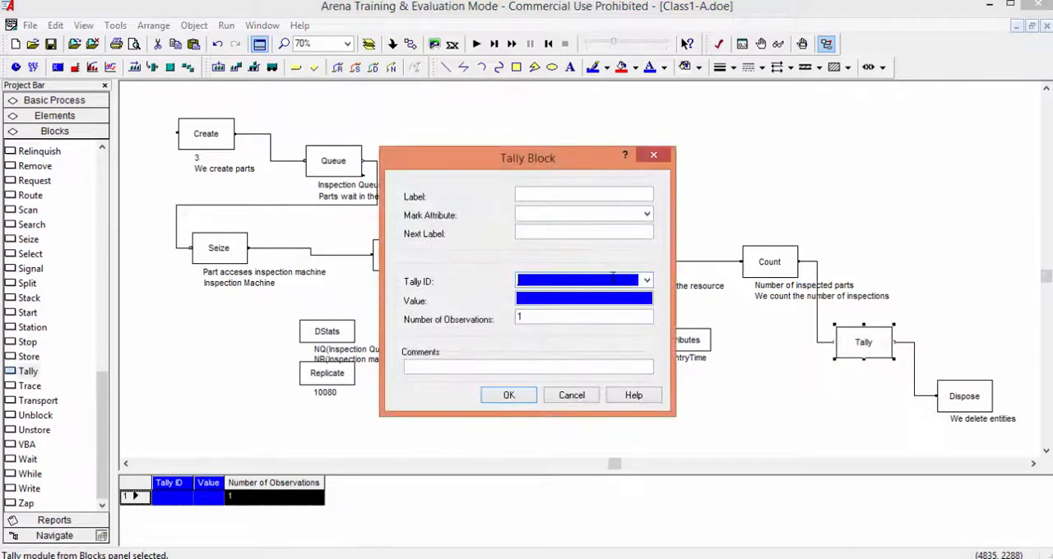
left_click(646, 281)
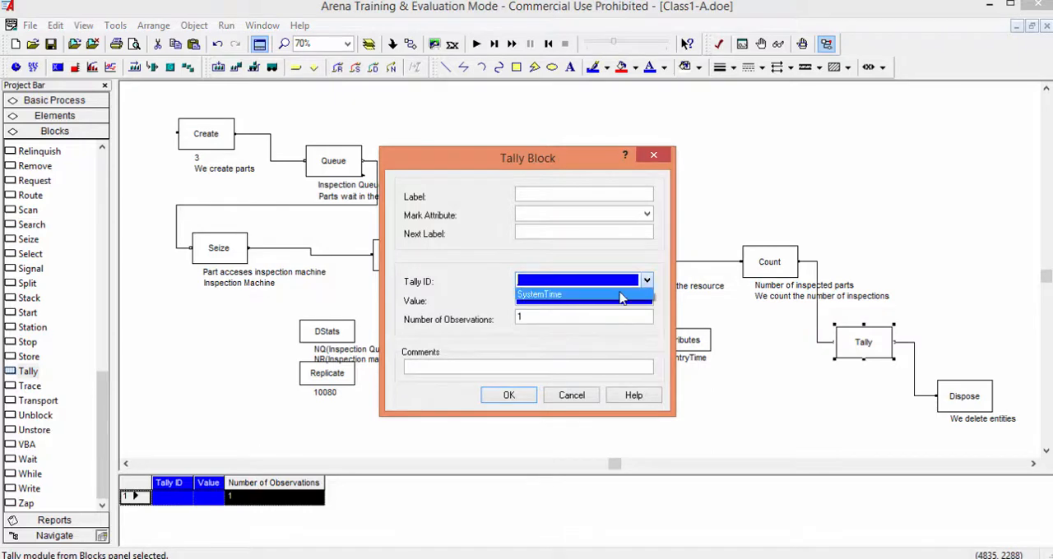
left_click(540, 295)
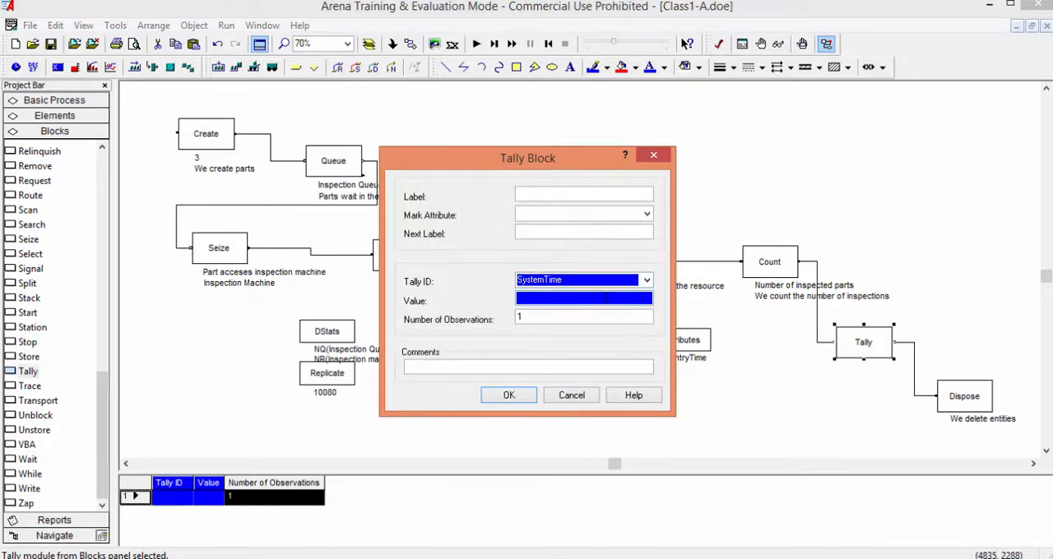
type("INTERVAL(")
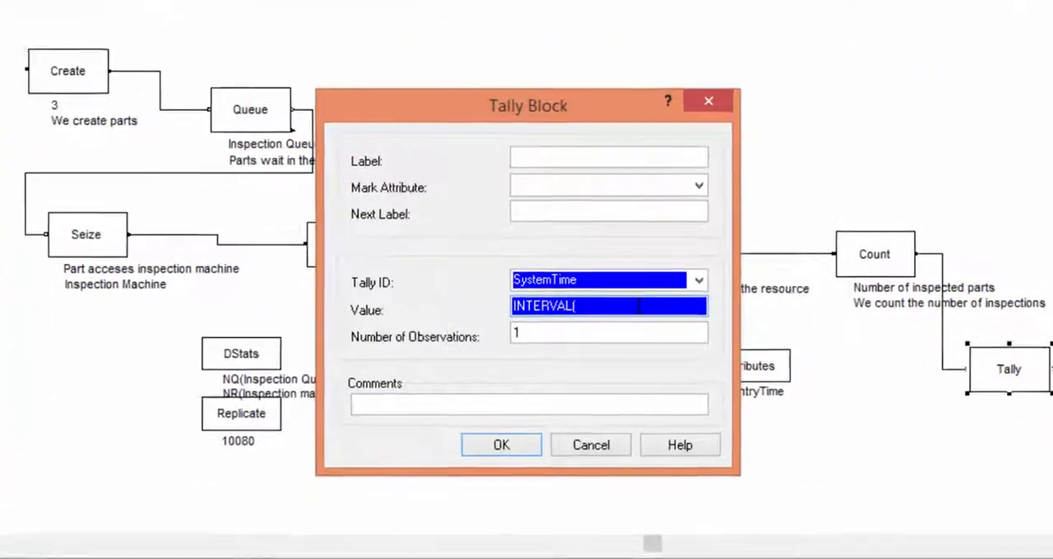
type("E")
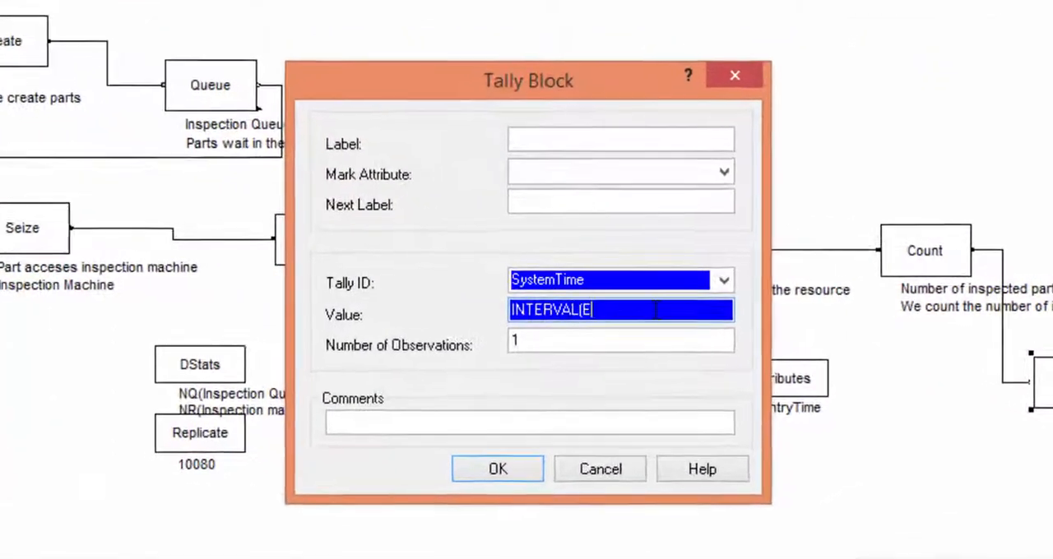
type("ntryTime)")
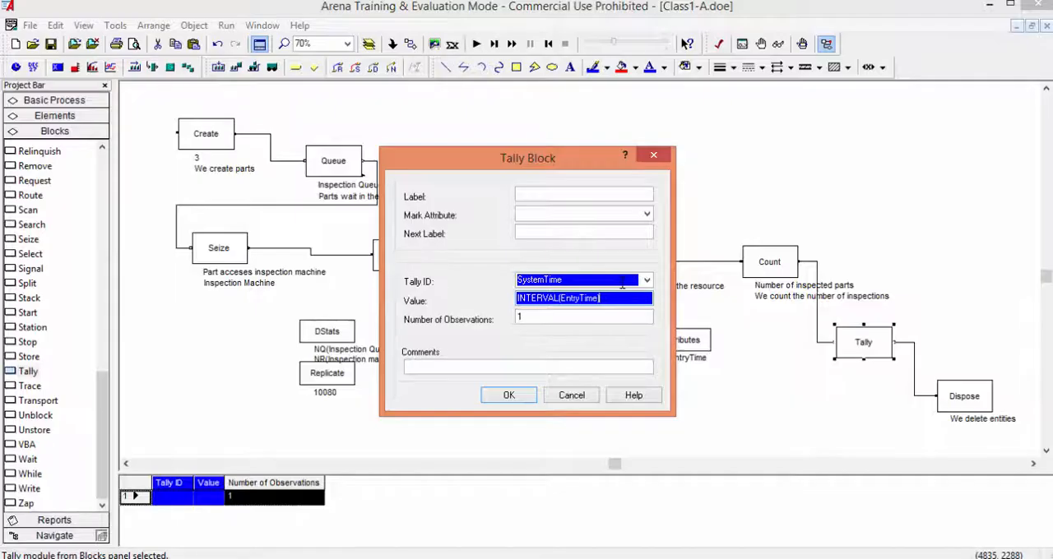
left_click(509, 396)
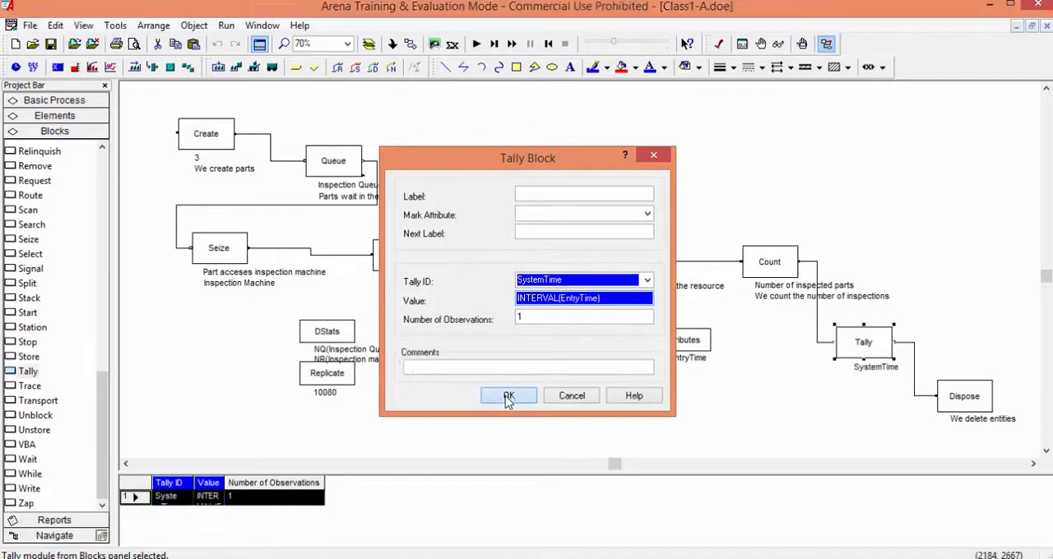
left_click(508, 396)
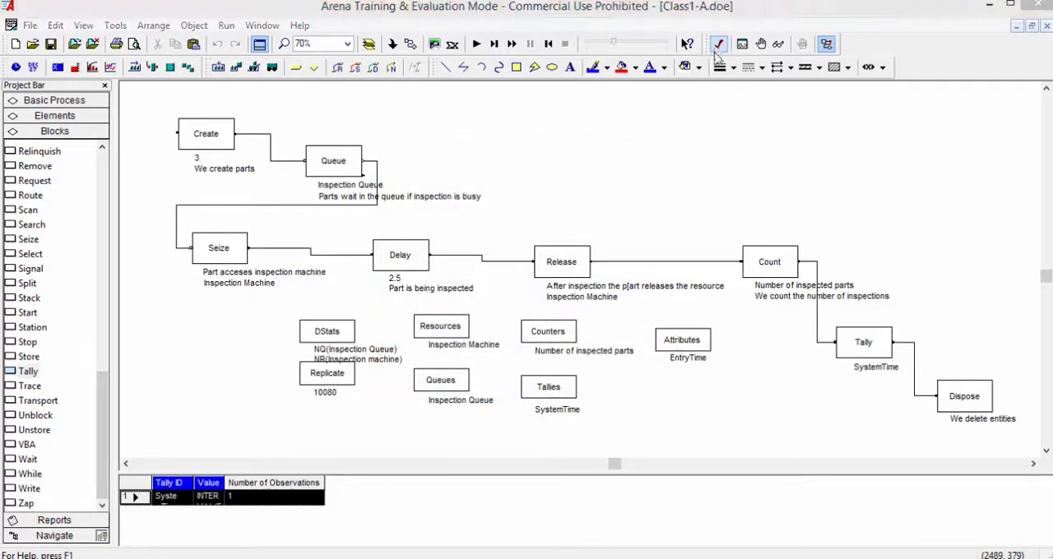
Step: Check and run the model, then review the report: SystemTime averages 2.5 over 3360 observations
left_click(717, 44)
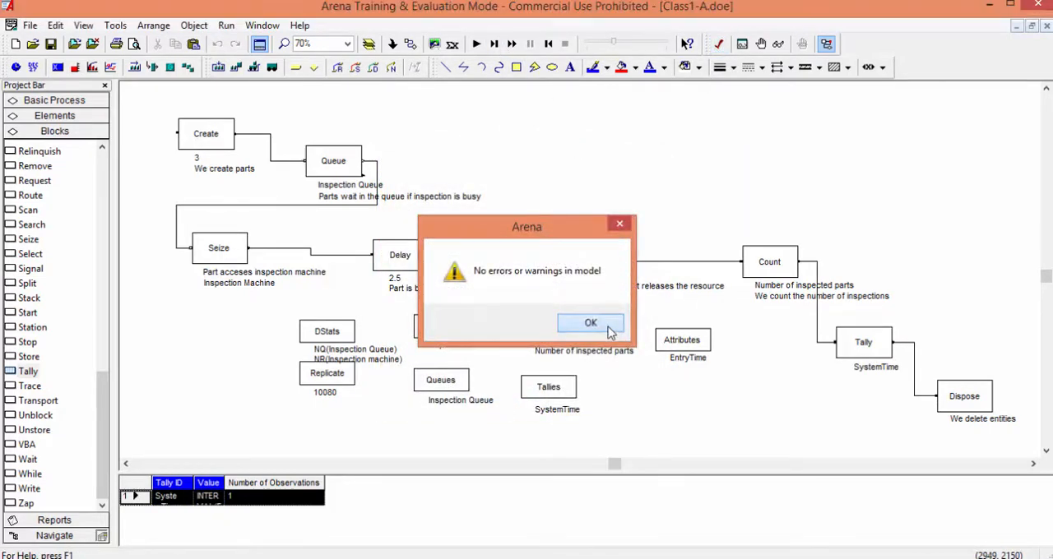
left_click(589, 322)
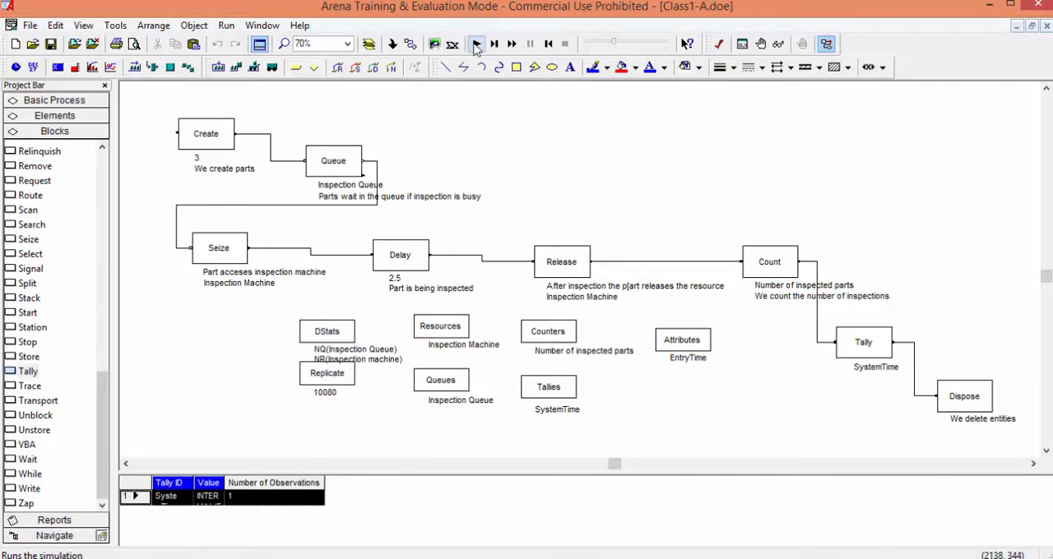
left_click(476, 43)
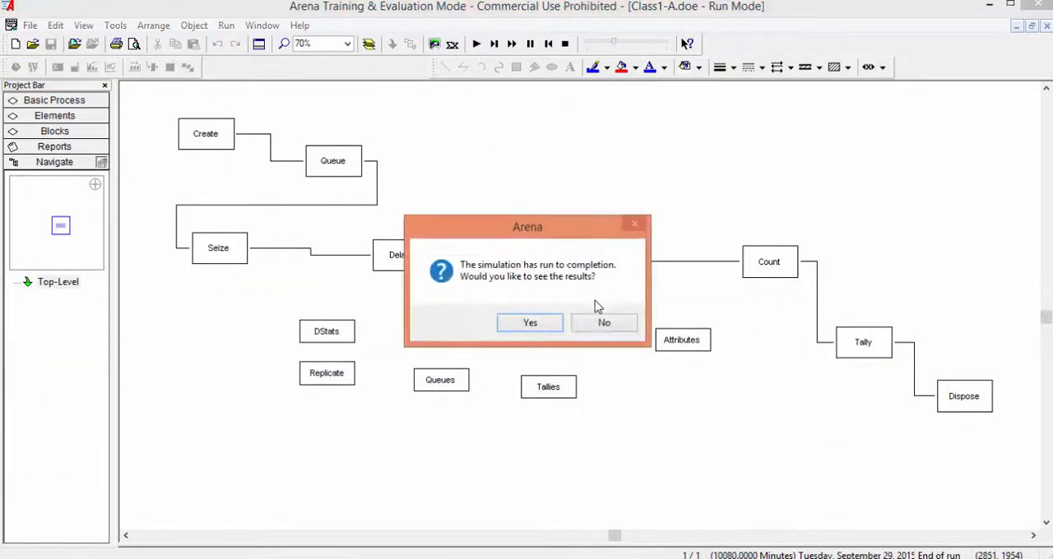
left_click(530, 323)
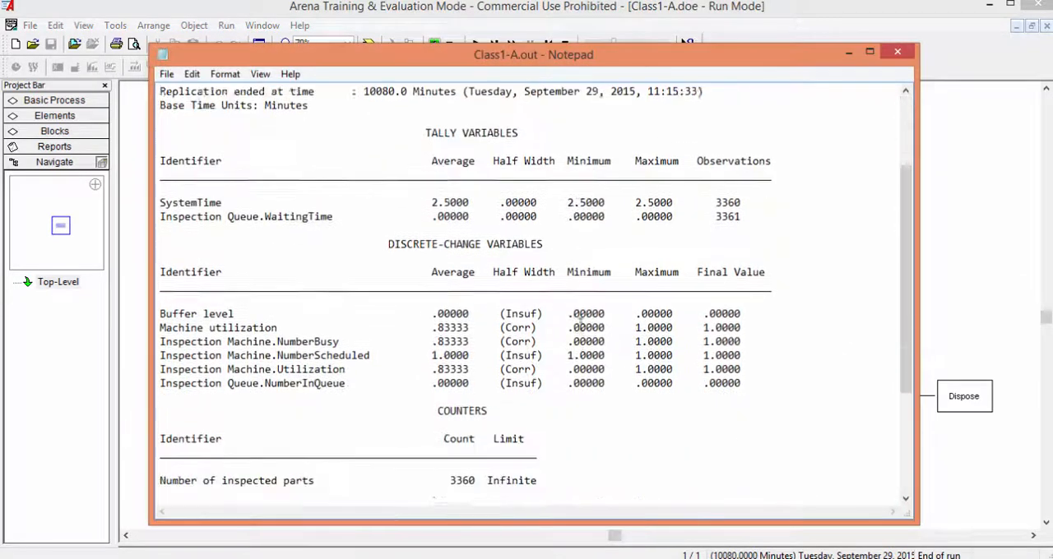
scroll("down", 3)
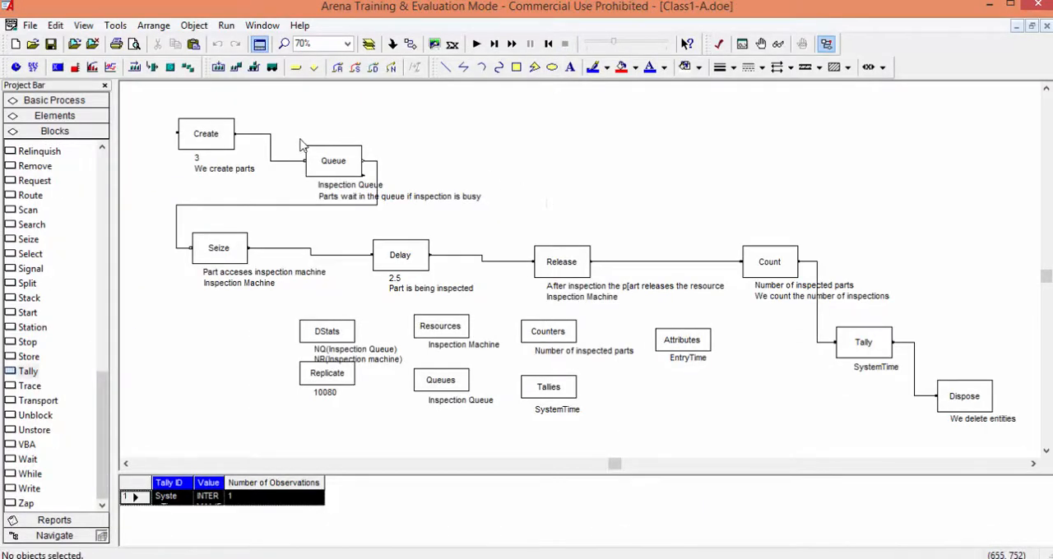
Step: Enter 'We calculate the system time for each inspected part' in the Tally block's Comments field
double_click(863, 342)
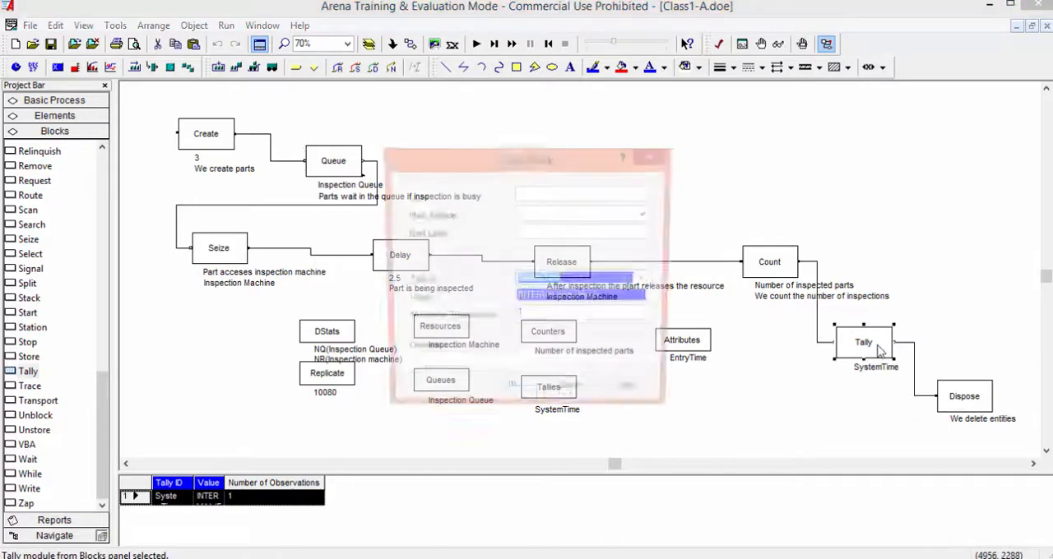
type("We calculate")
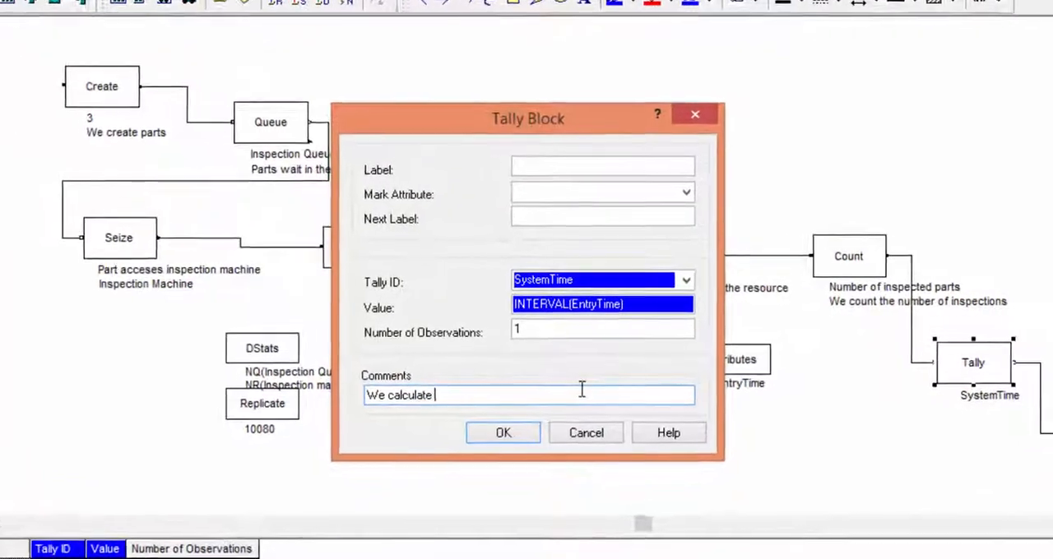
type("system time")
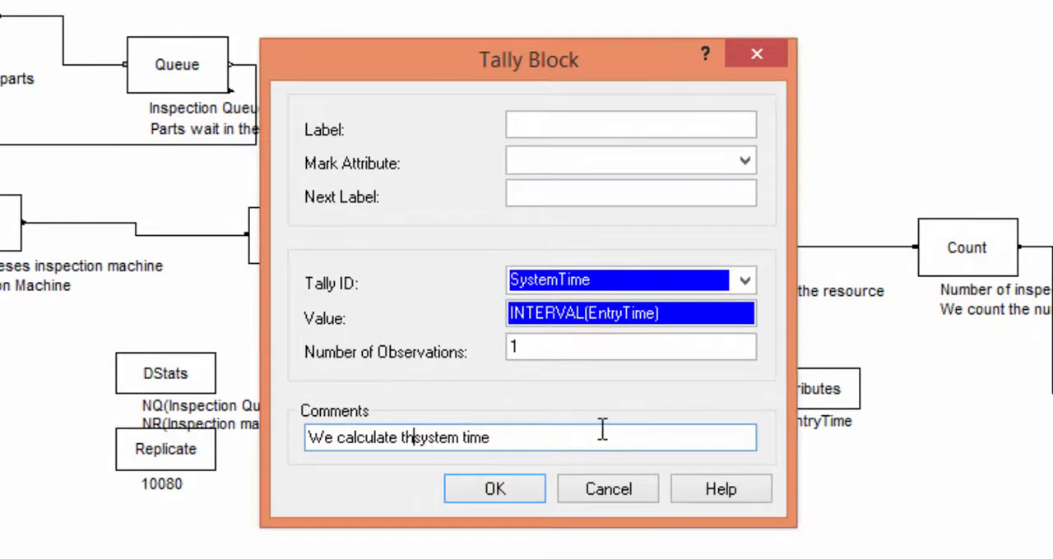
type("e")
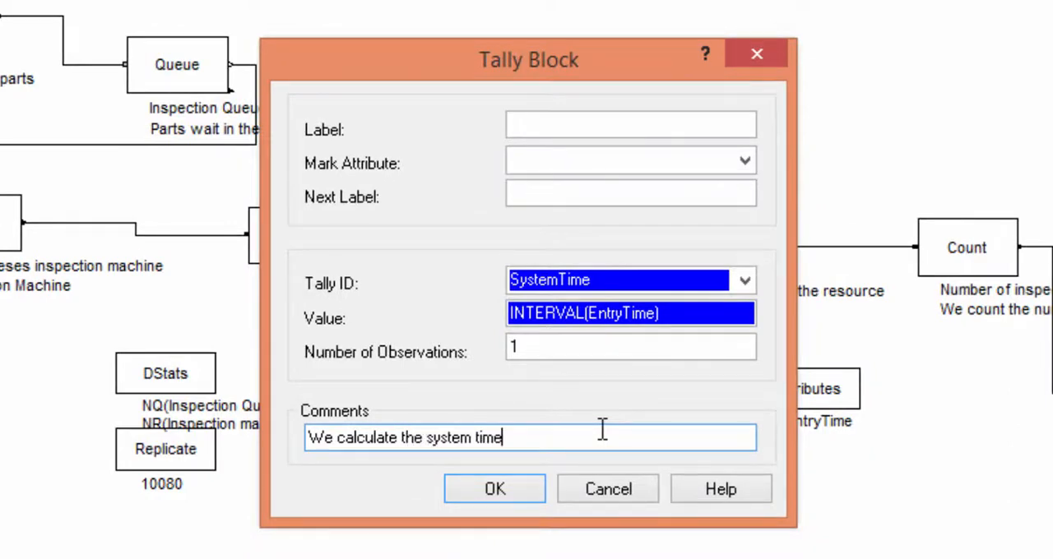
type("for each")
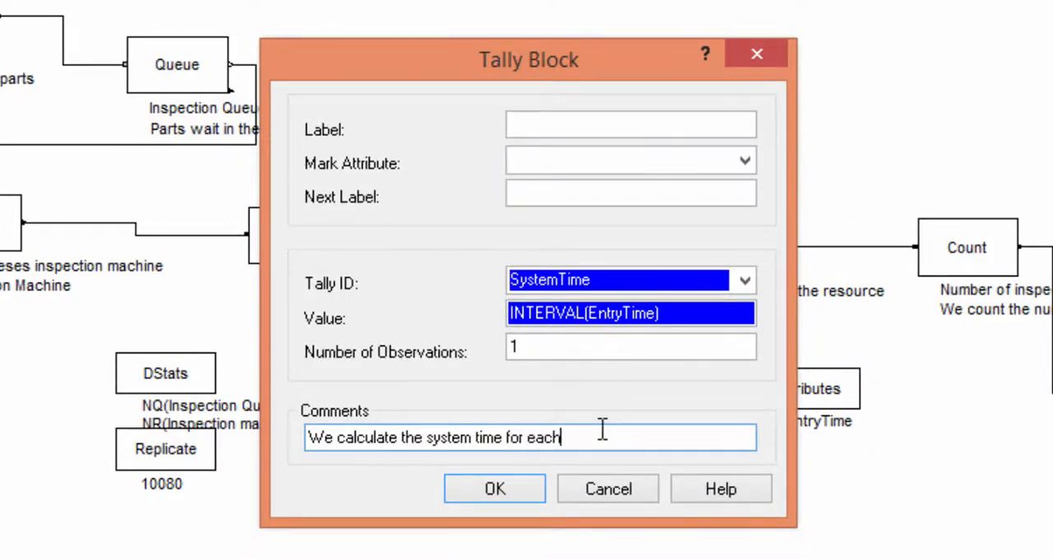
type("inspected")
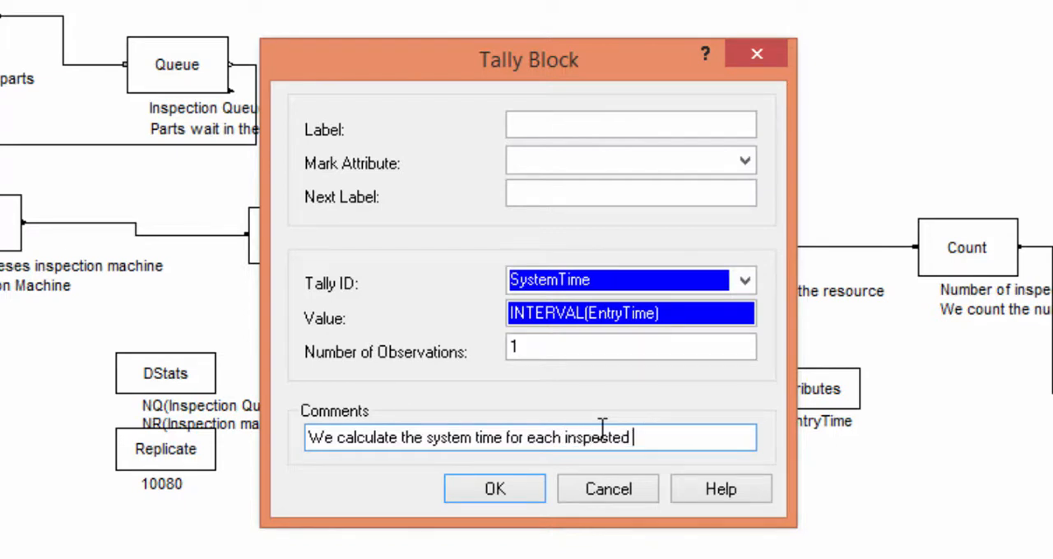
type("part")
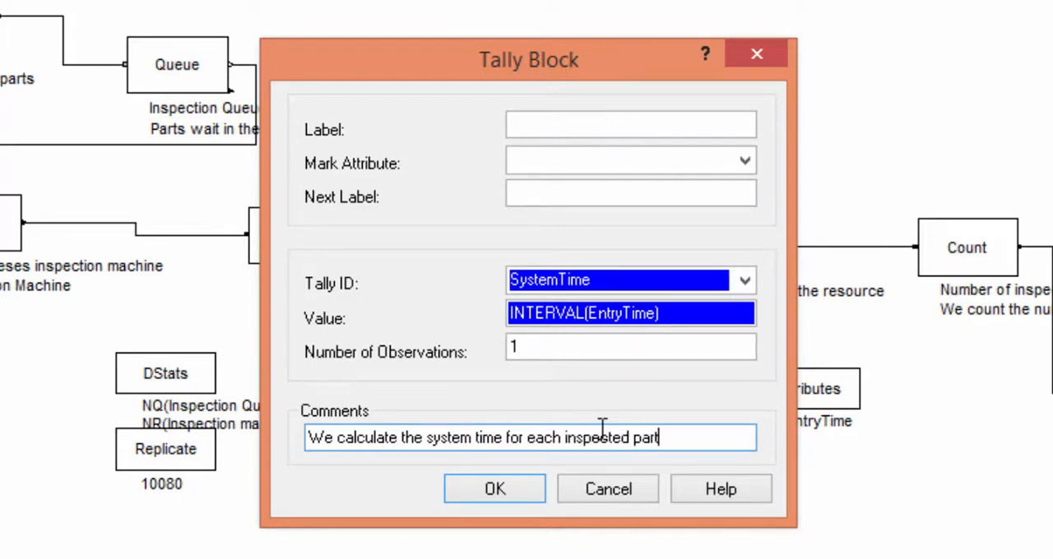
left_click(493, 488)
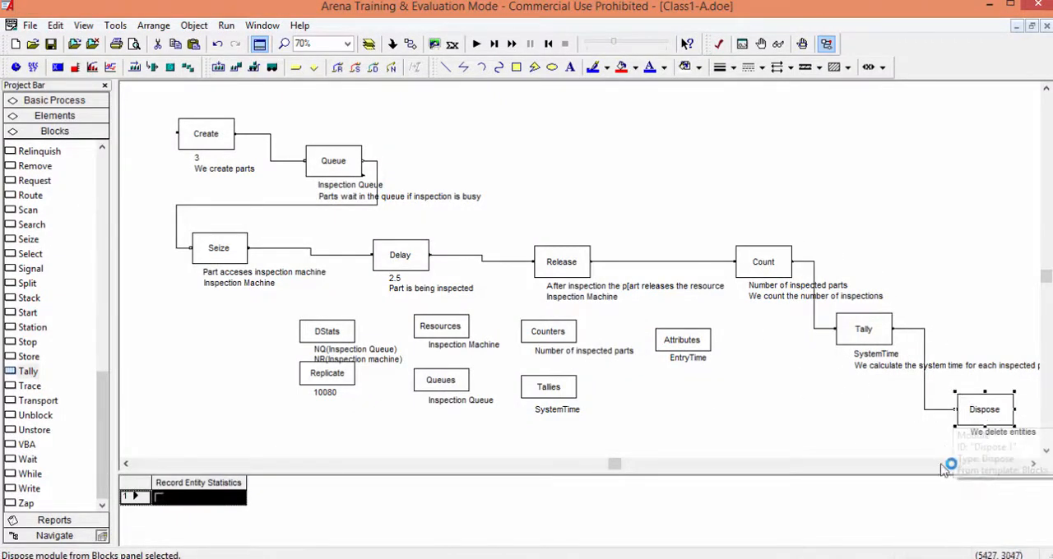
Step: Start the Variable animation tool for an NC(Number of inspected parts) display
left_click(1035, 464)
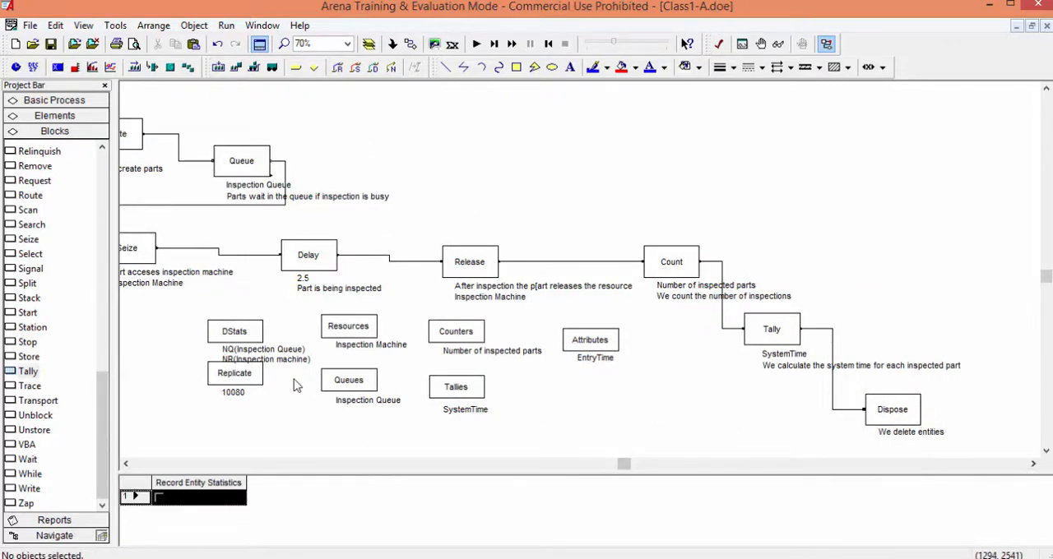
mouse_move(466, 422)
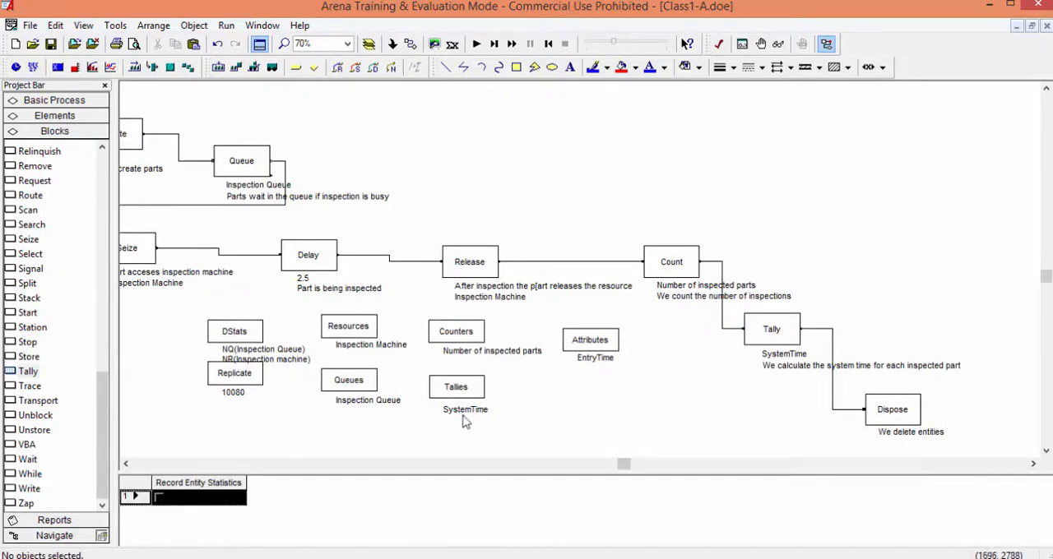
mouse_move(510, 159)
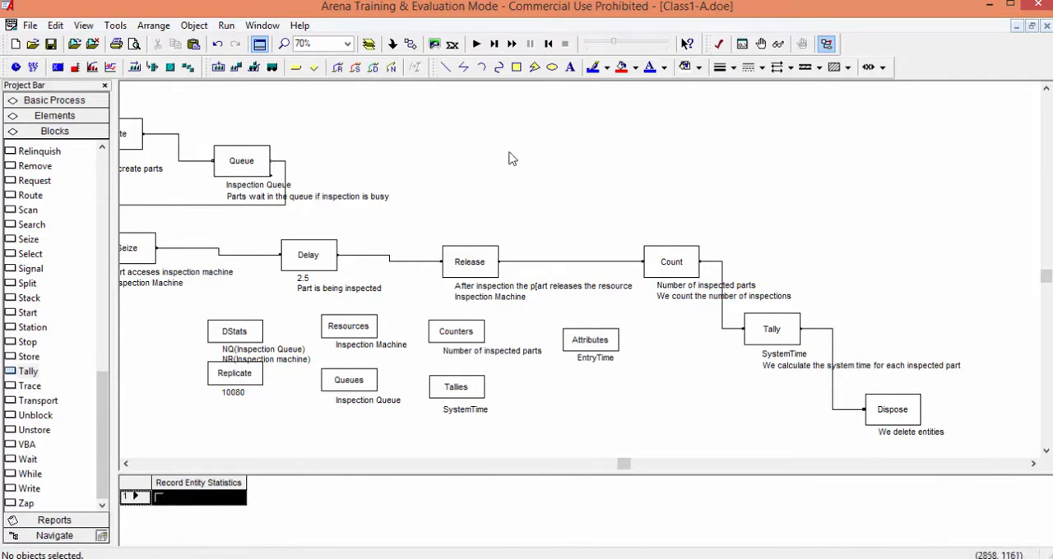
mouse_move(265, 89)
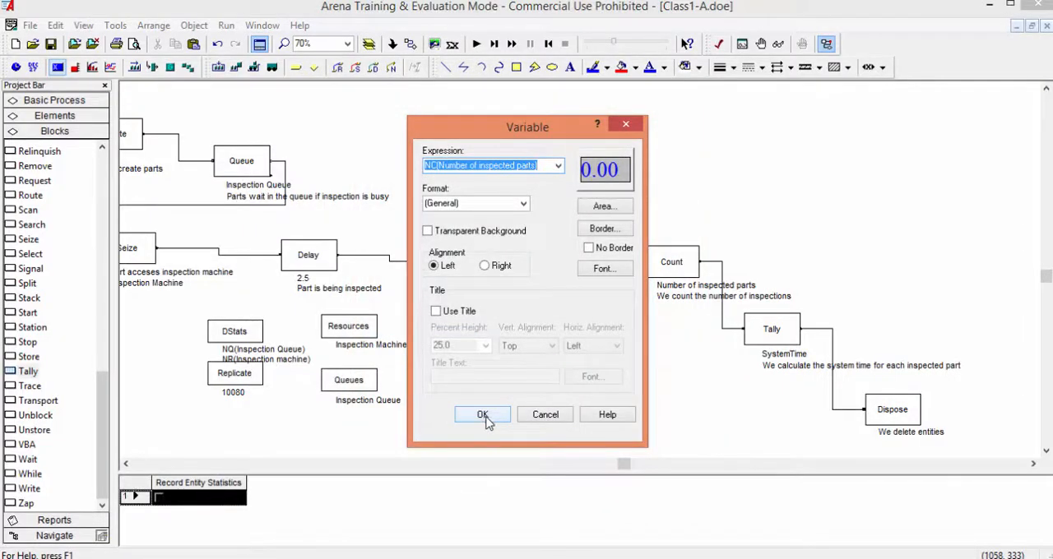
Step: Place the NC(Number of inspected parts) display on the canvas and set its area color to blue
left_click(482, 415)
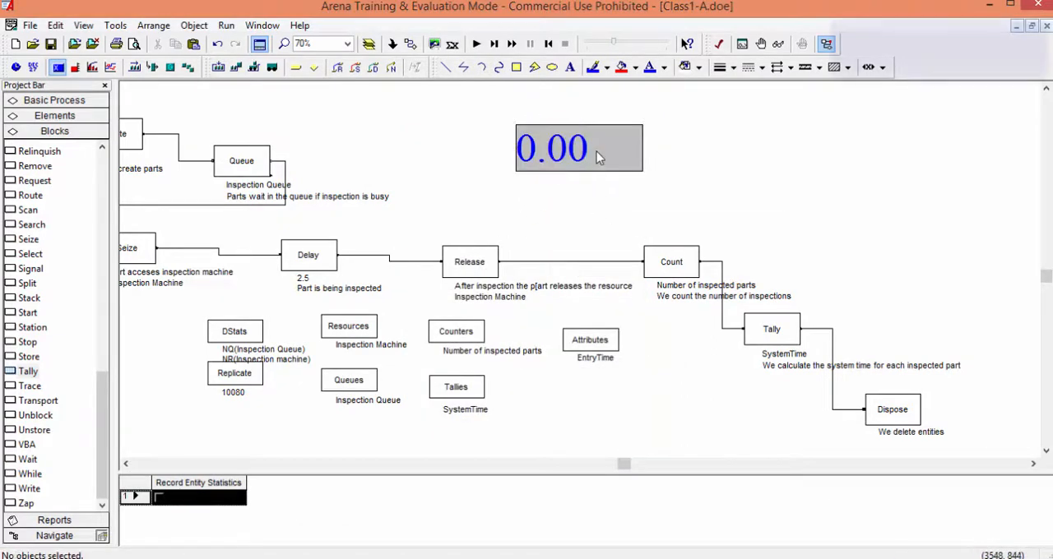
double_click(551, 148)
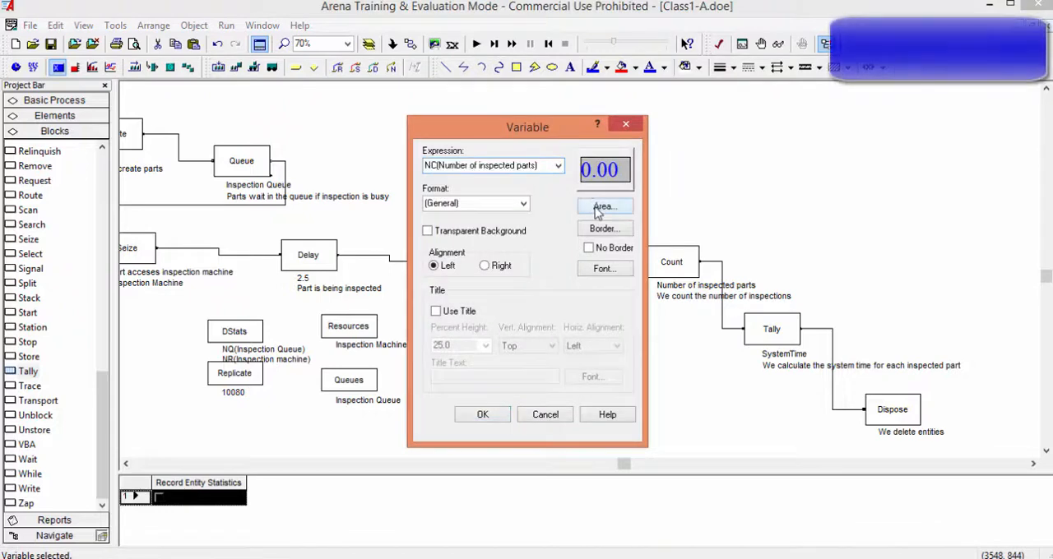
left_click(603, 206)
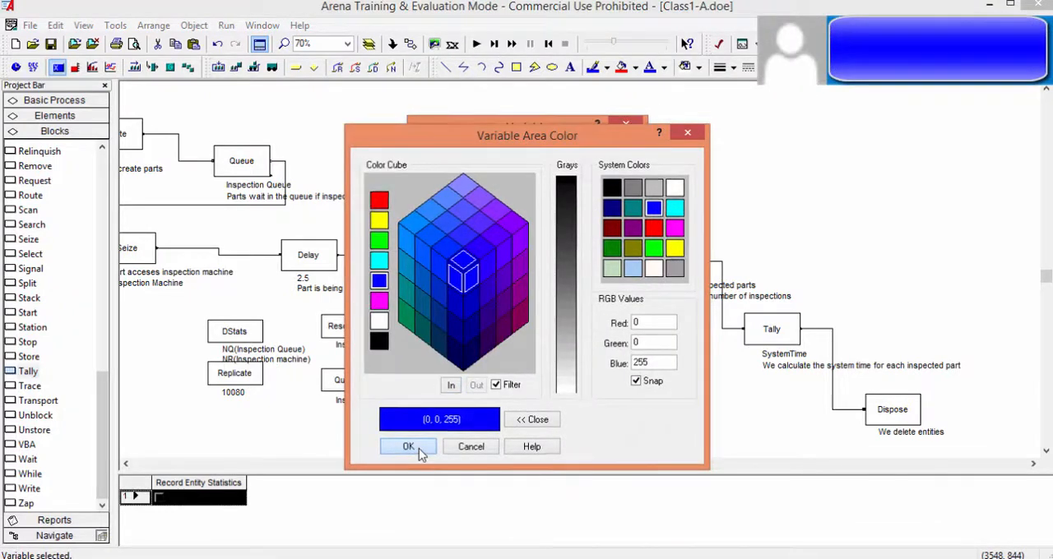
left_click(408, 446)
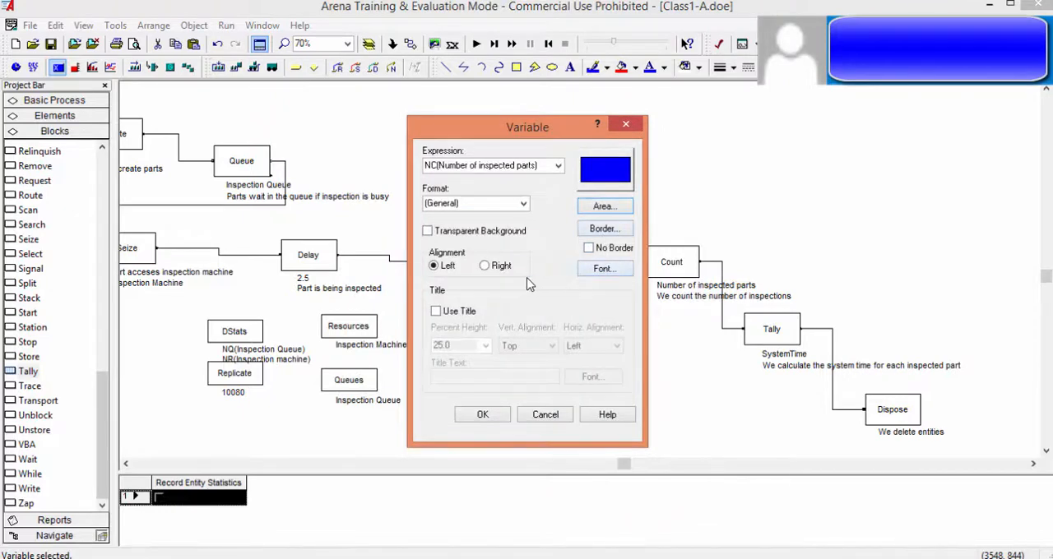